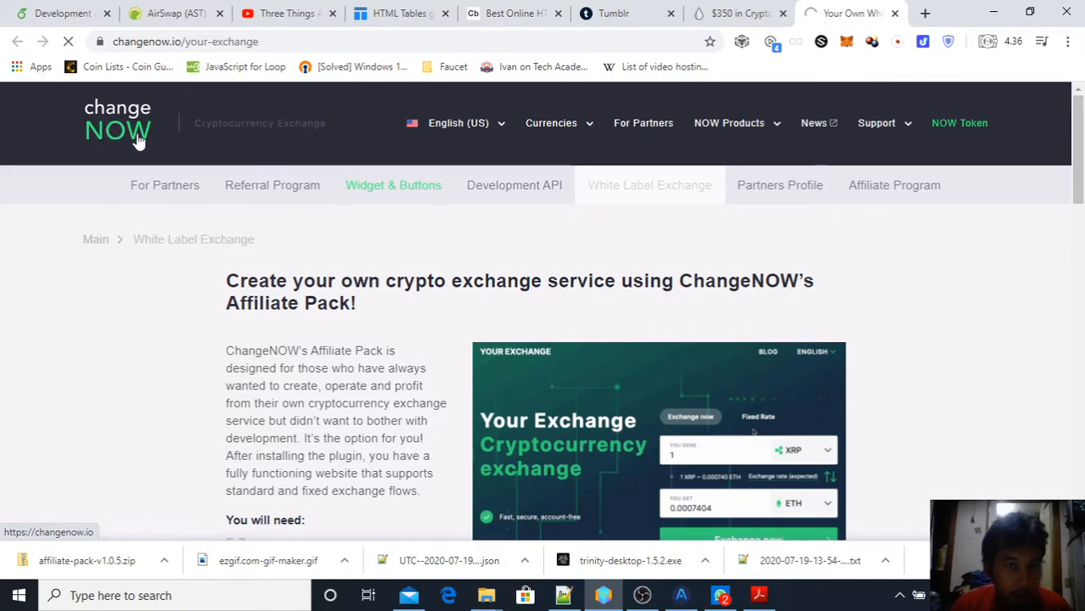
Browse the ChangeNOW widgets page and scroll through the white label exchange page.
left_click(394, 185)
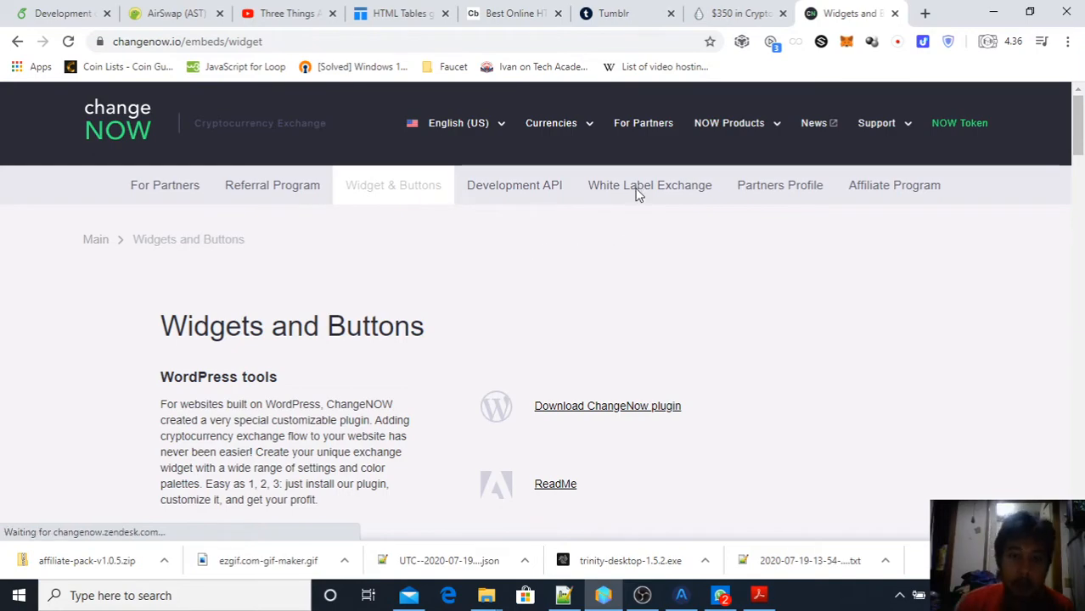
scroll("down", 3)
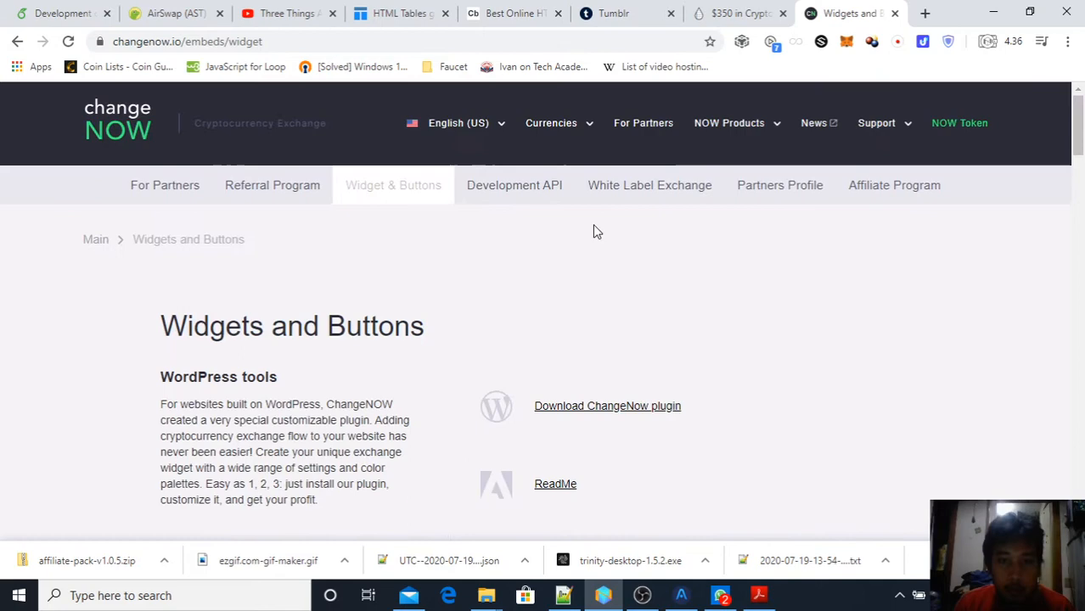
left_click(649, 186)
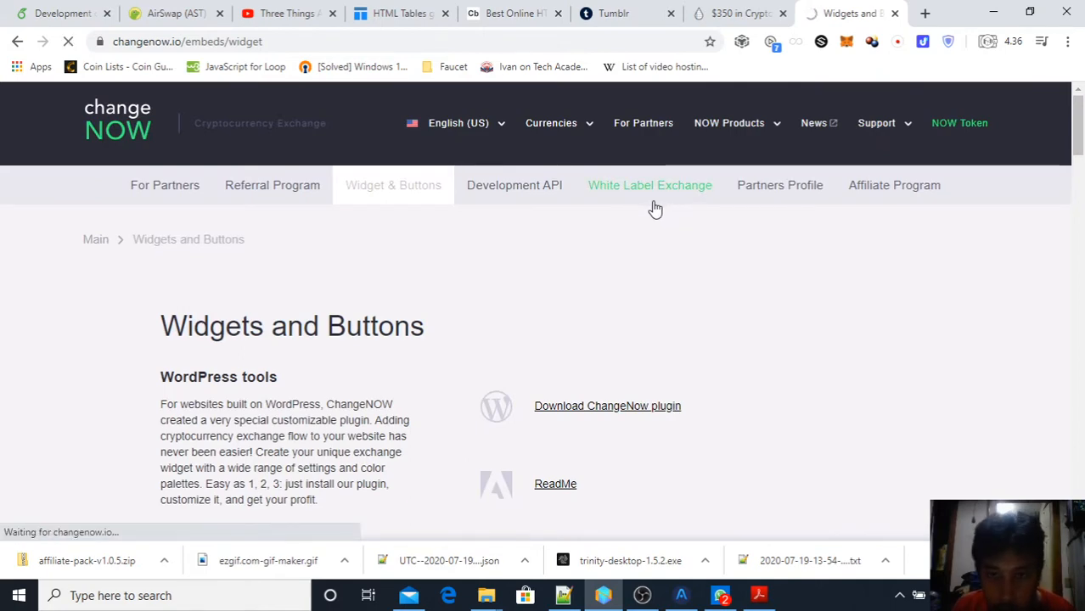
left_click(648, 185)
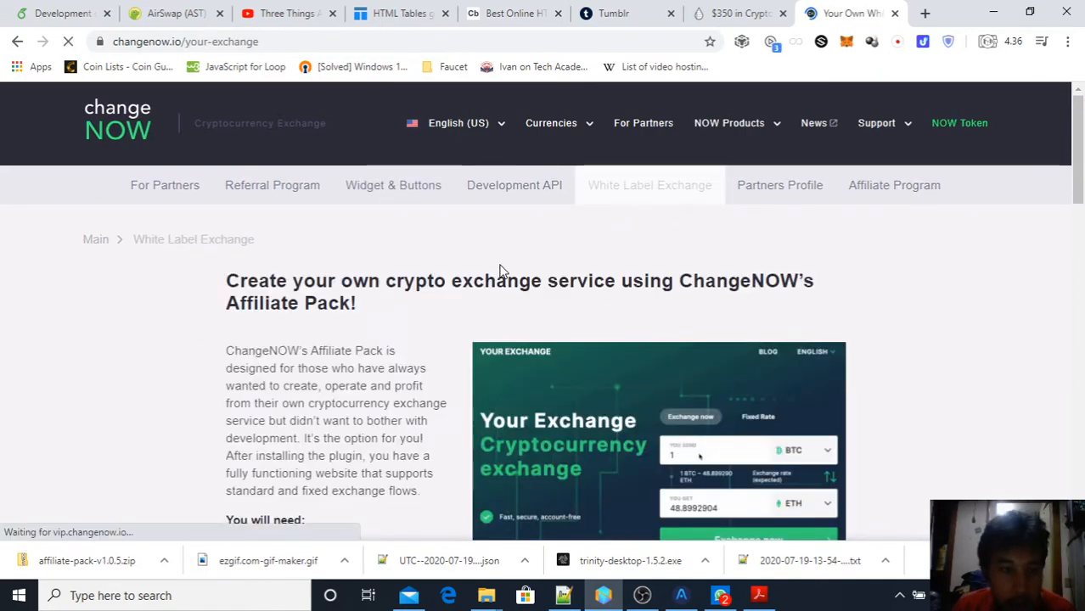
scroll("down", 3)
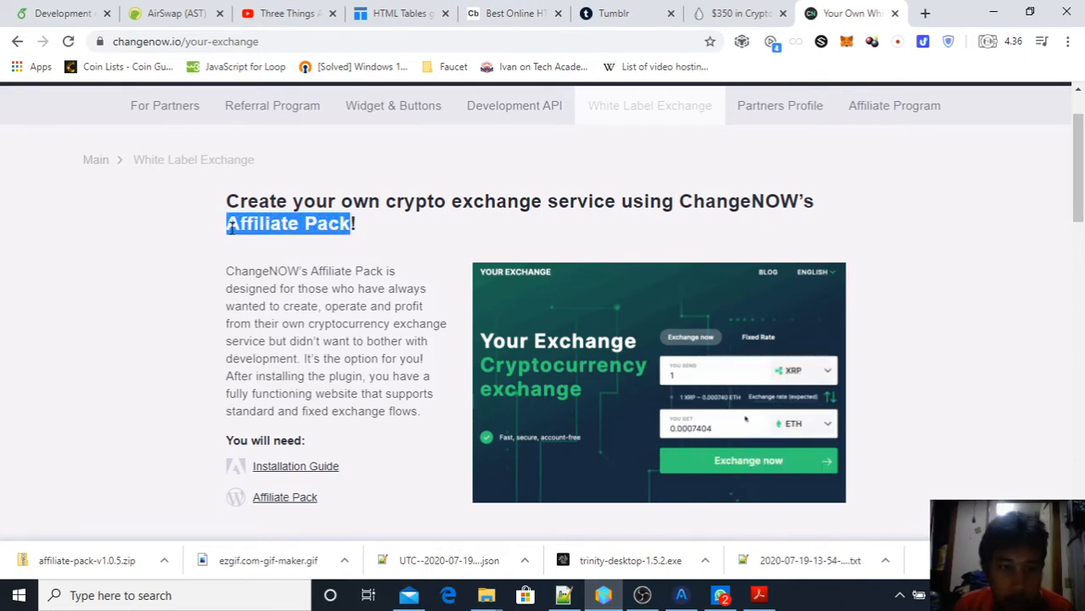
scroll("down", 3)
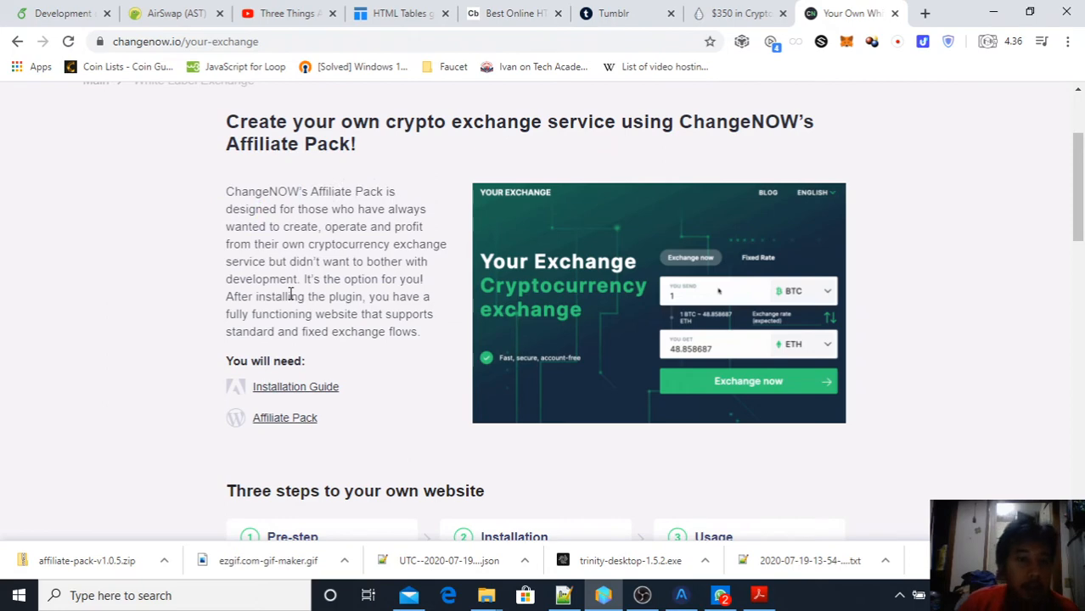
scroll("down", 3)
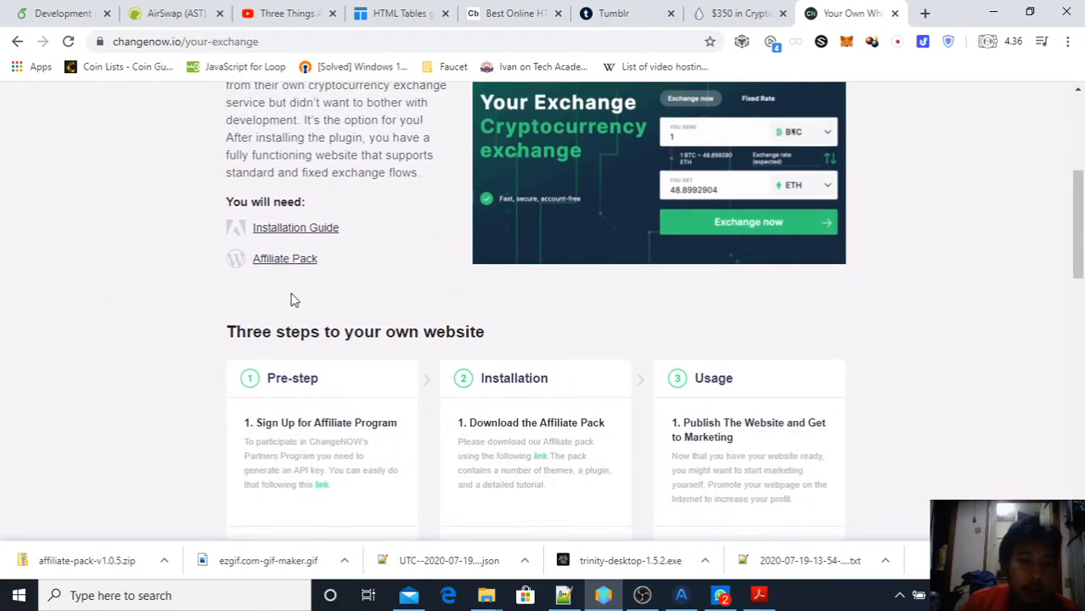
scroll("down", 3)
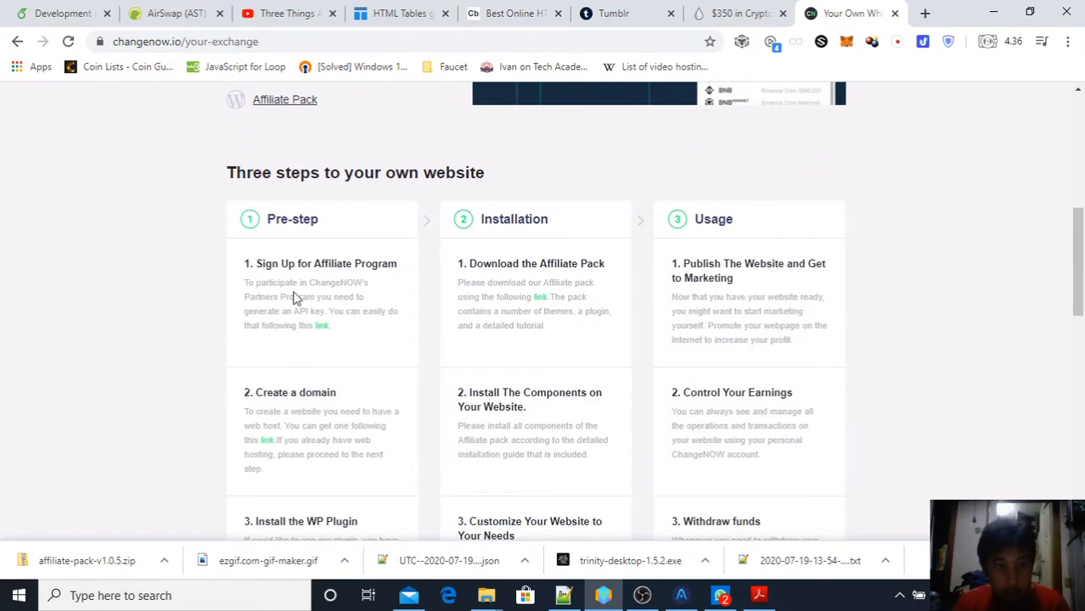
mouse_move(389, 295)
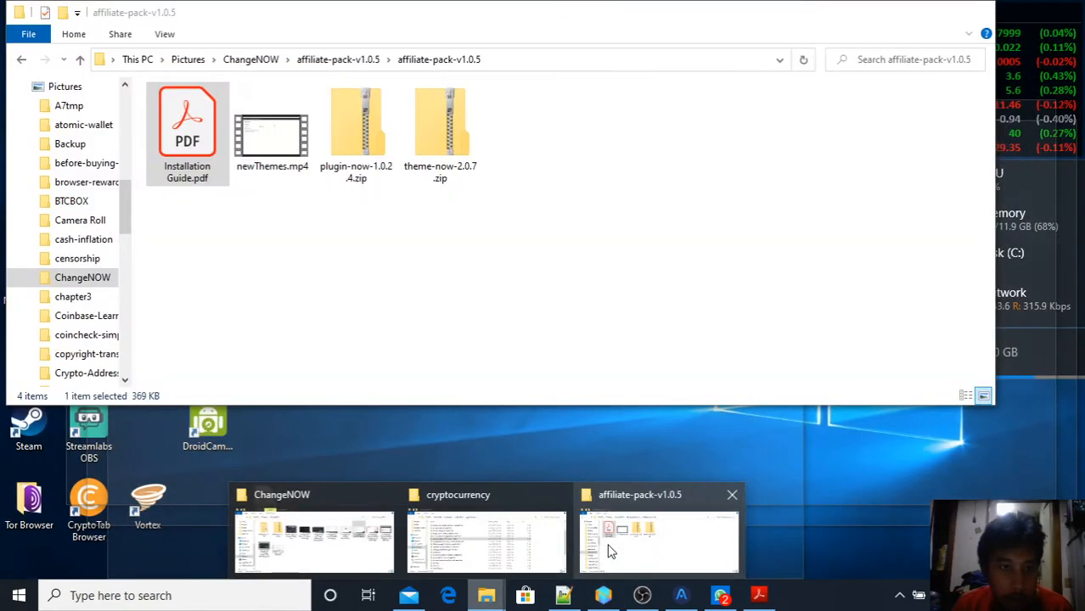
Read the Installation Guide from page 1 down to the installation pack contents, marking 'Plugin archive'.
left_click(658, 543)
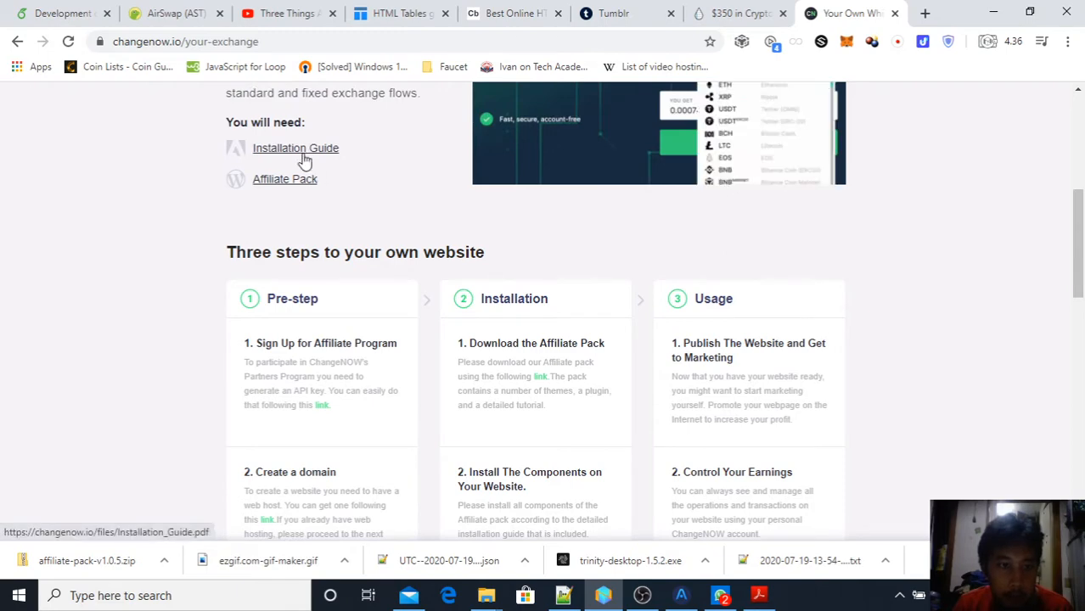
left_click(295, 148)
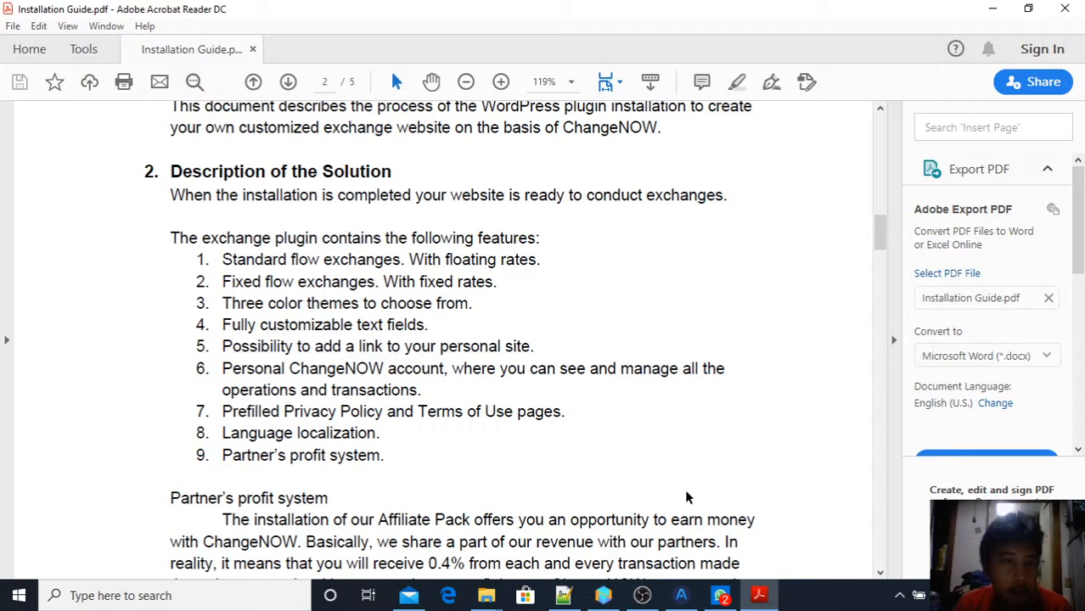
left_click(253, 82)
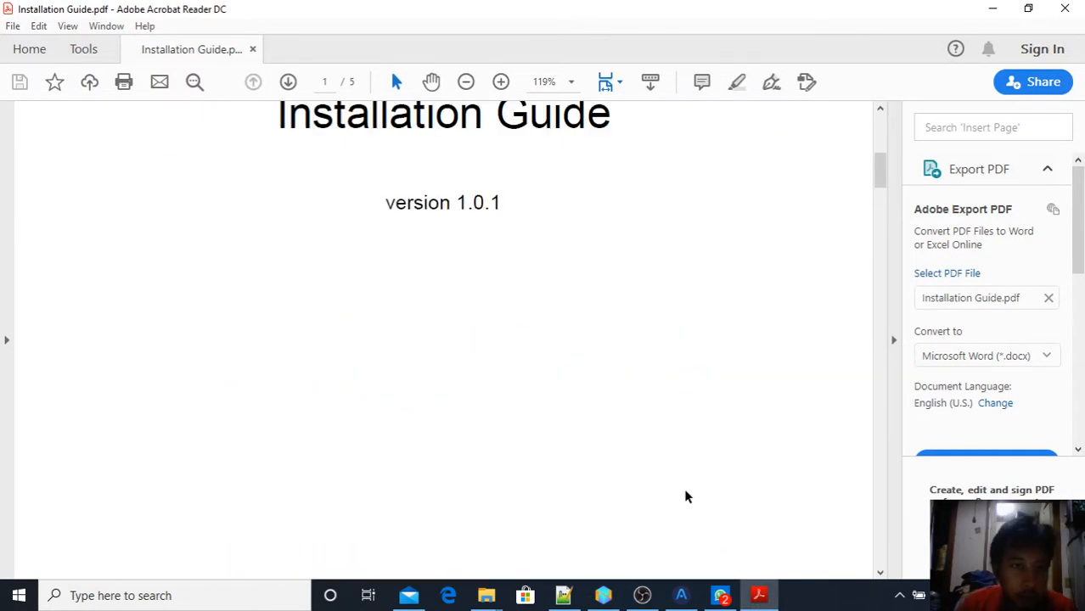
scroll("down", 3)
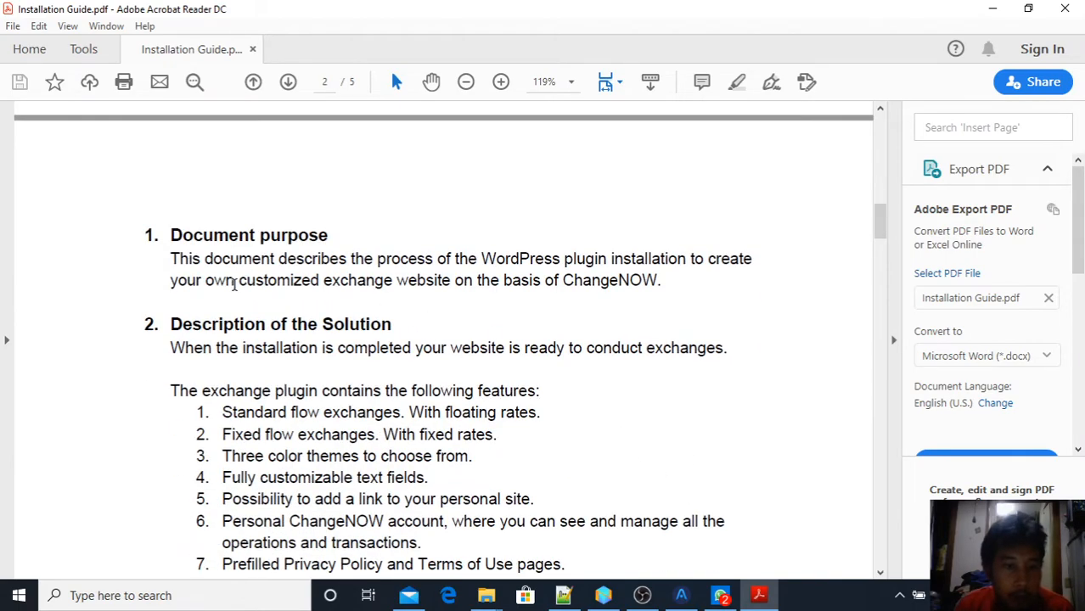
scroll("down", 3)
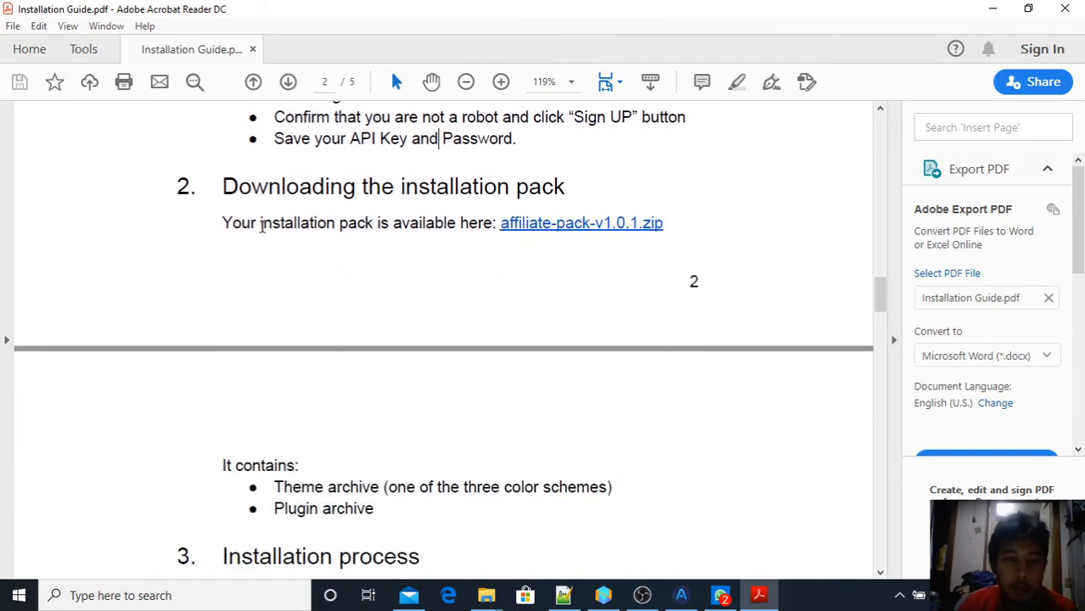
scroll("down", 3)
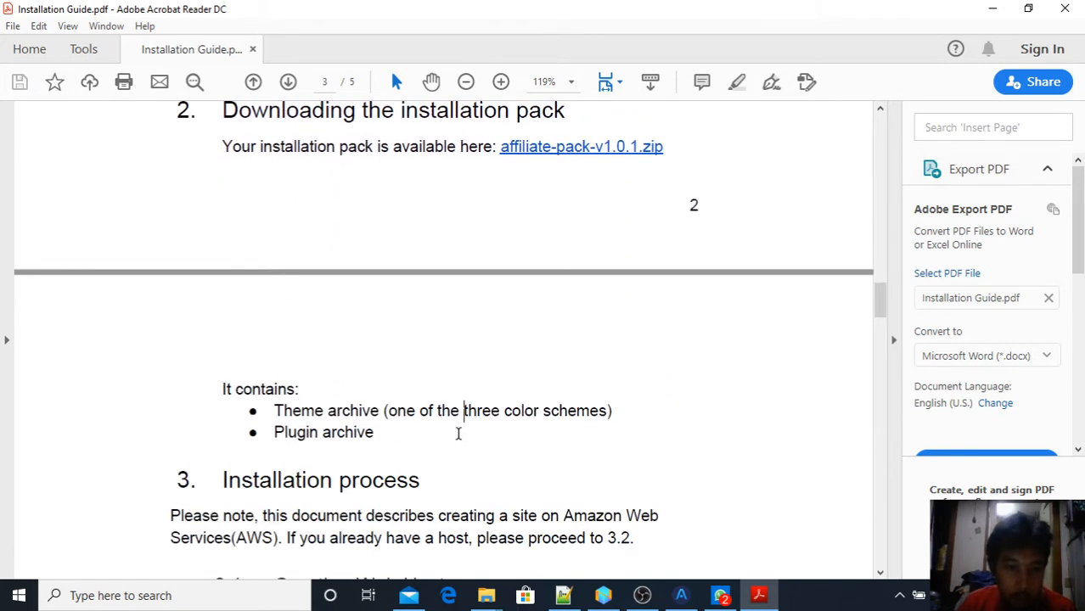
double_click(323, 433)
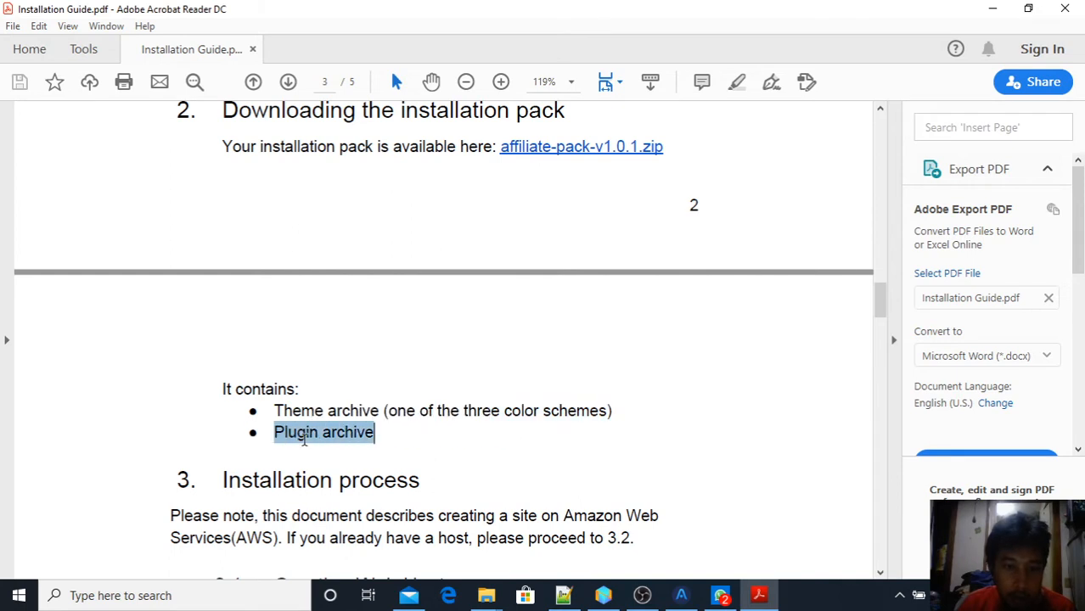
scroll("down", 3)
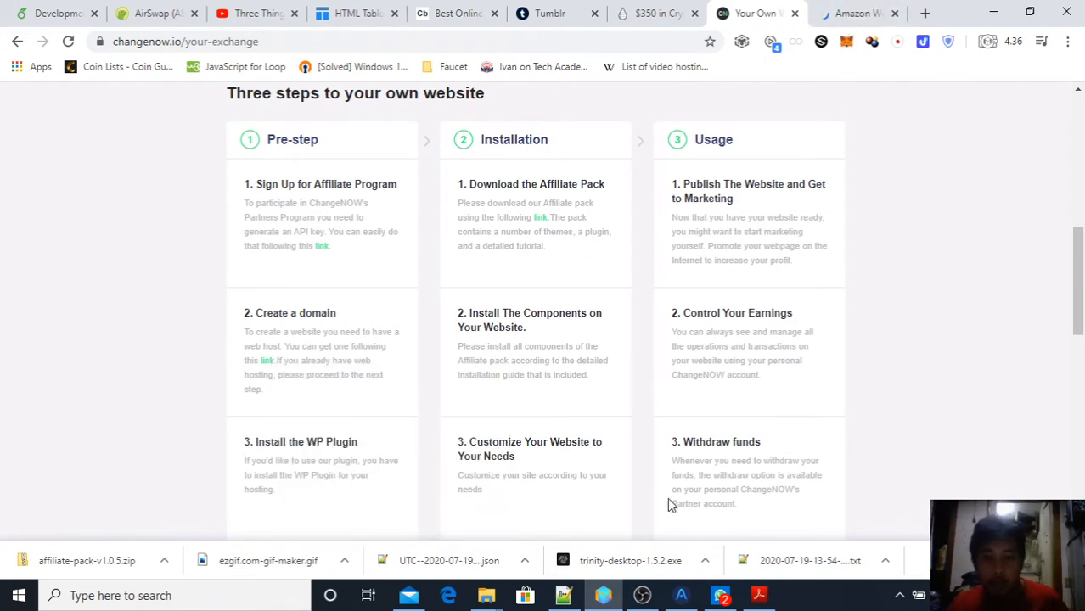
Go from aws.amazon.com to the Management Console and start 'Launch a virtual machine'.
left_click(849, 14)
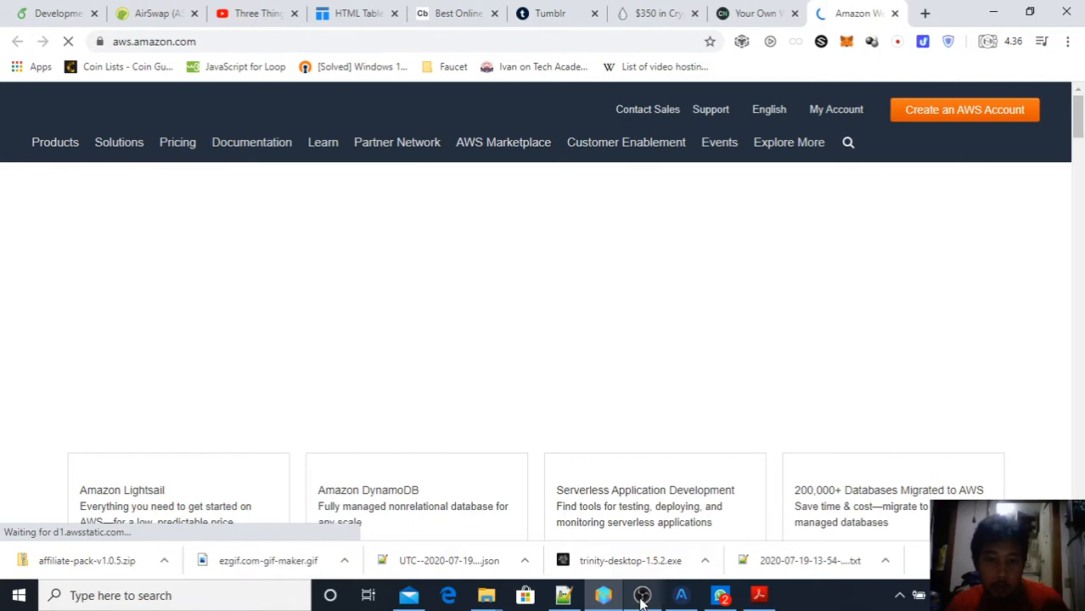
left_click(603, 594)
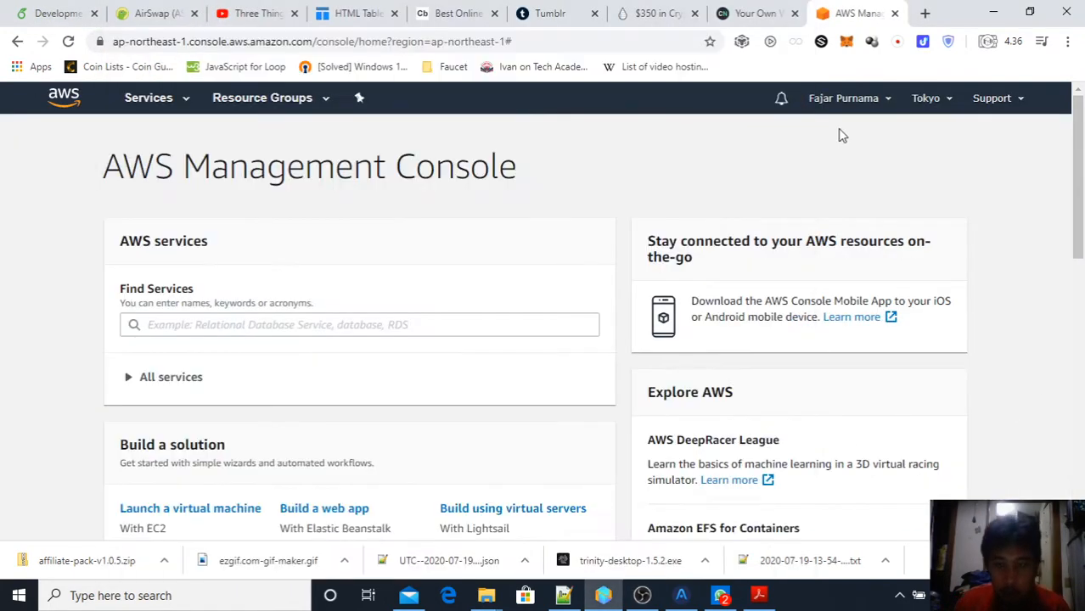
scroll("down", 3)
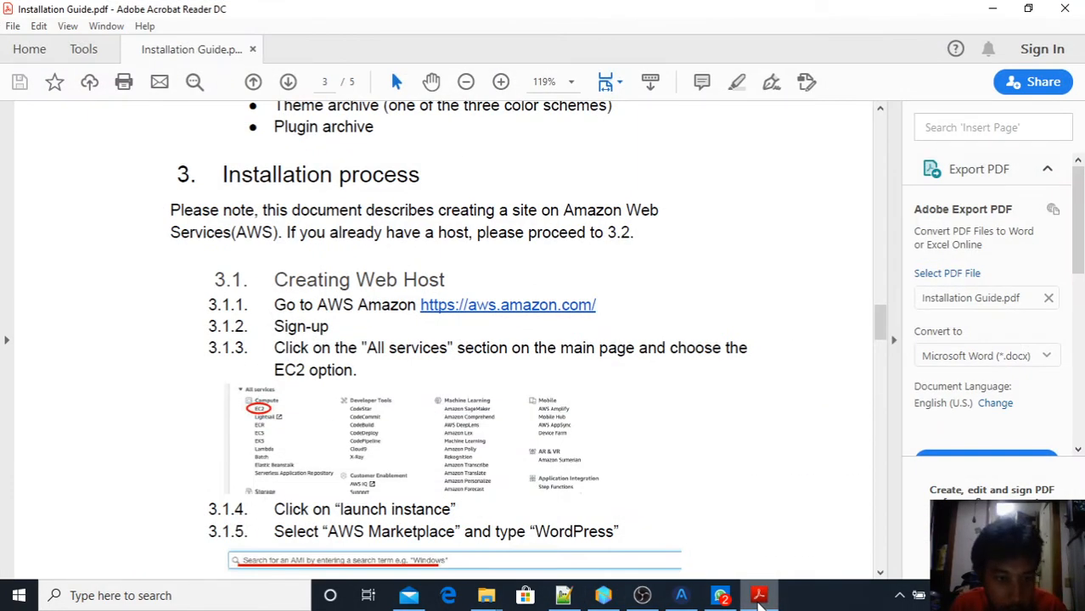
mouse_move(741, 544)
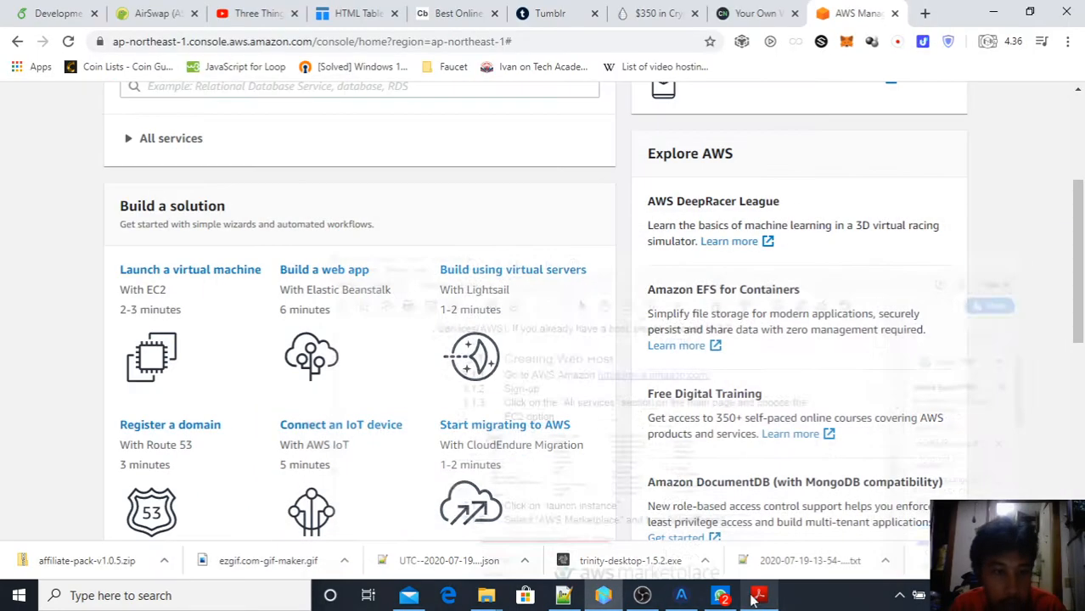
mouse_move(190, 268)
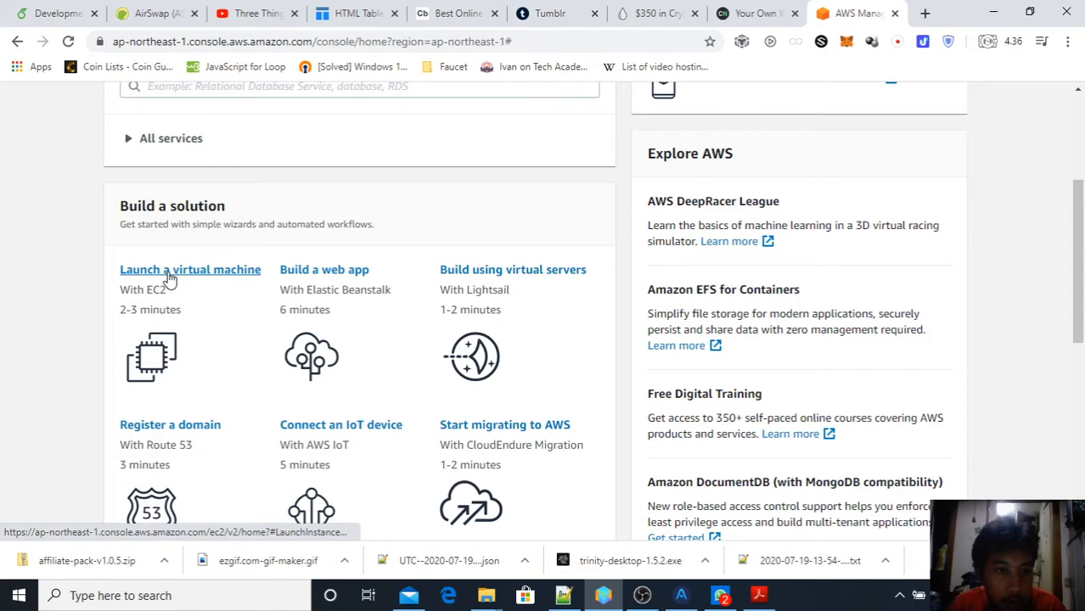
left_click(190, 268)
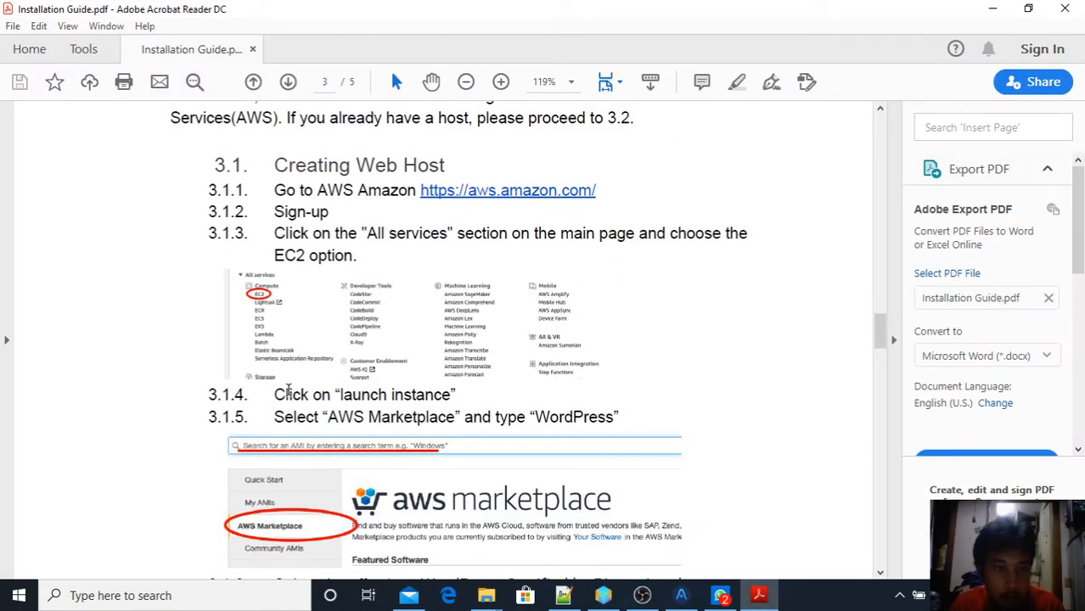
scroll("down", 3)
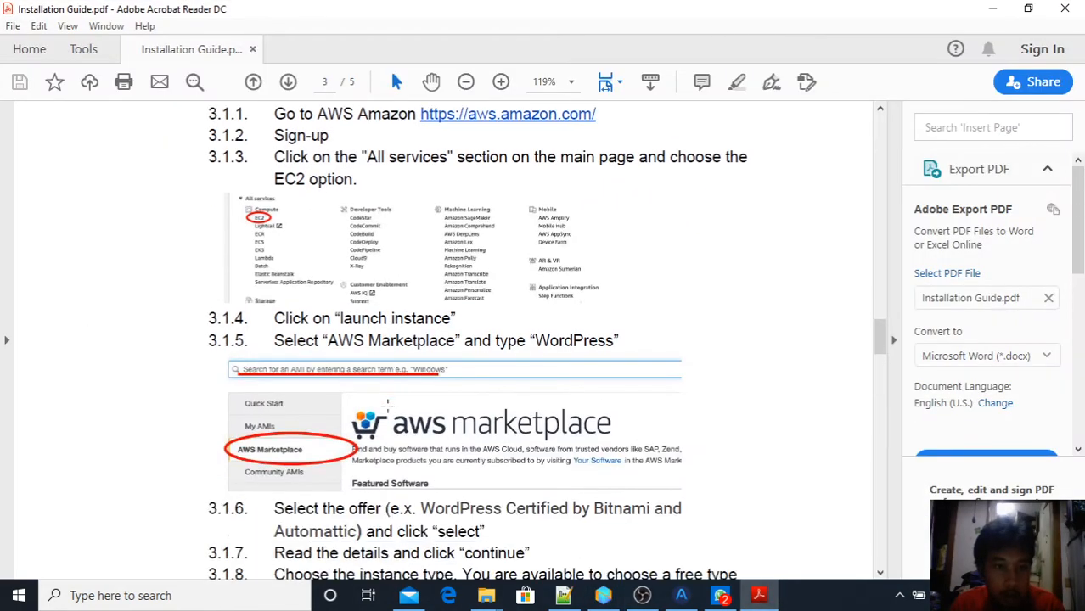
scroll("down", 3)
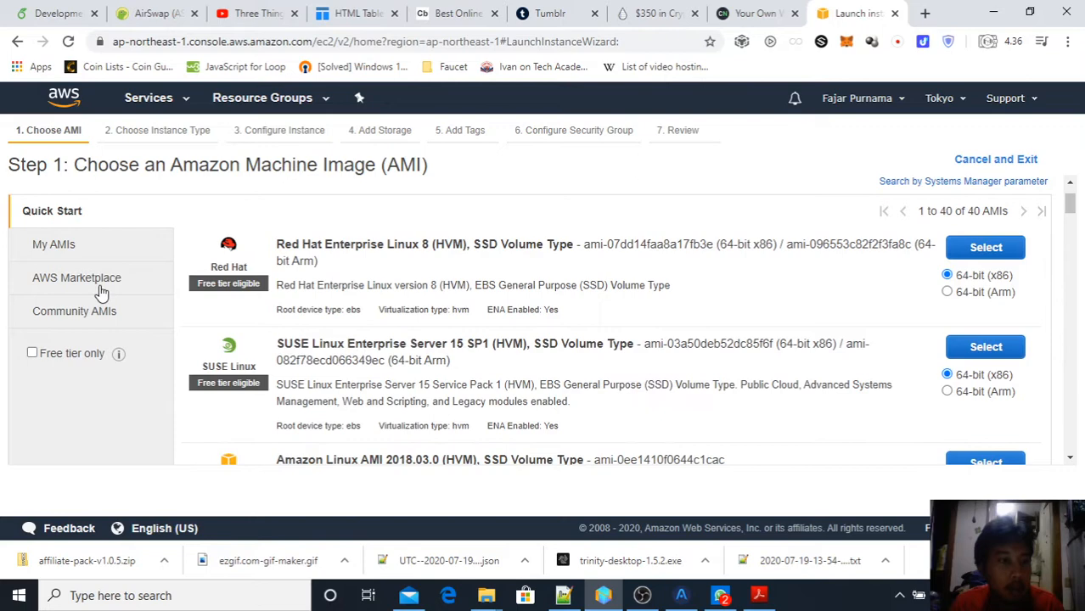
mouse_move(97, 285)
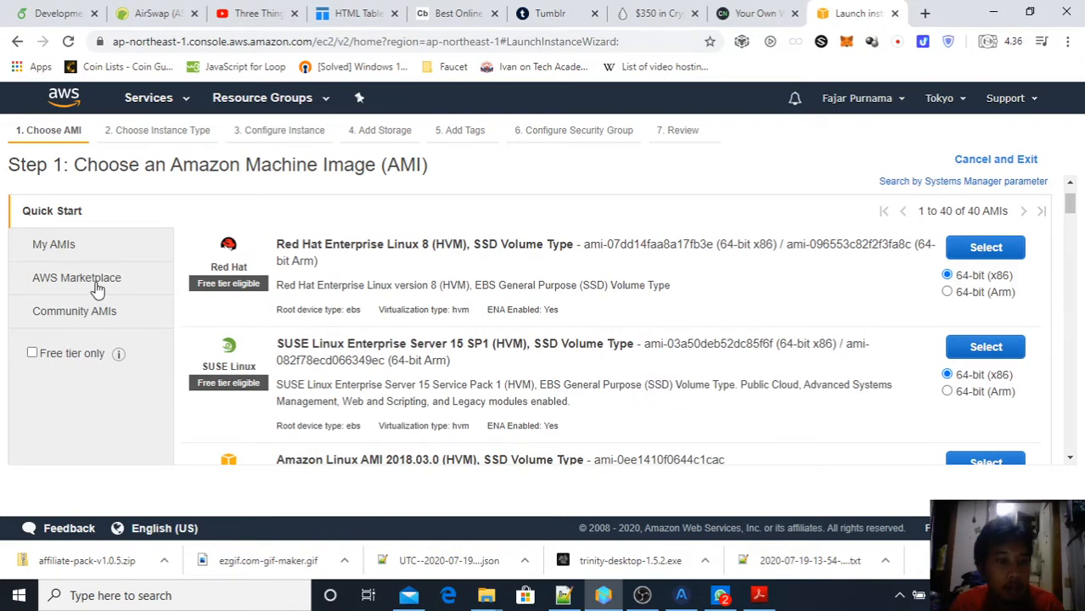
left_click(77, 279)
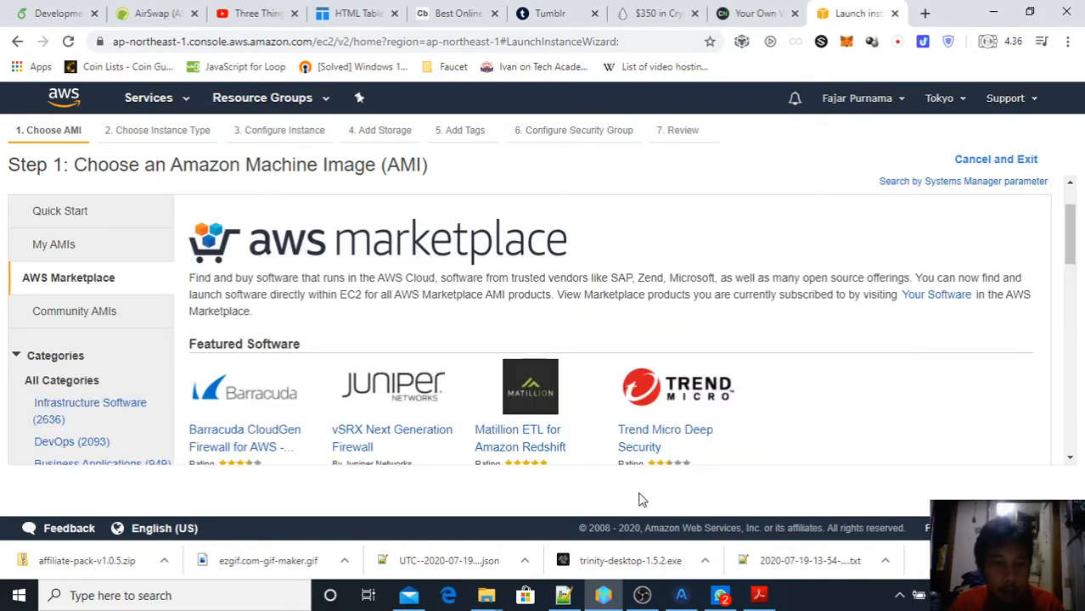
left_click(757, 594)
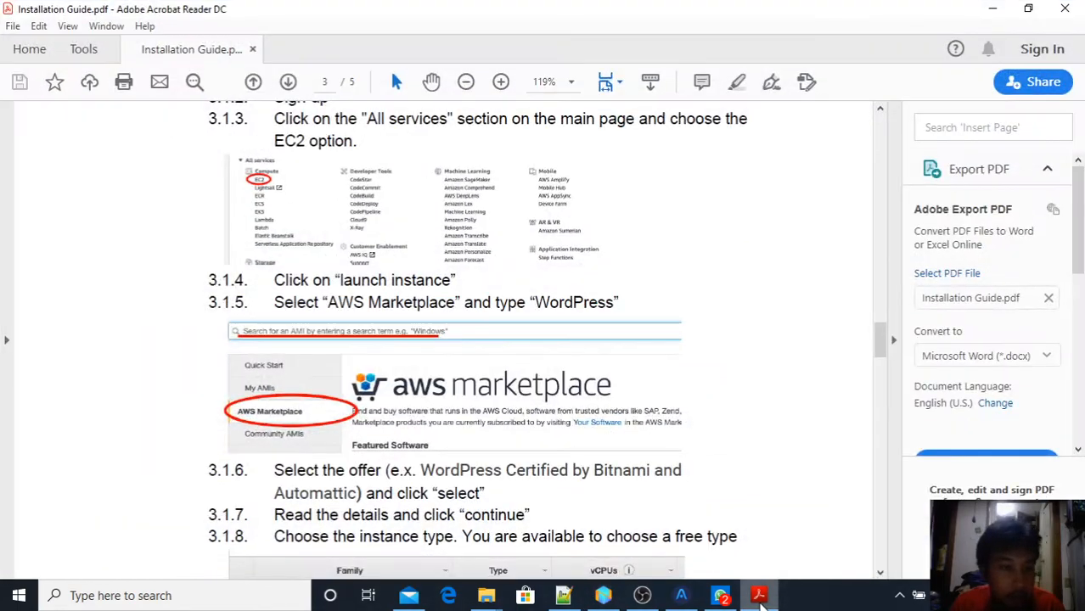
scroll("down", 3)
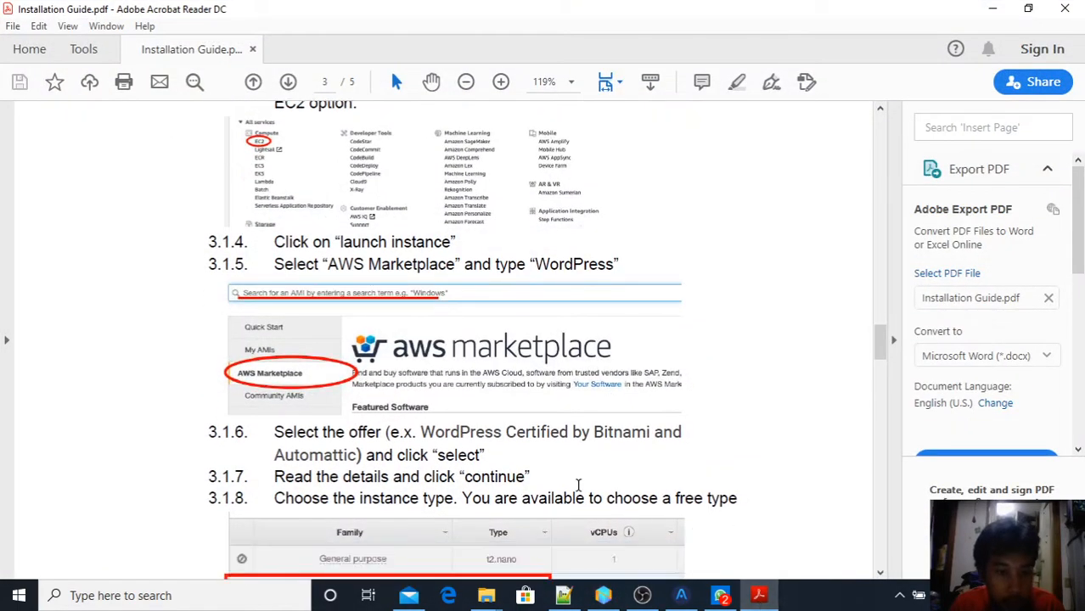
mouse_move(618, 471)
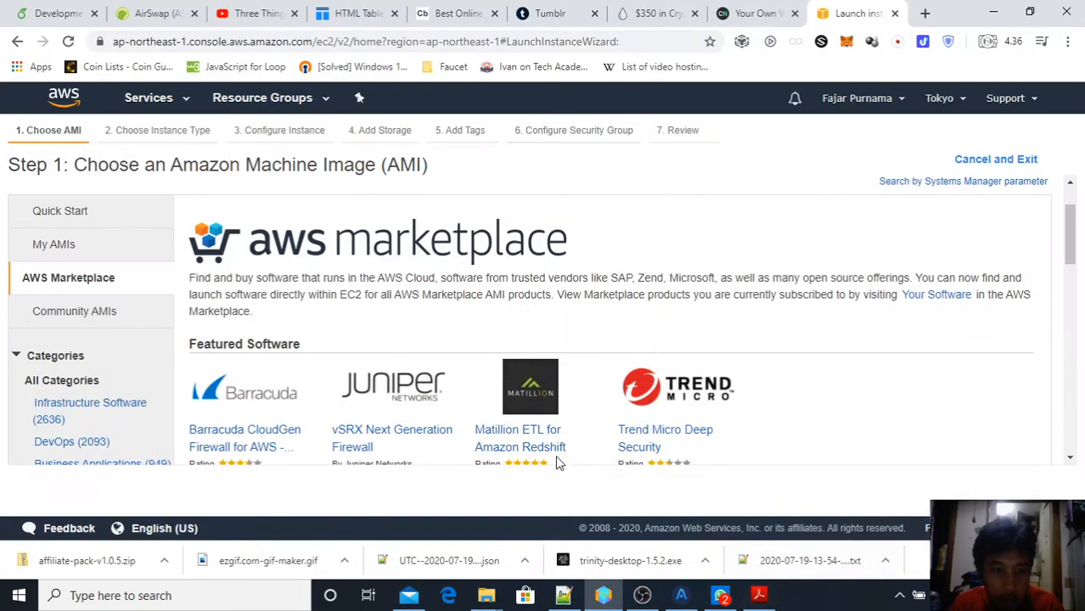
scroll("down", 3)
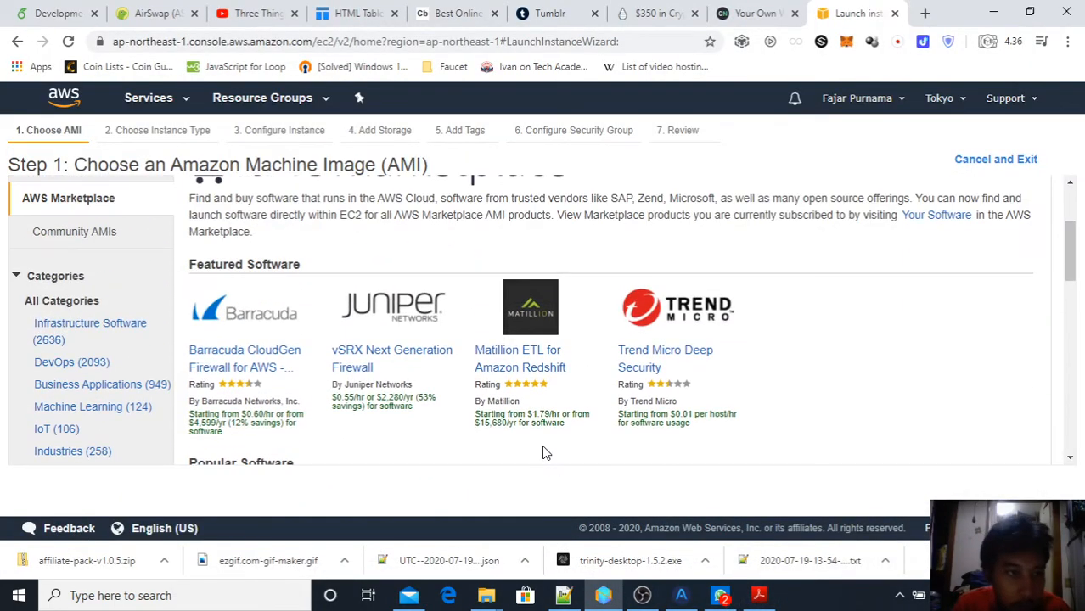
scroll("down", 3)
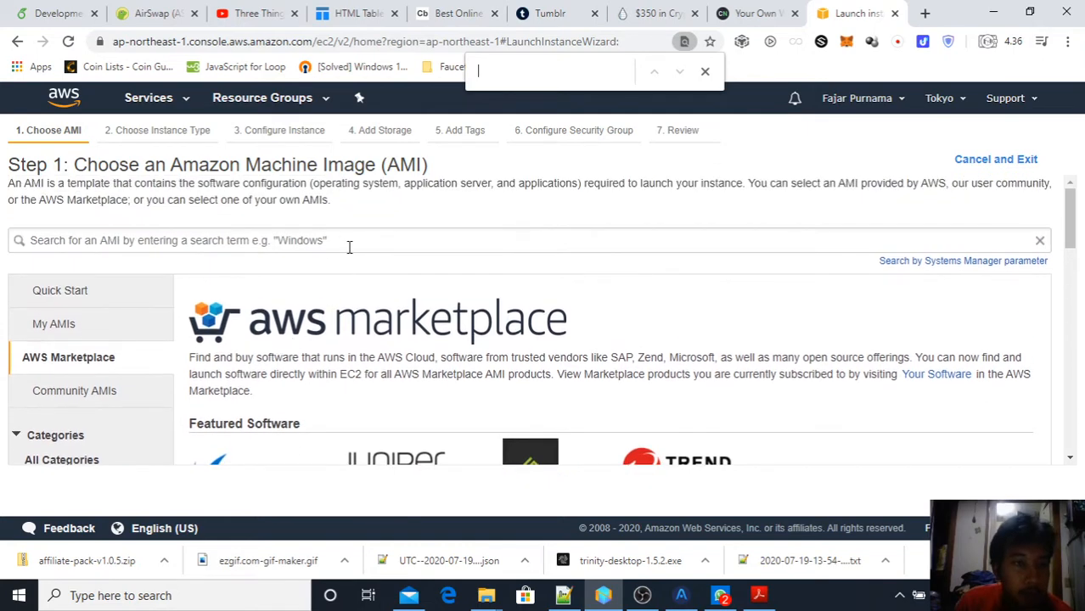
Search the AMI Marketplace for 'wordpress' and select WordPress Certified by Bitnami and Automattic.
type("wordpress")
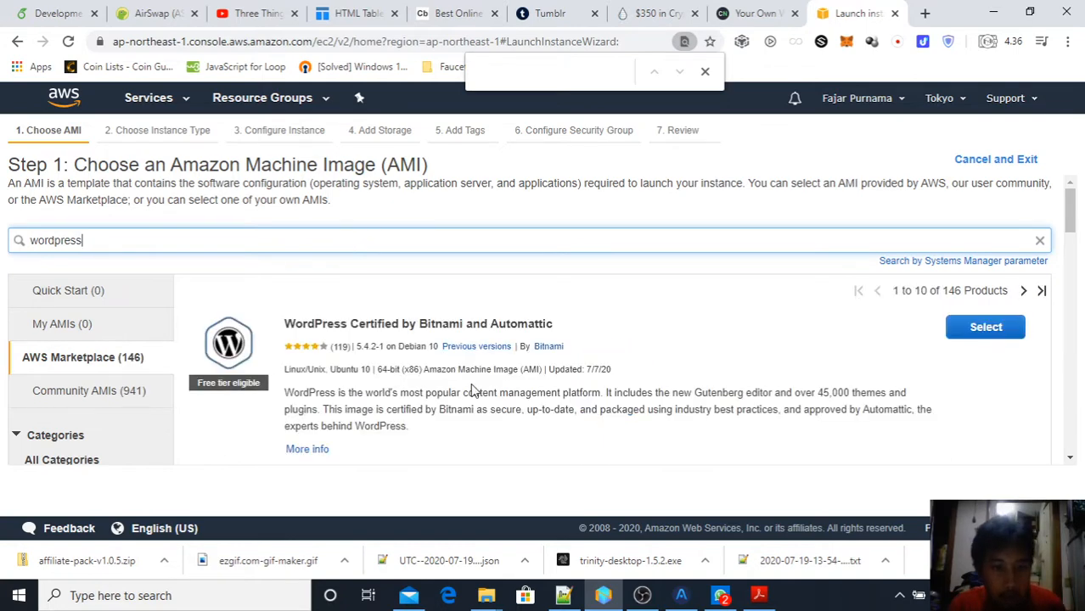
scroll("down", 3)
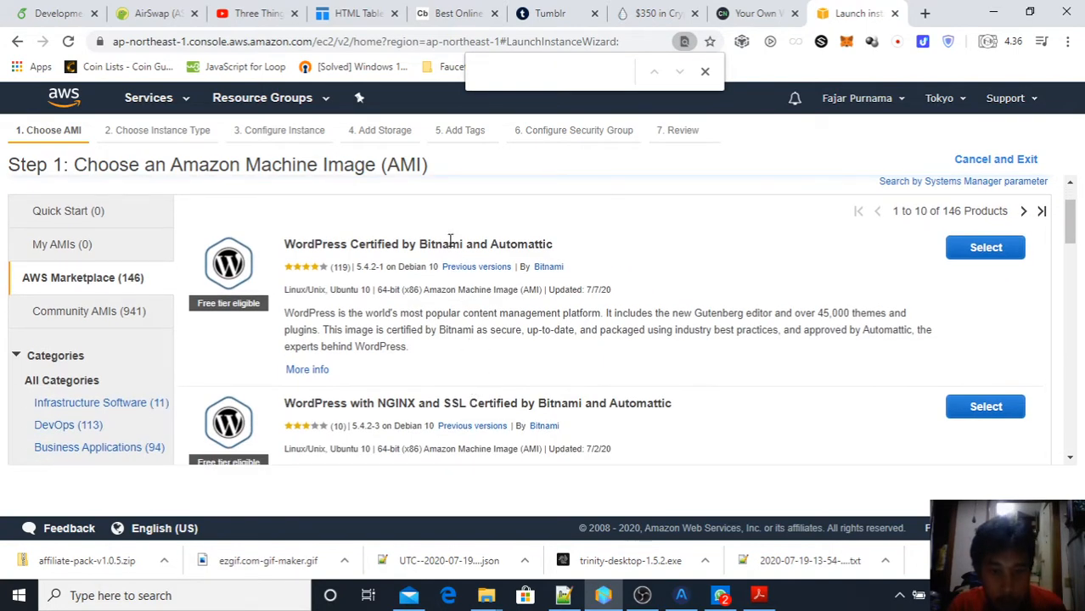
double_click(380, 404)
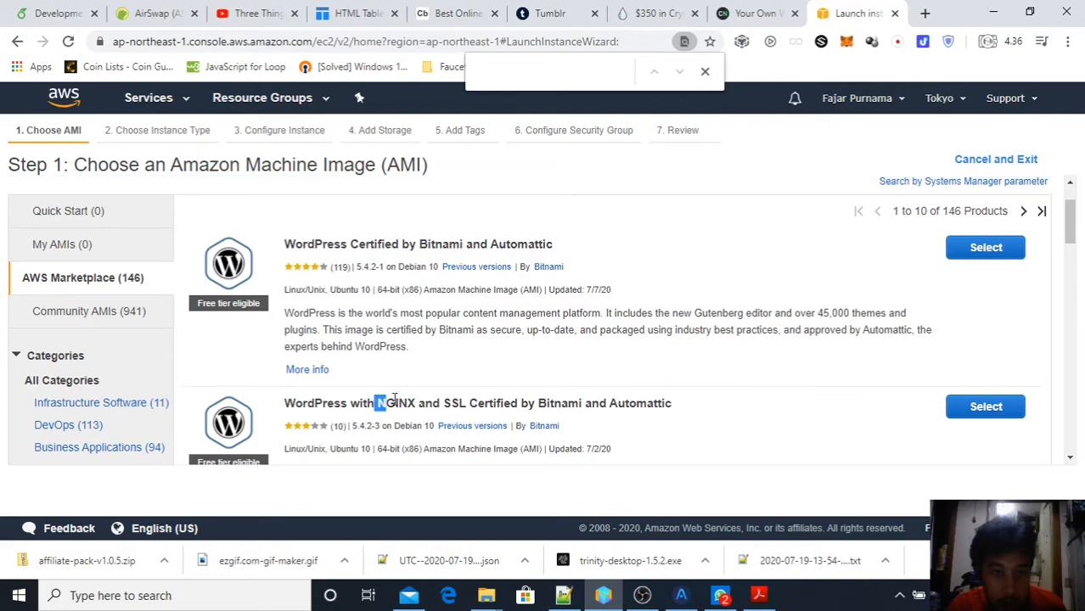
scroll("down", 3)
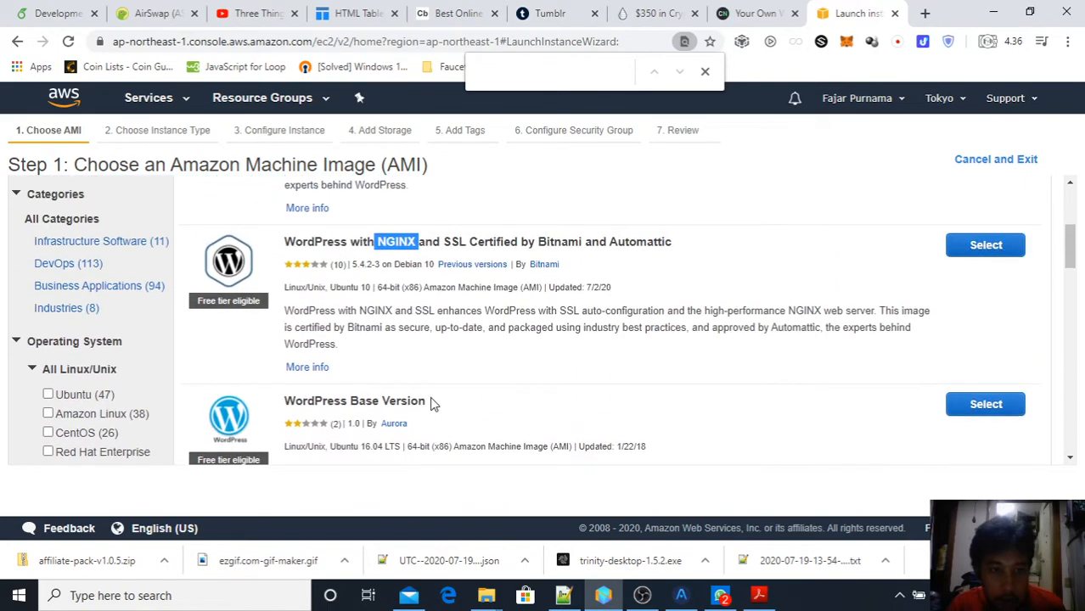
scroll("down", 3)
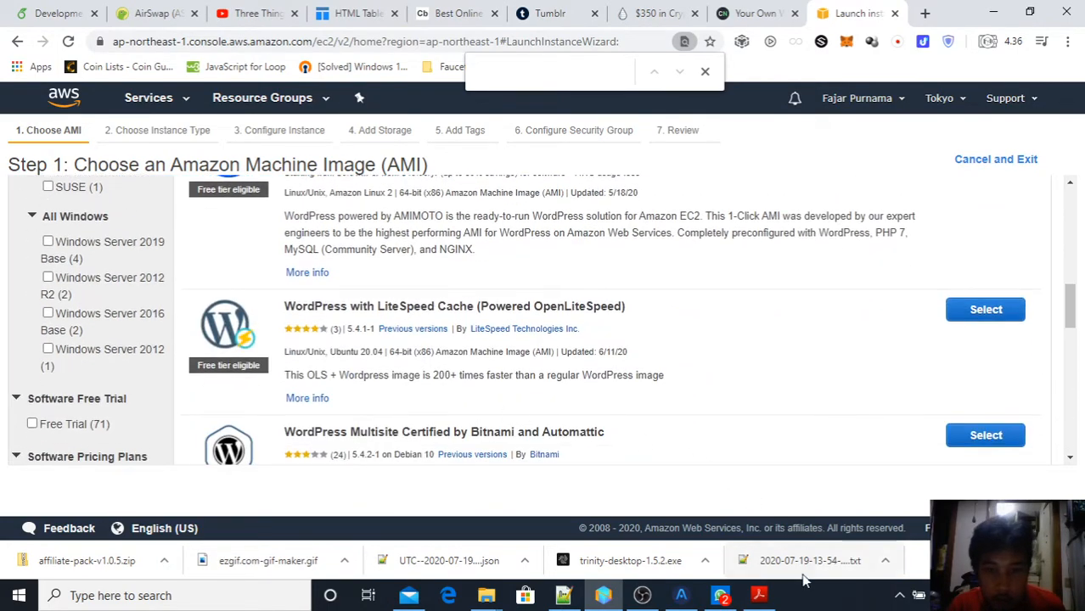
left_click(757, 595)
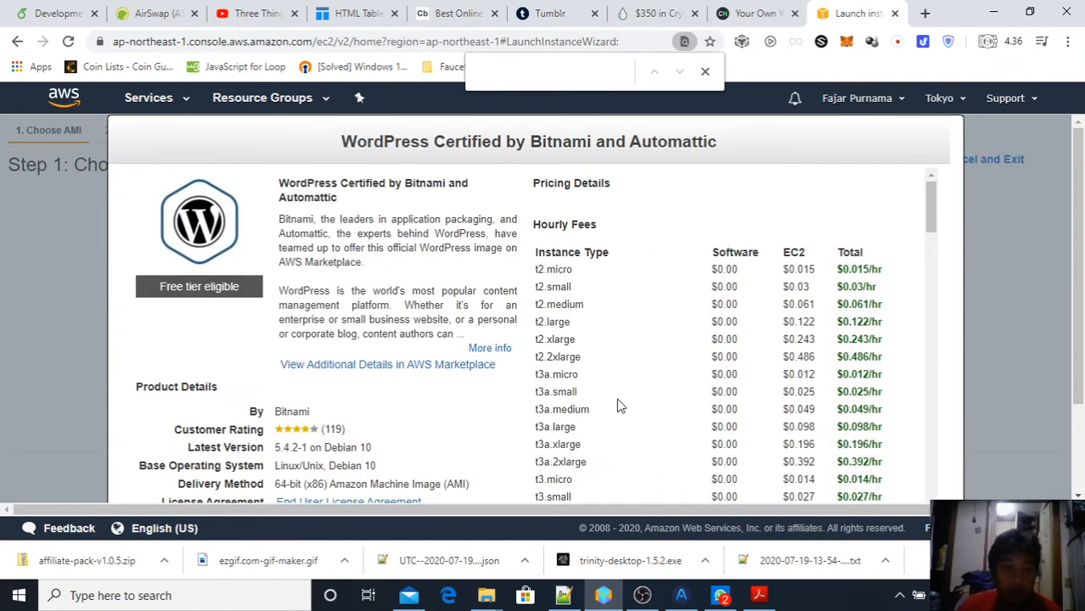
Review the Bitnami WordPress offer's pricing details and continue past the machine image step.
scroll("down", 3)
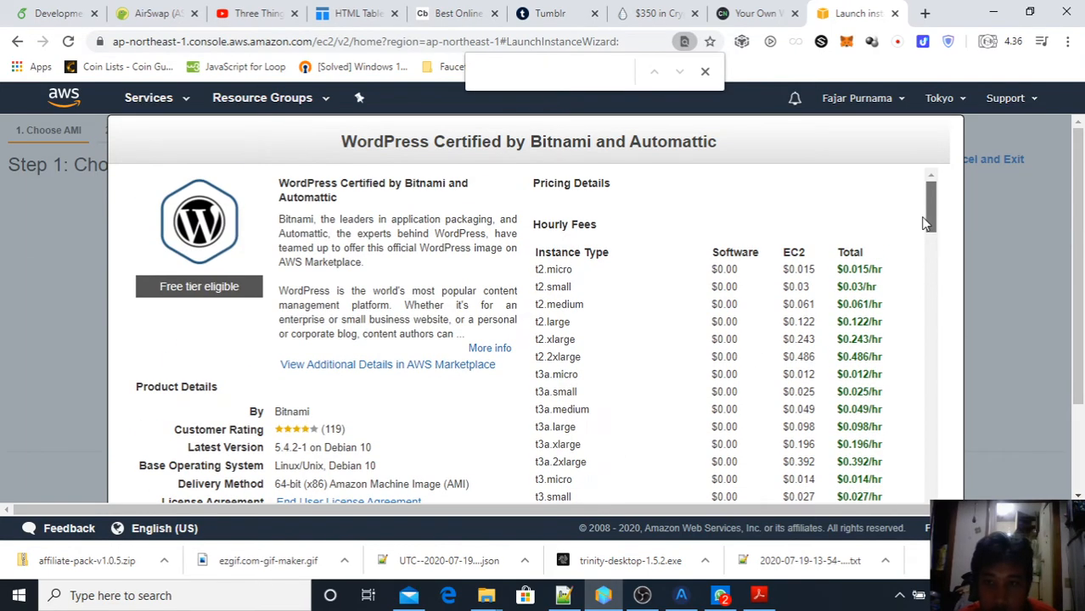
scroll("down", 3)
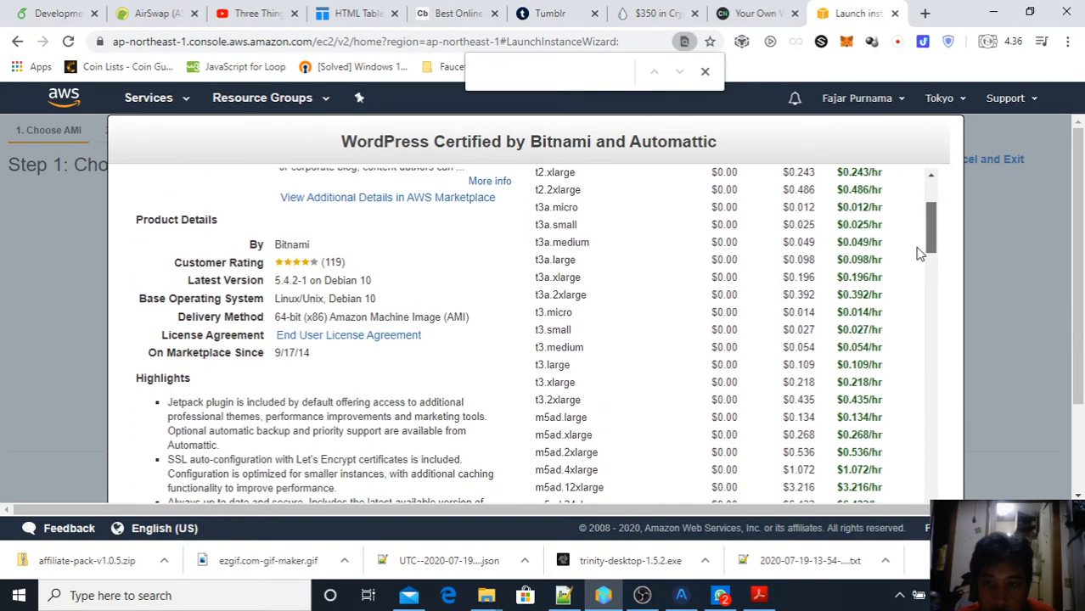
scroll("down", 3)
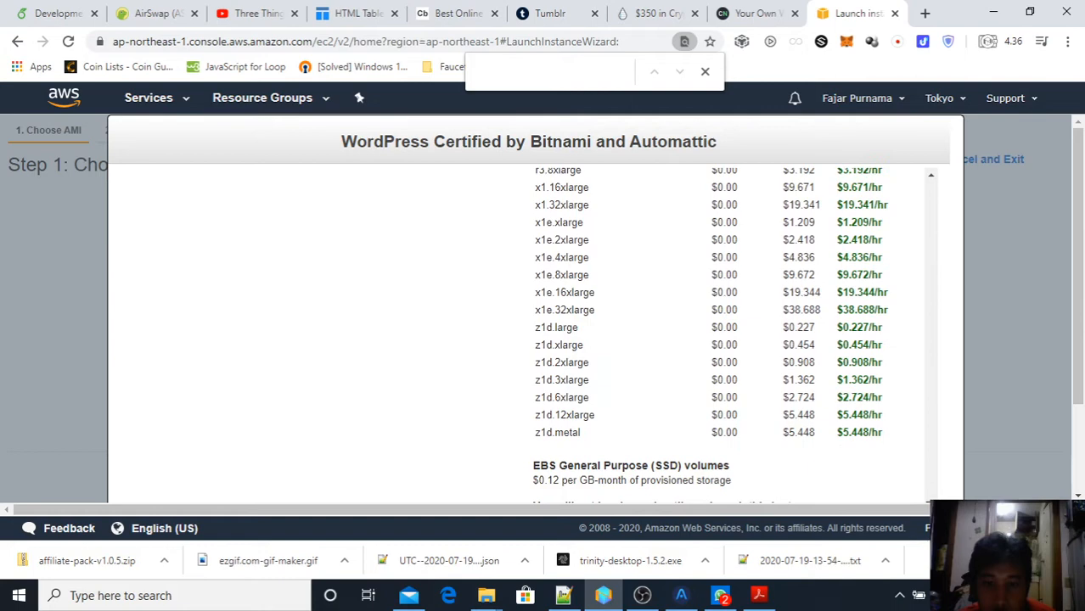
scroll("down", 3)
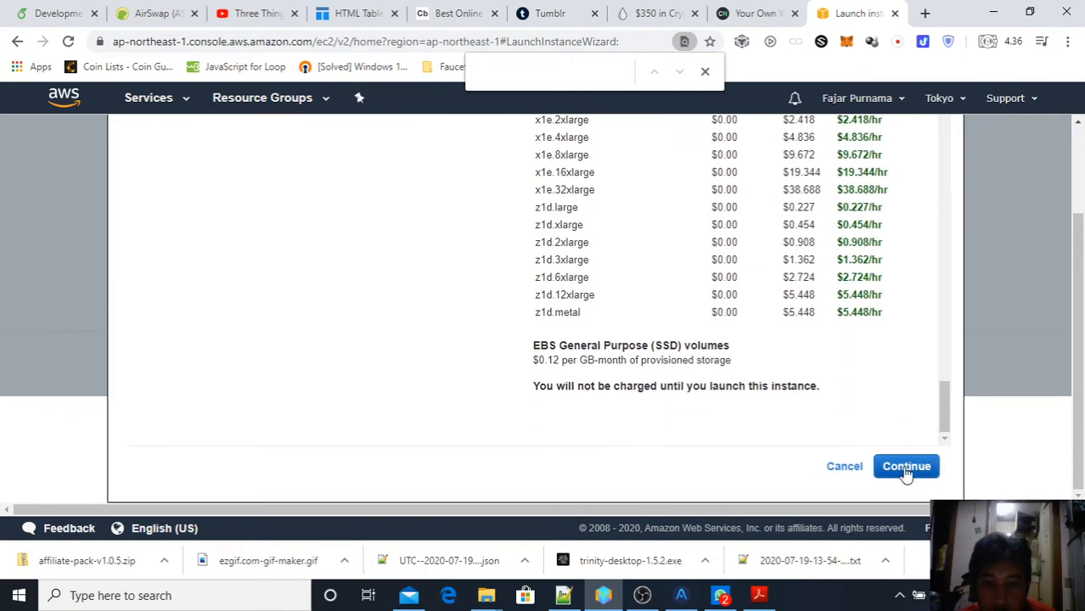
mouse_move(645, 373)
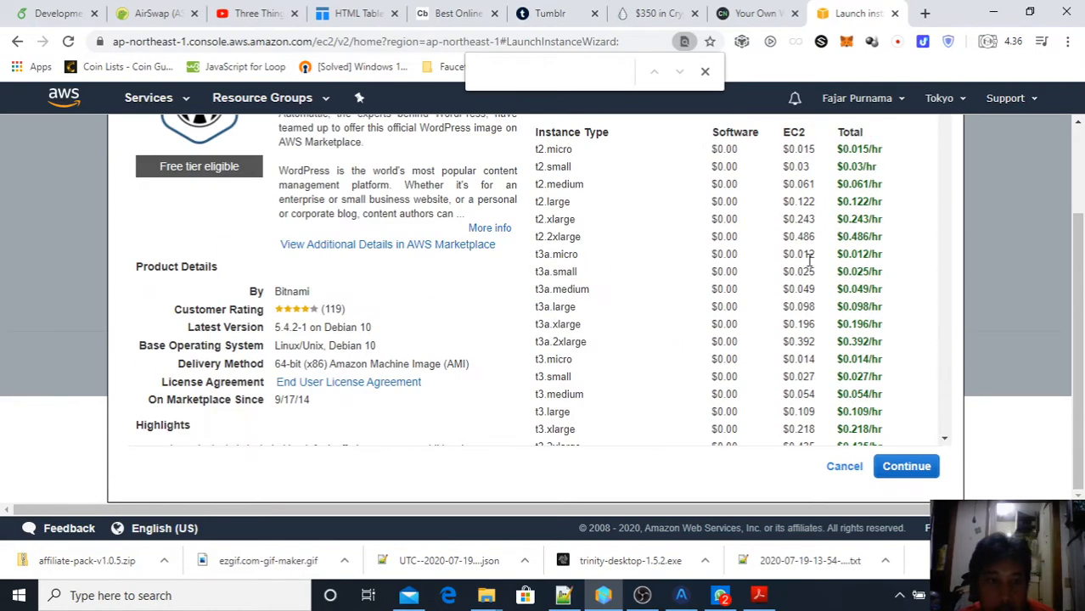
scroll("down", 3)
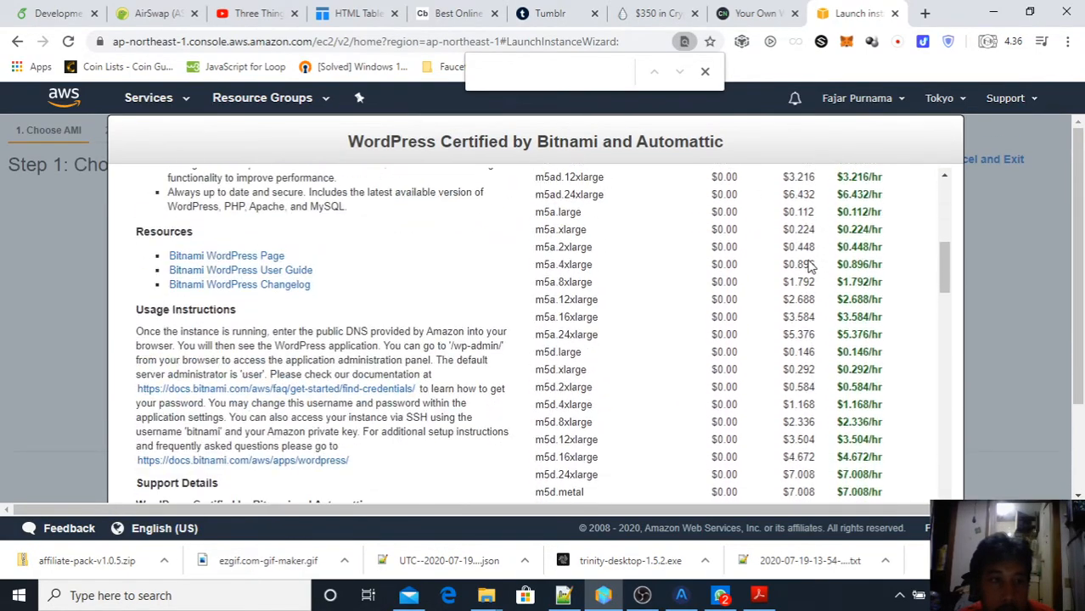
scroll("down", 3)
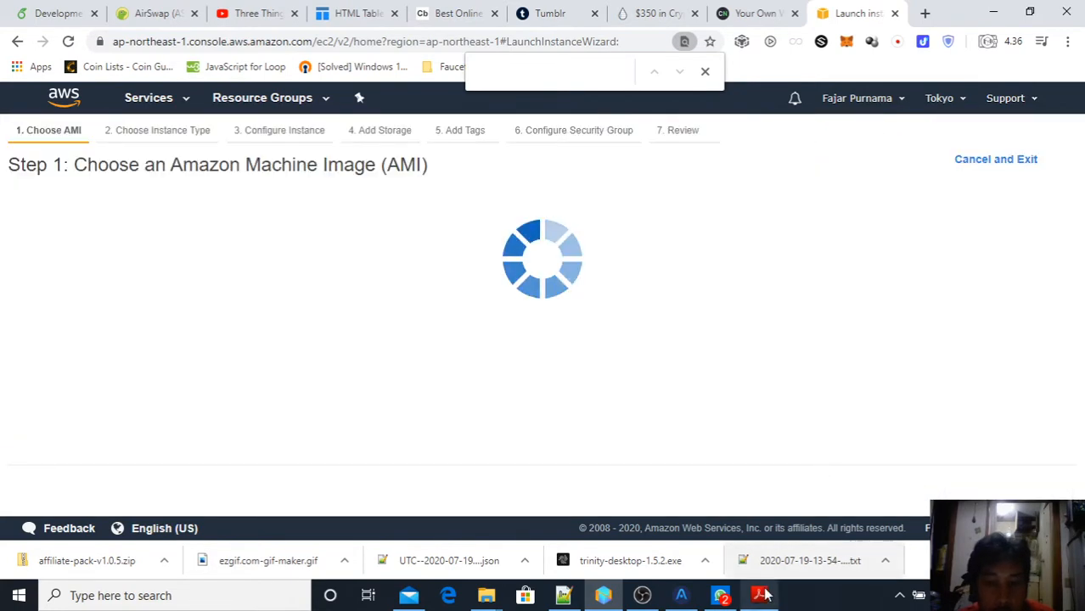
Scroll the Installation Guide down to step 3.1.8 on choosing a free instance type.
left_click(757, 595)
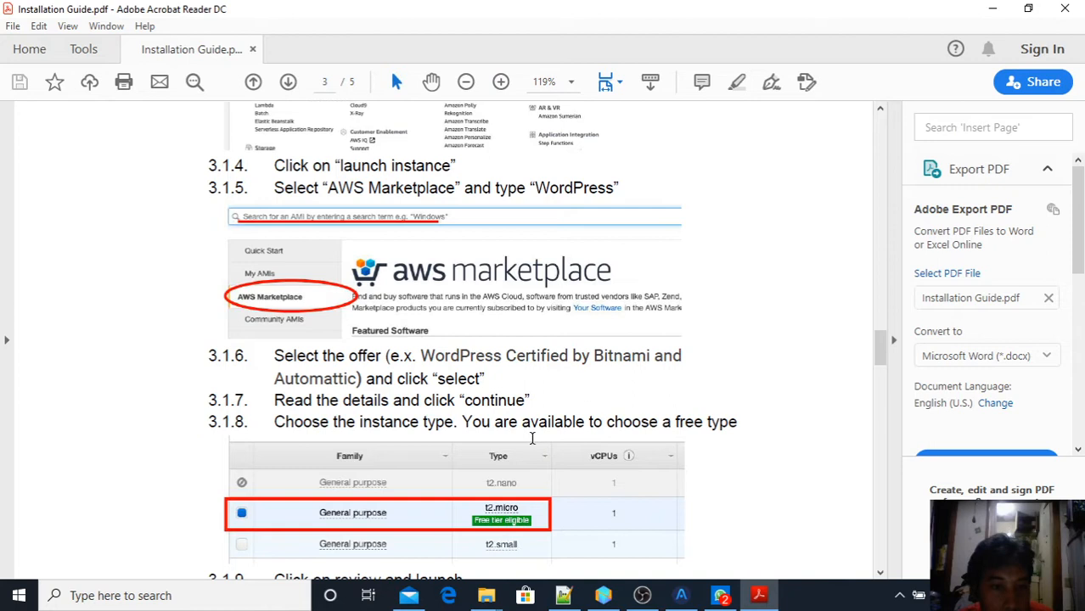
scroll("down", 3)
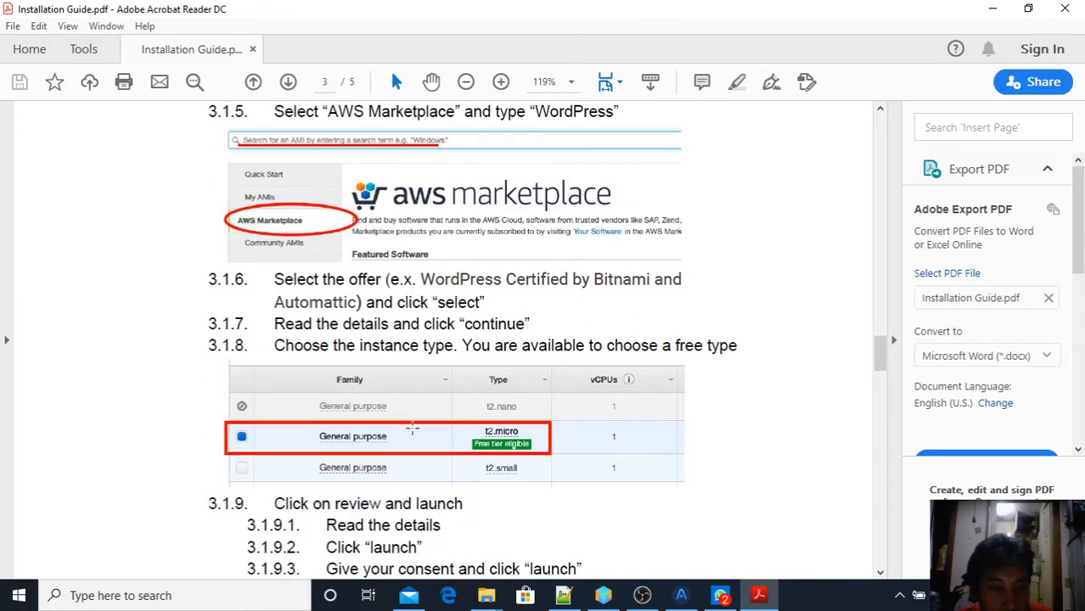
scroll("down", 3)
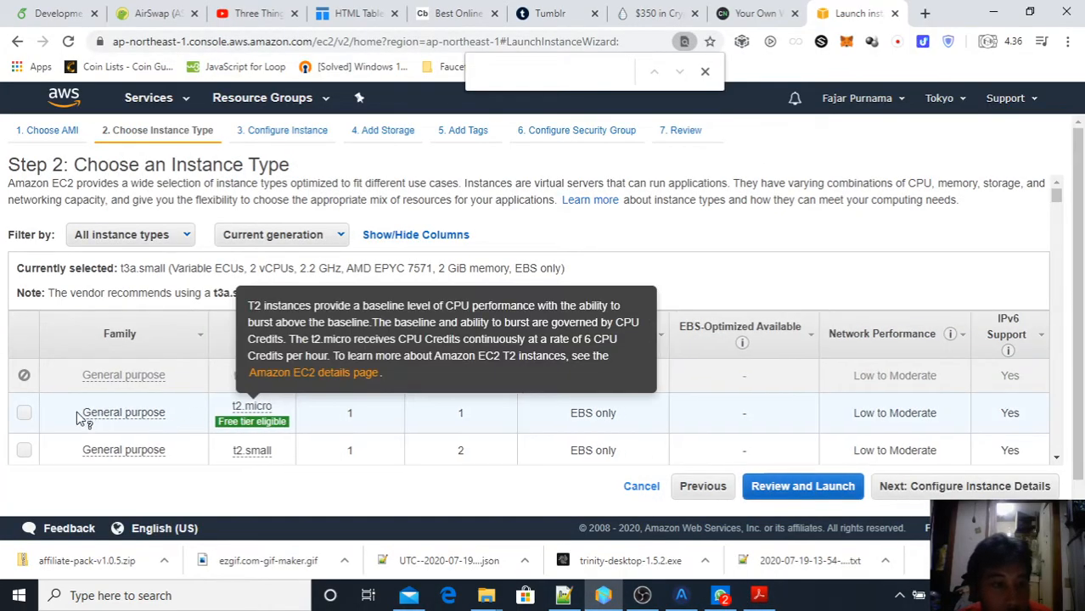
Select the free-tier t2.micro row in Step 2: Choose an Instance Type.
left_click(24, 413)
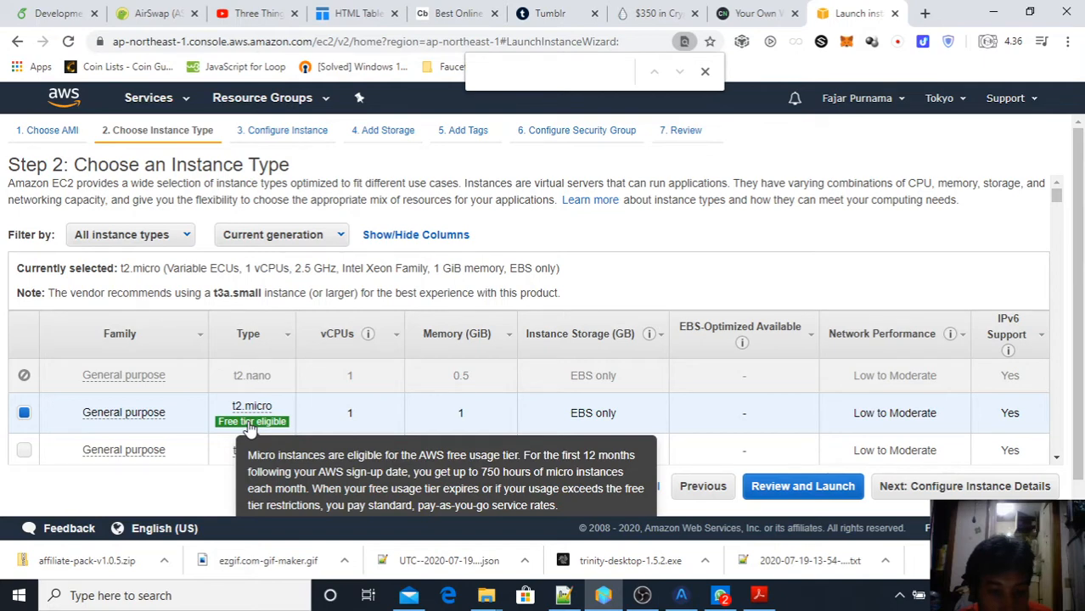
scroll("down", 3)
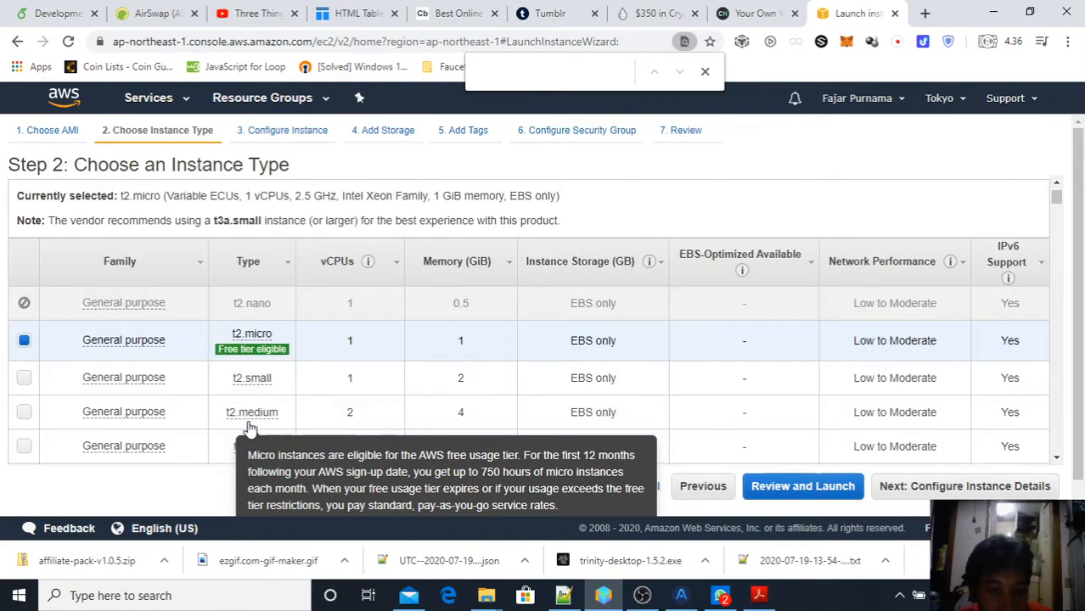
scroll("down", 3)
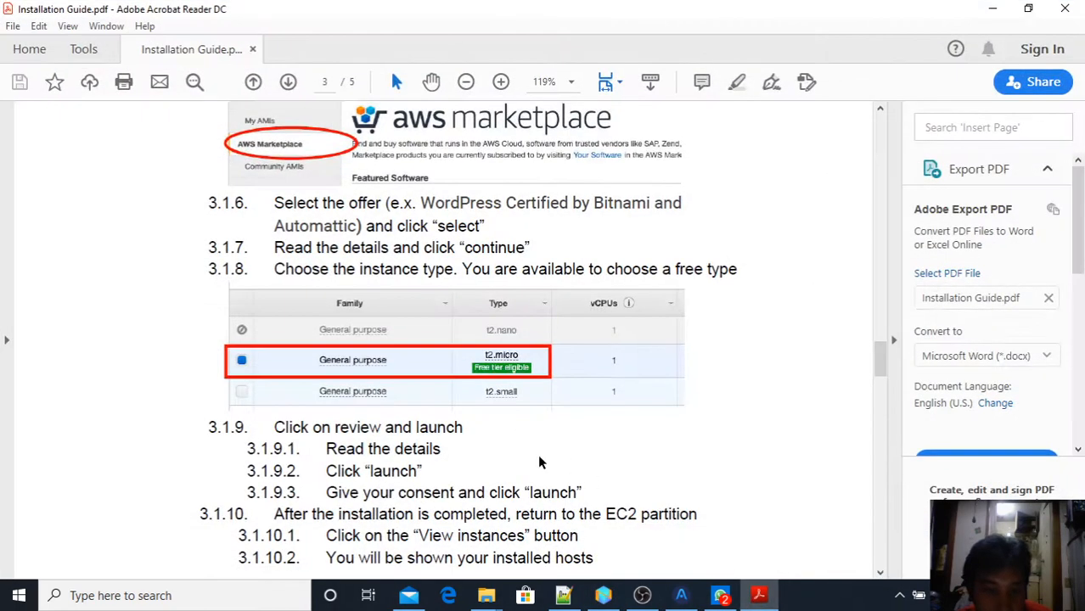
scroll("down", 3)
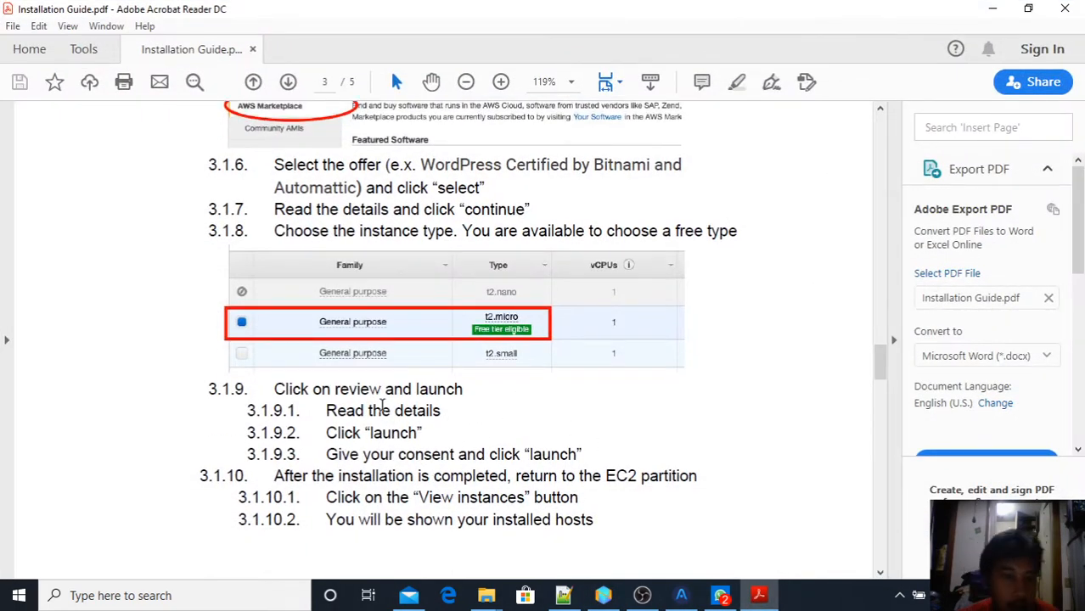
mouse_move(652, 553)
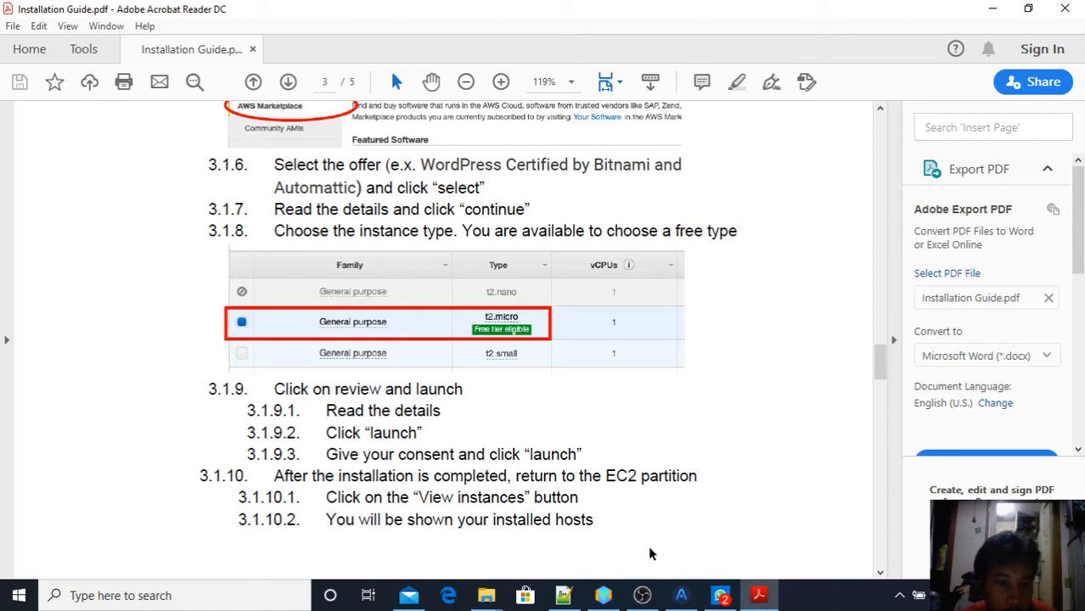
mouse_move(760, 594)
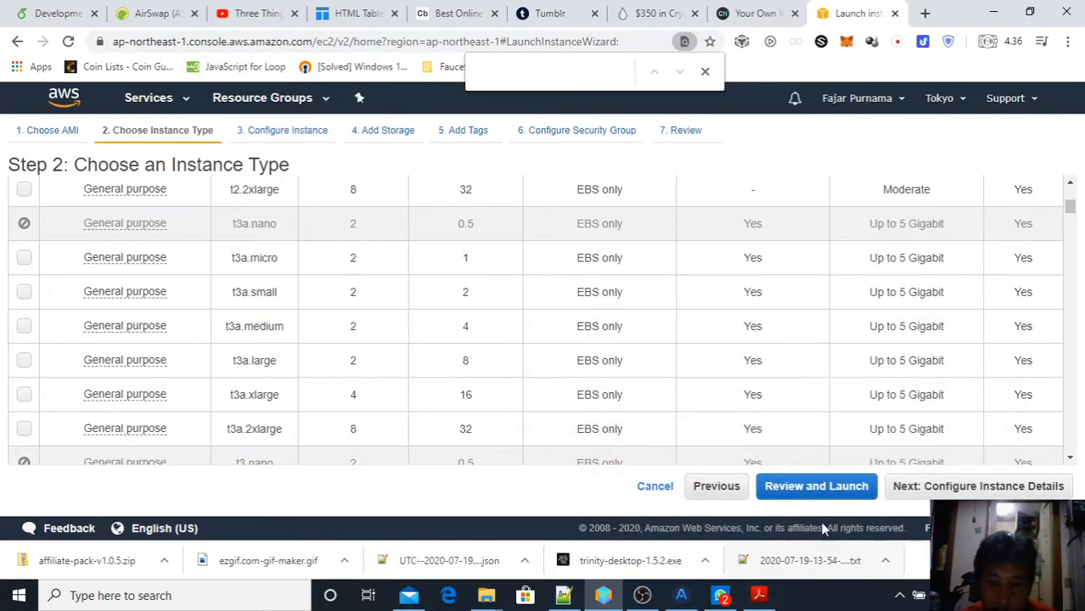
Review the Step 7 launch summary and launch, bringing up the key pair dialog.
left_click(815, 486)
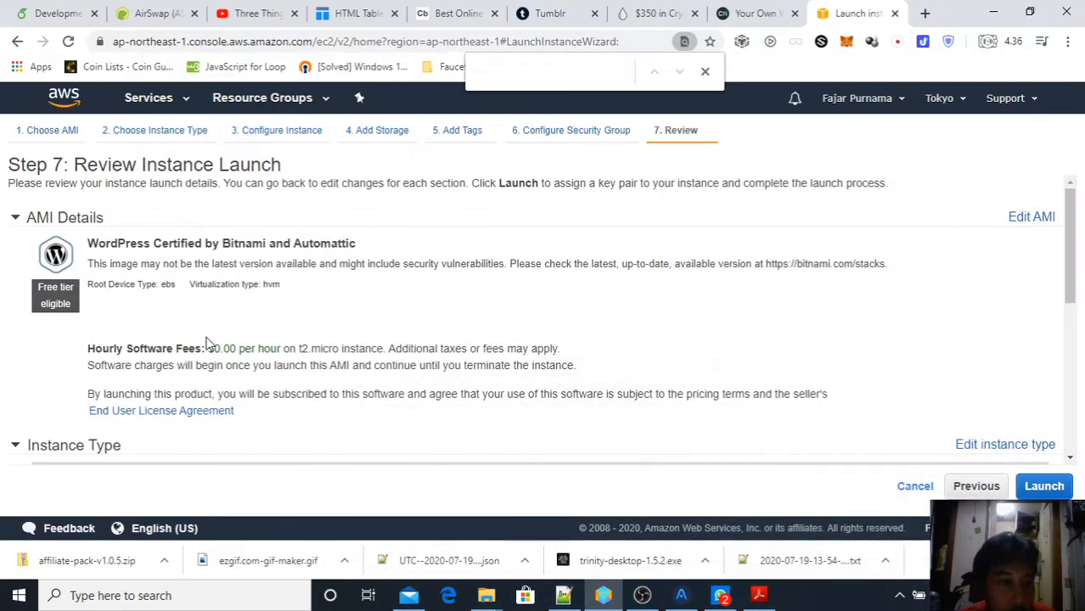
mouse_move(320, 354)
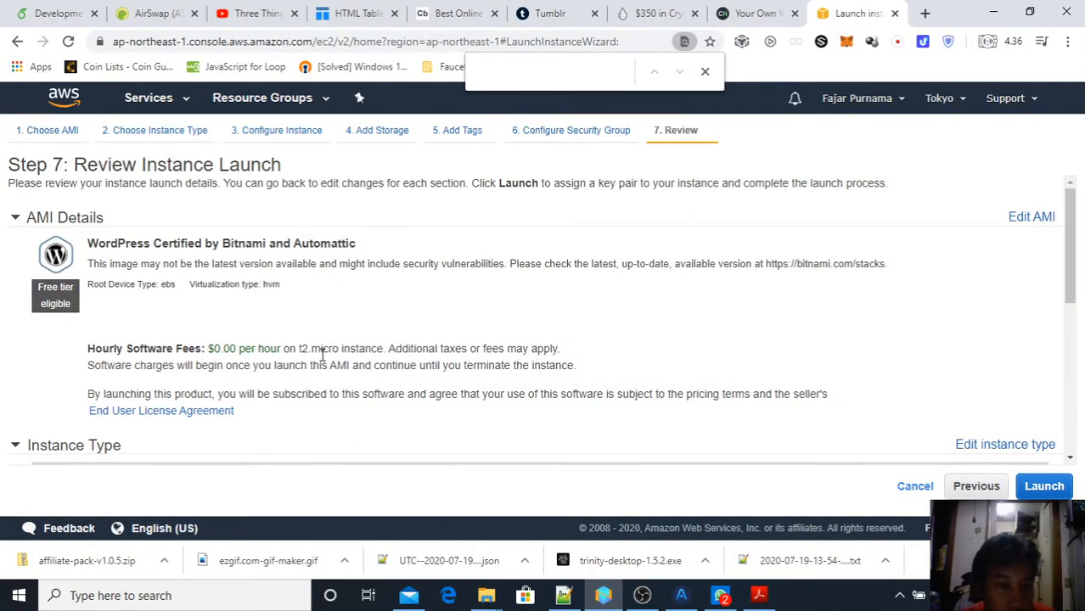
mouse_move(330, 390)
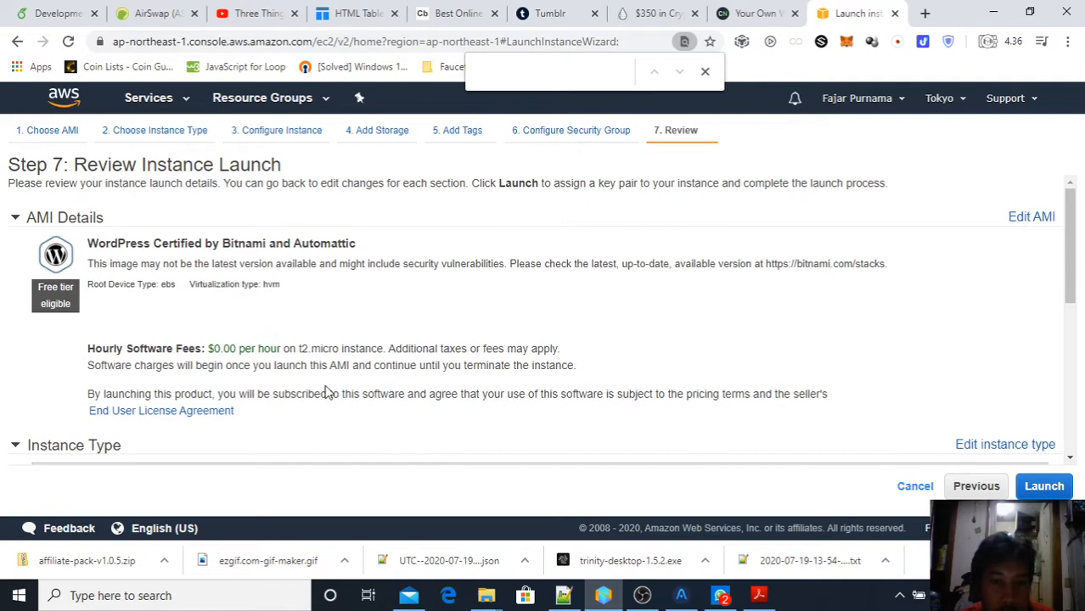
scroll("down", 3)
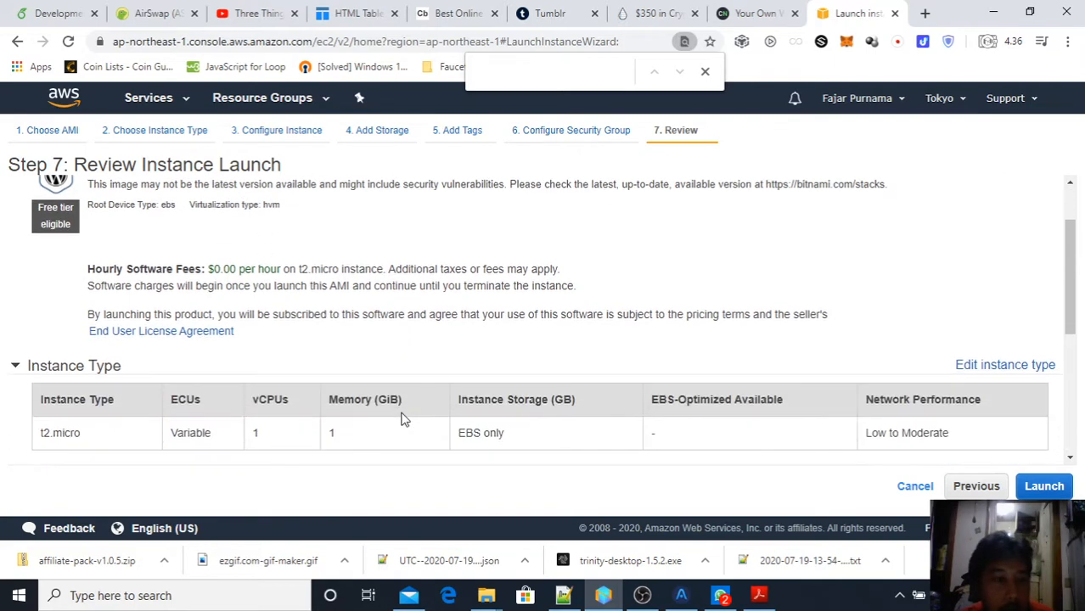
scroll("down", 3)
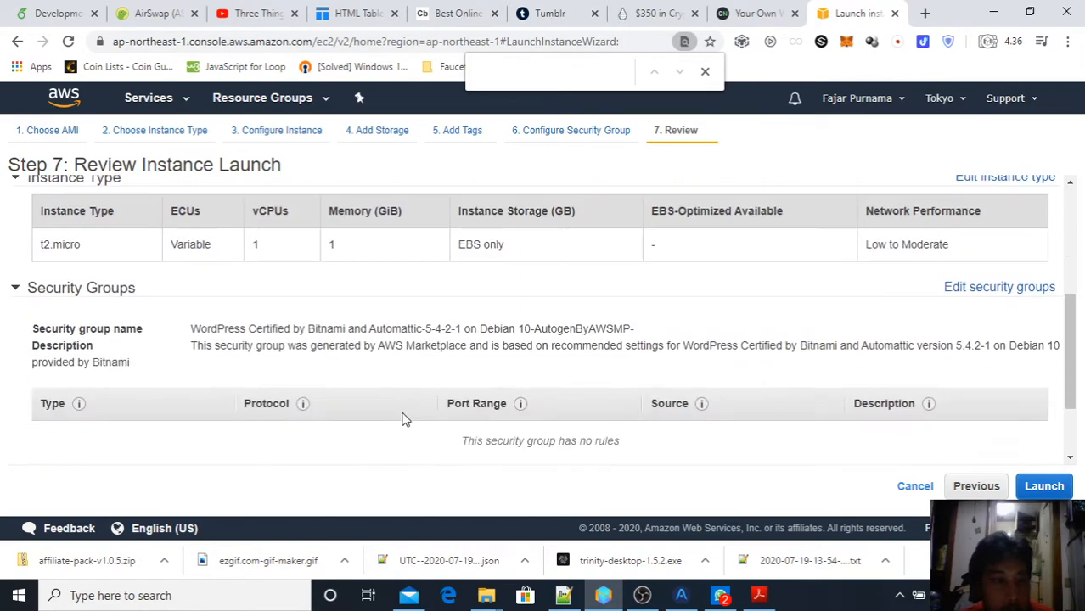
scroll("down", 3)
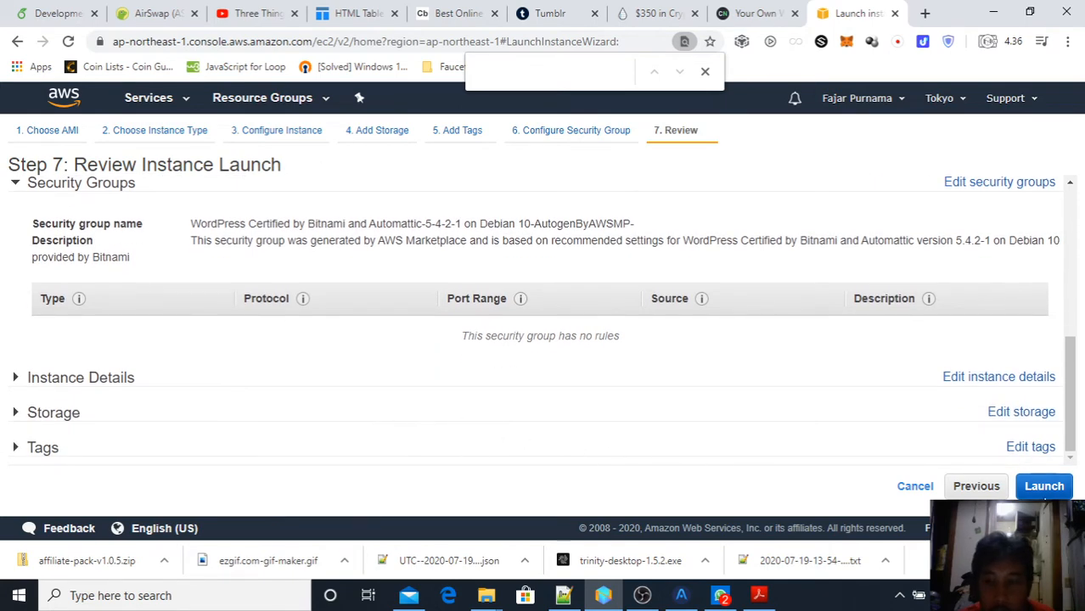
left_click(1044, 485)
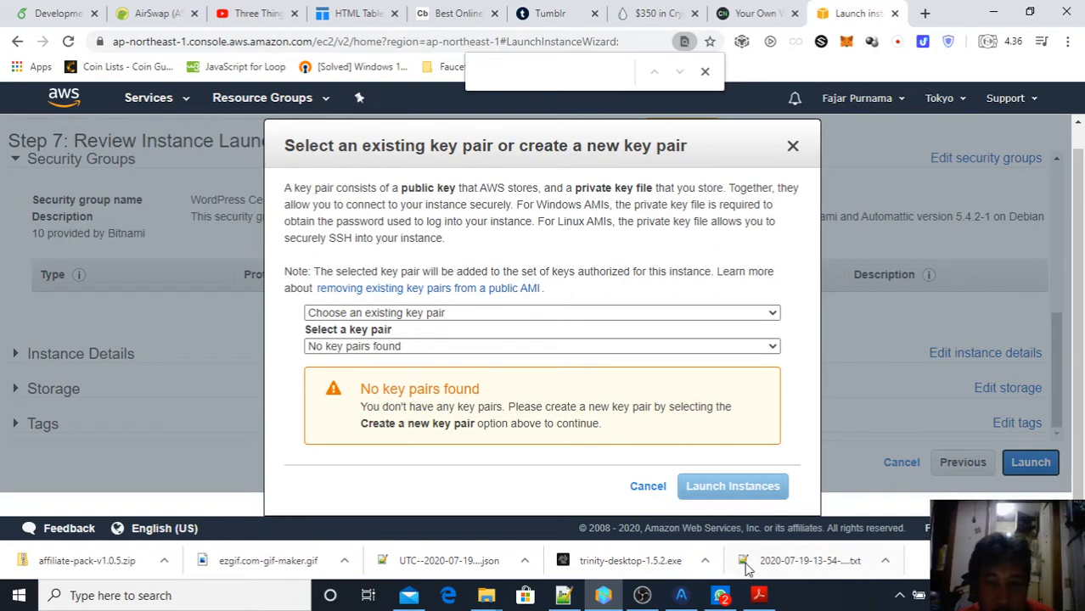
Look through the key pair dropdown, which lists no existing key pairs.
left_click(757, 594)
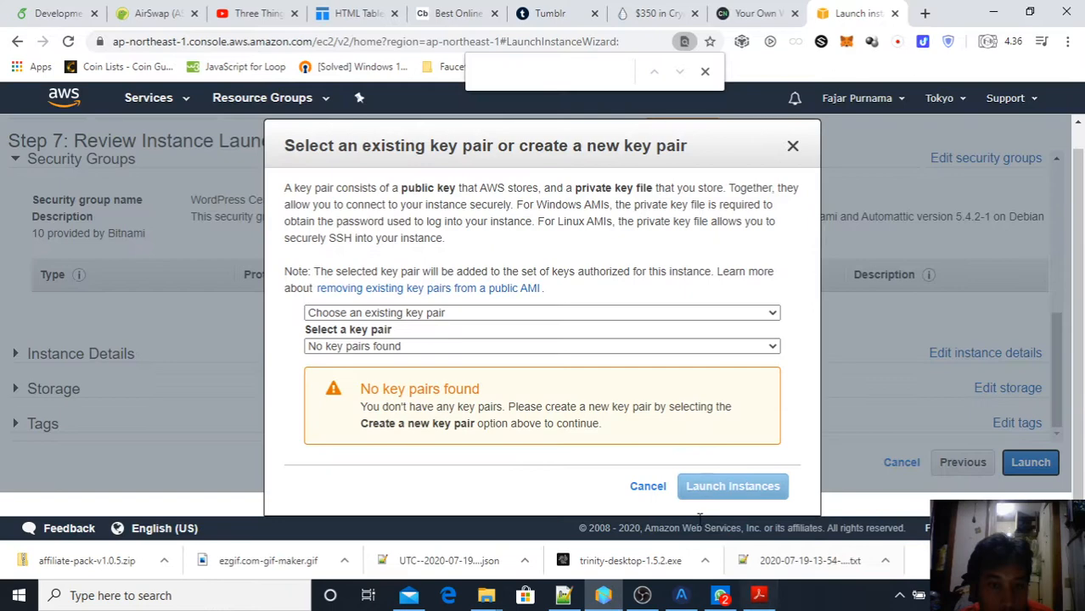
left_click(541, 312)
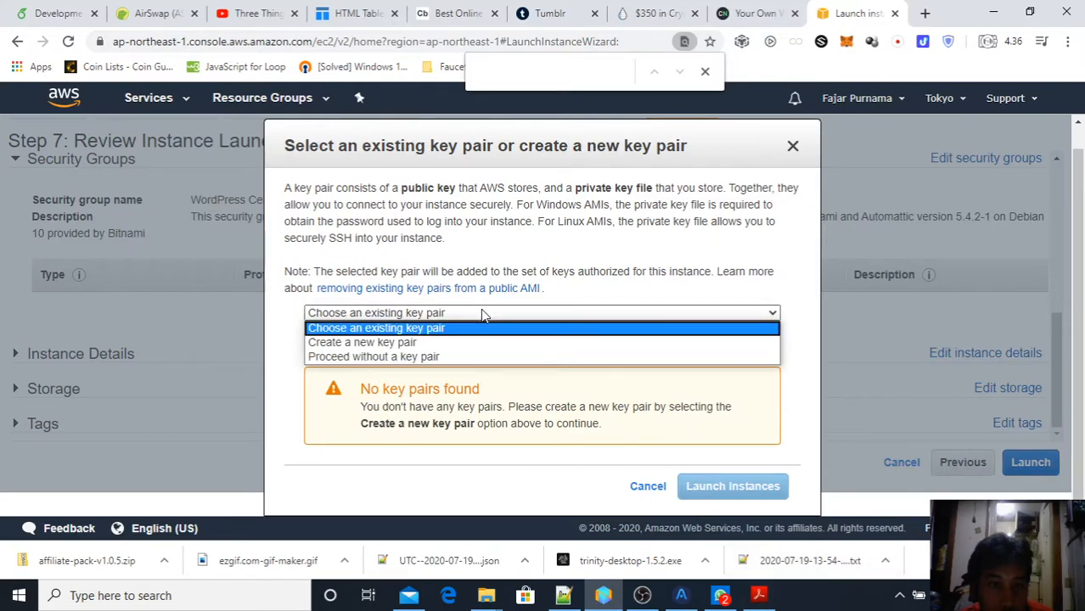
left_click(541, 312)
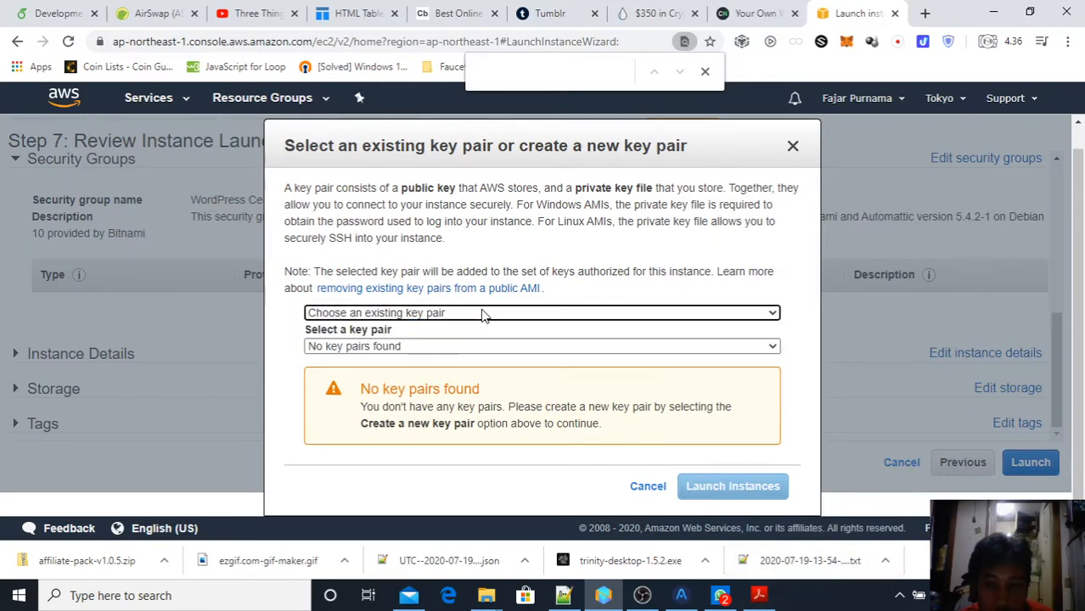
left_click(541, 313)
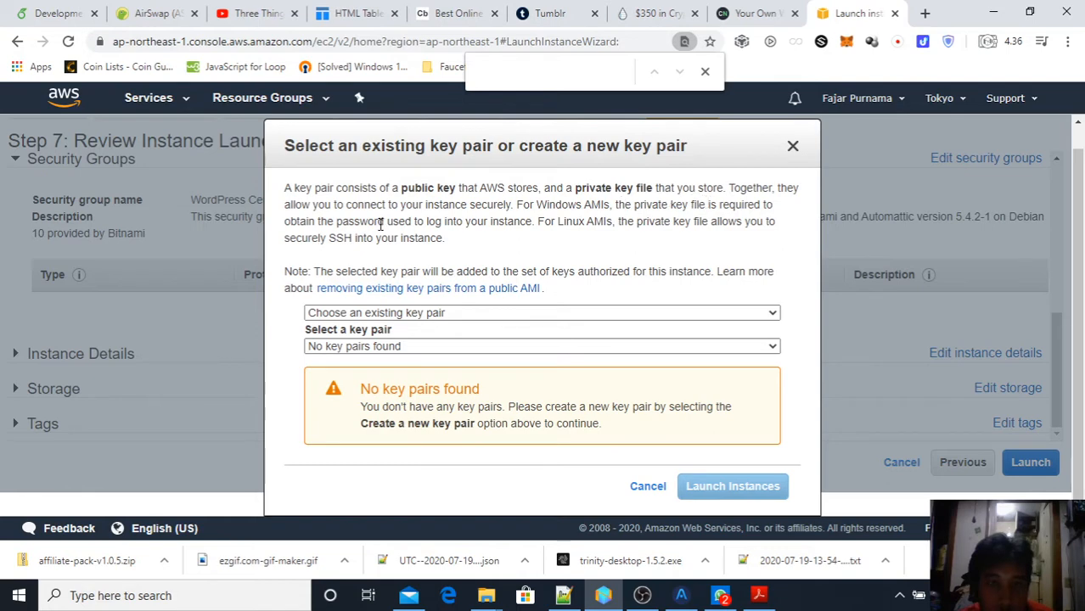
mouse_move(442, 253)
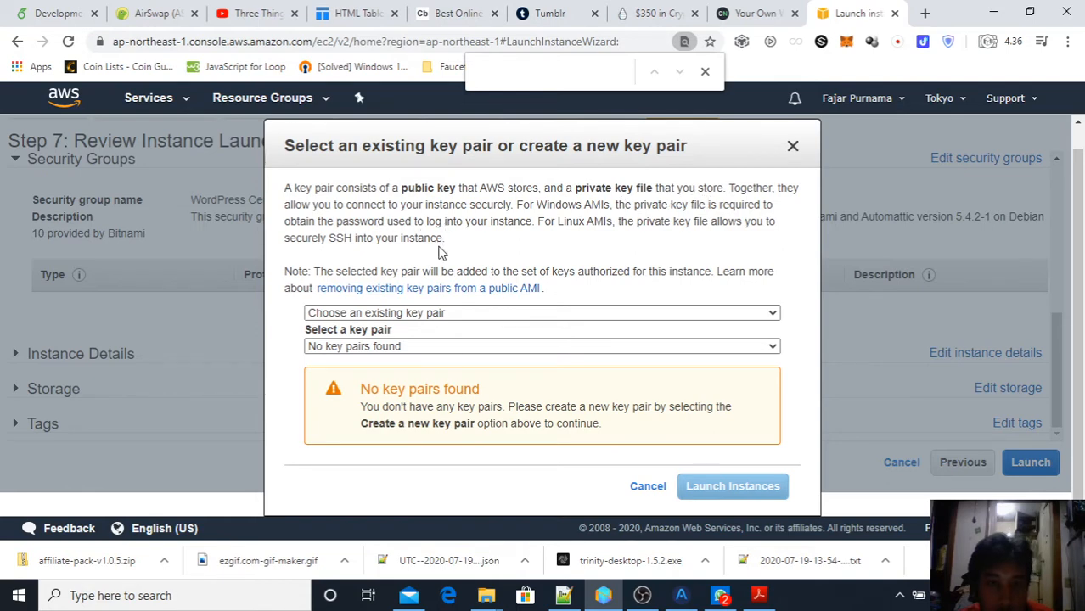
mouse_move(427, 289)
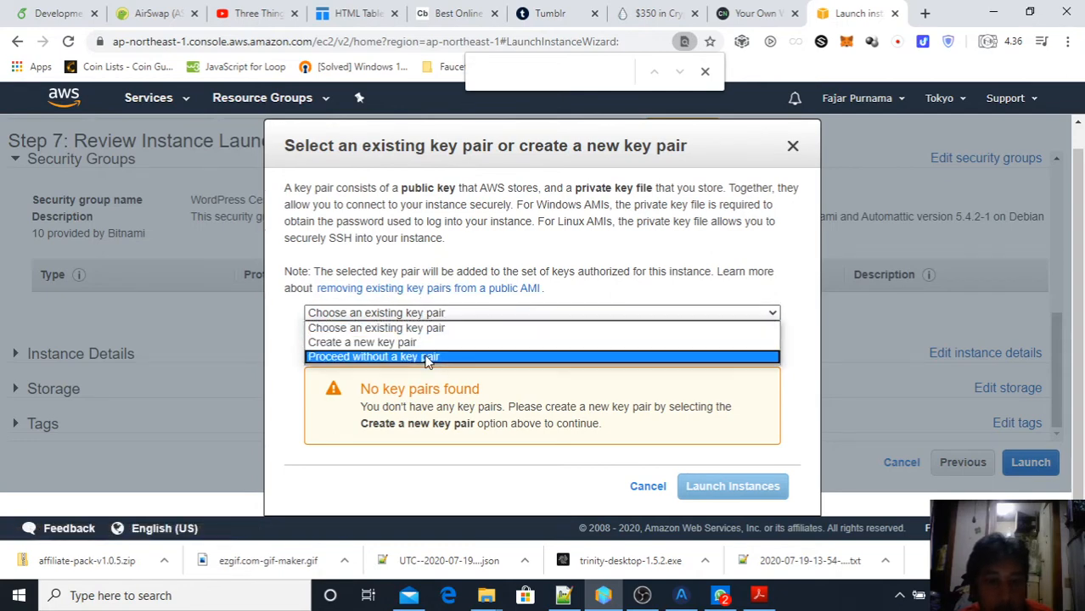
Choose 'Proceed without a key pair', acknowledge it, and launch the instance.
left_click(374, 356)
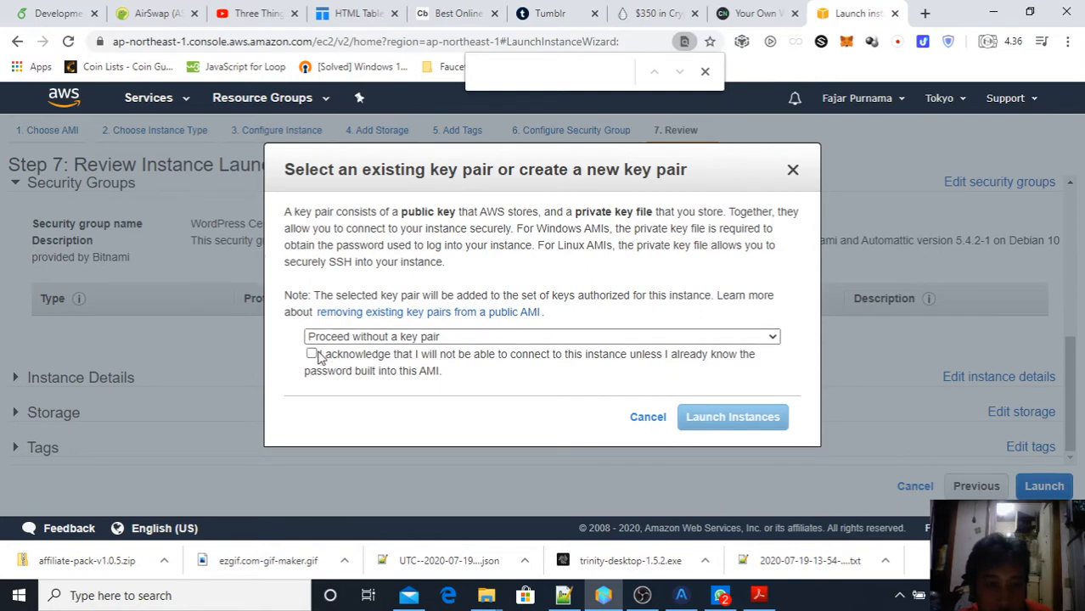
left_click(312, 353)
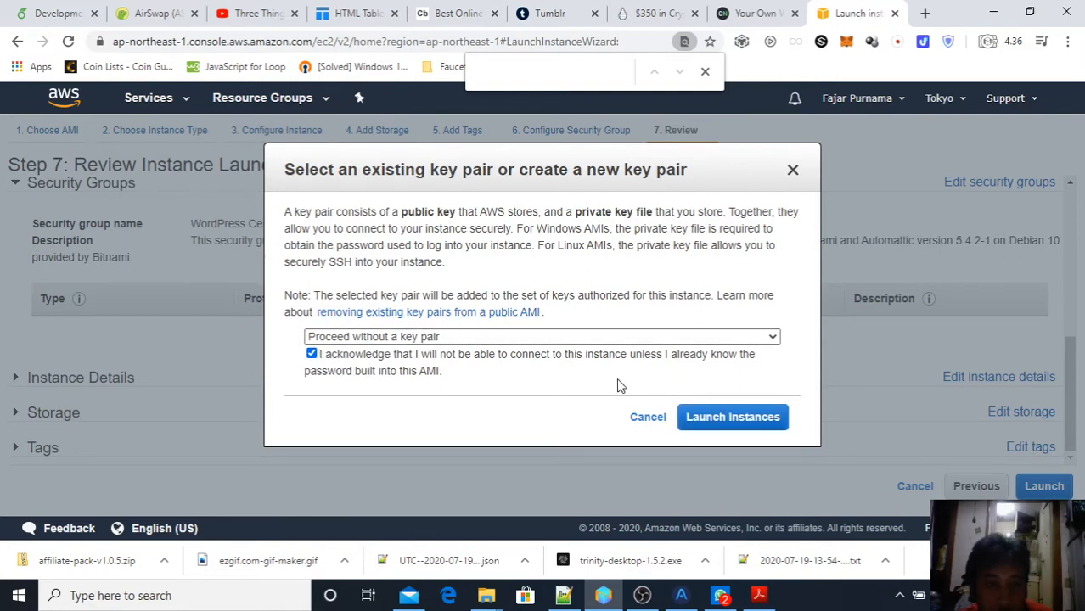
left_click(732, 418)
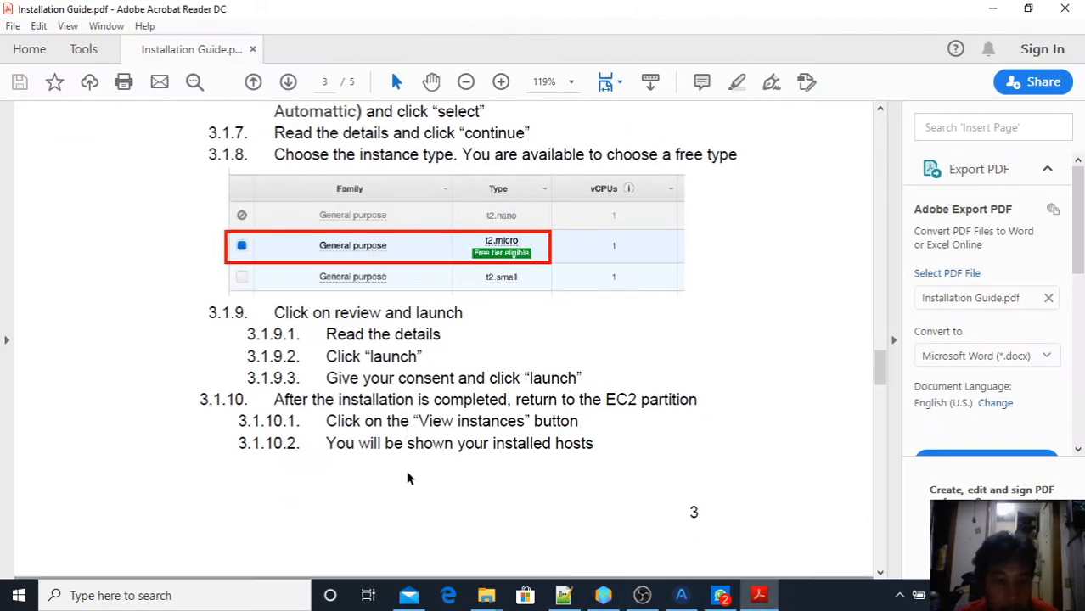
Scroll the Installation Guide to sections 3.1.10 and 3.1.11 on the WordPress password.
scroll("down", 3)
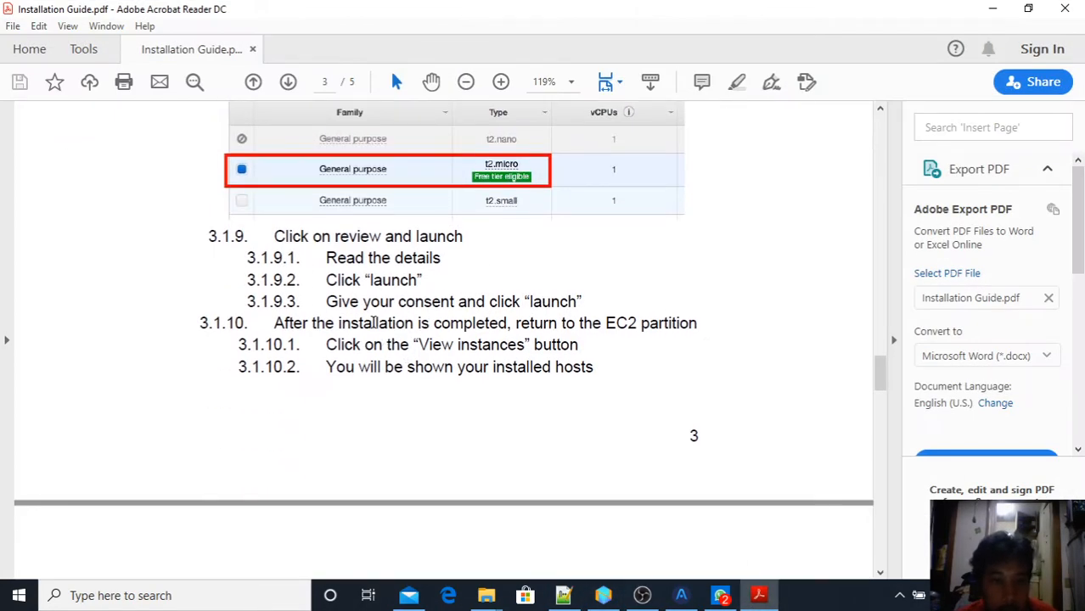
scroll("down", 3)
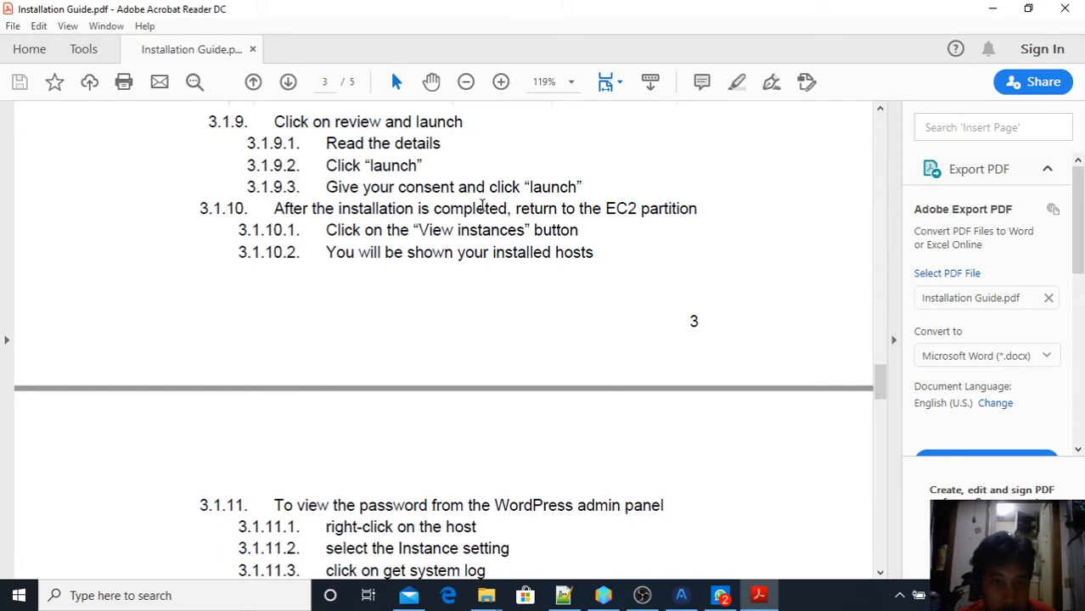
scroll("down", 3)
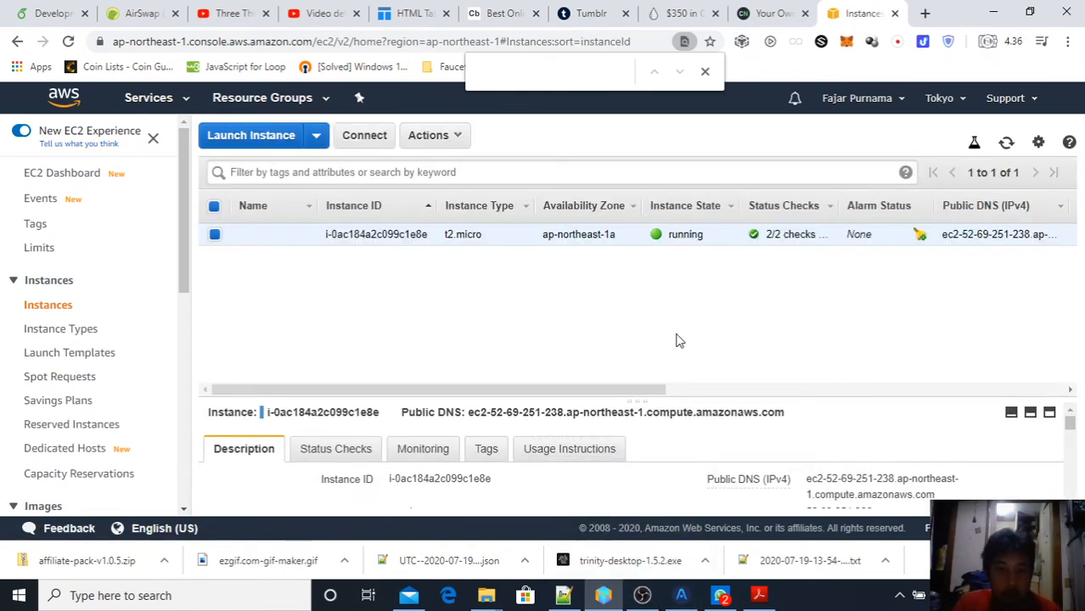
Get the ChangeNOW Theme instance's system log via Instance Settings > Get System Log.
left_click(757, 595)
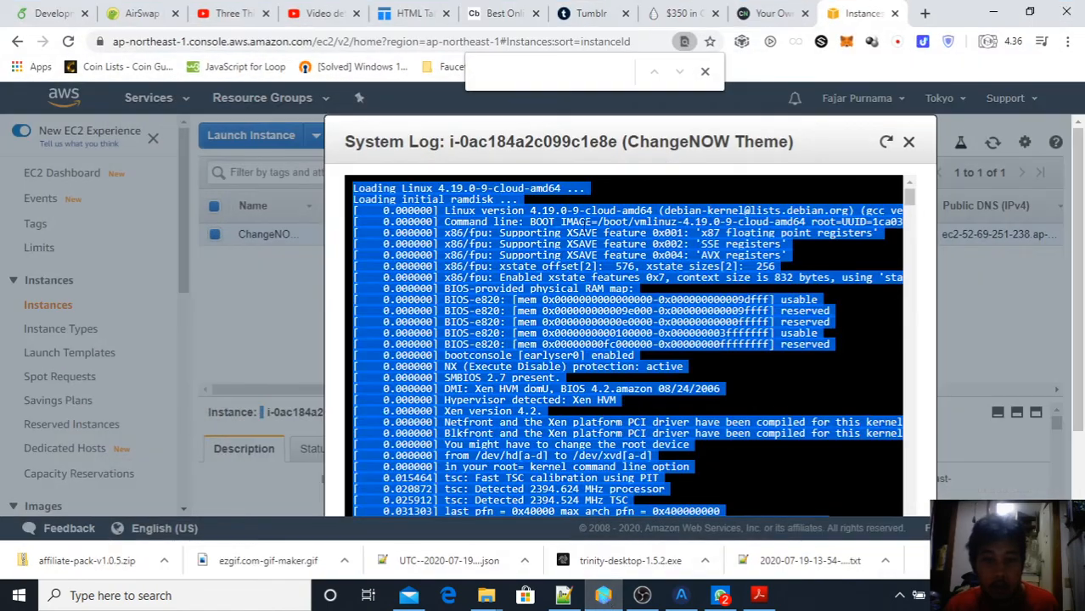
left_click(908, 143)
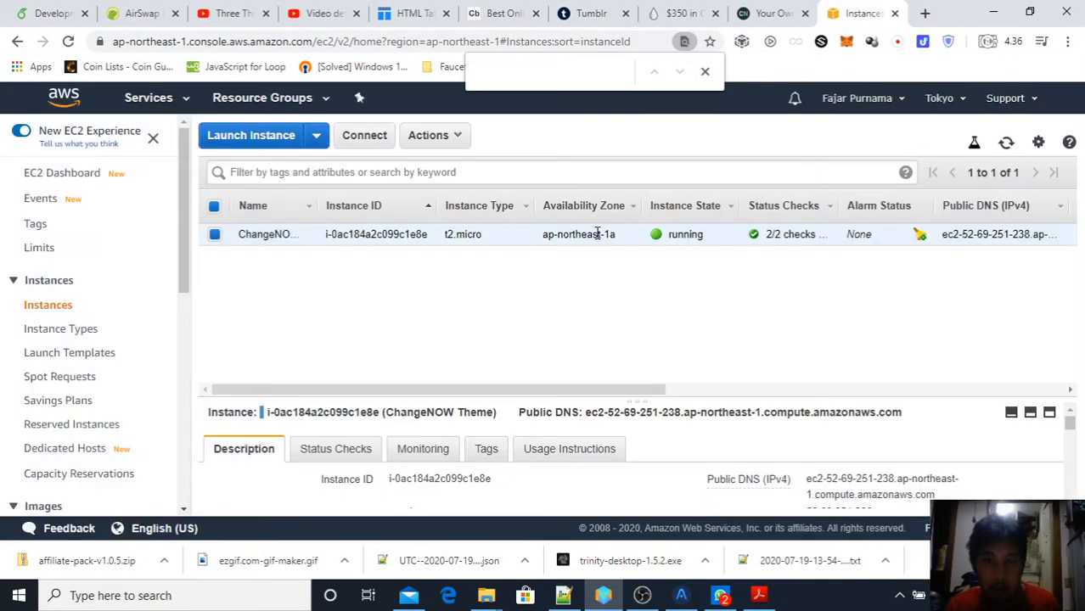
left_click(428, 136)
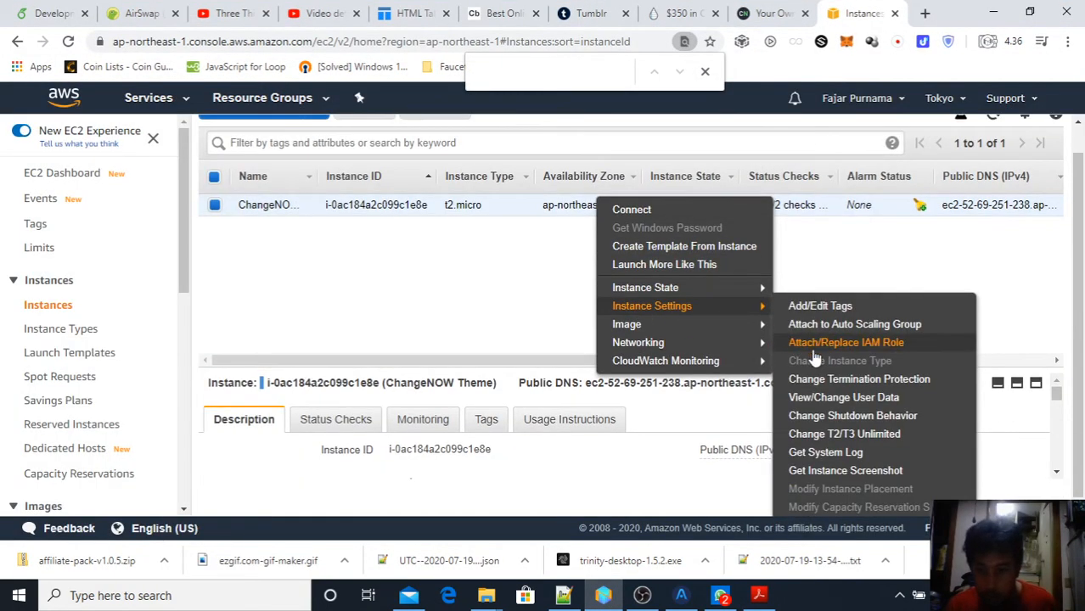
left_click(825, 452)
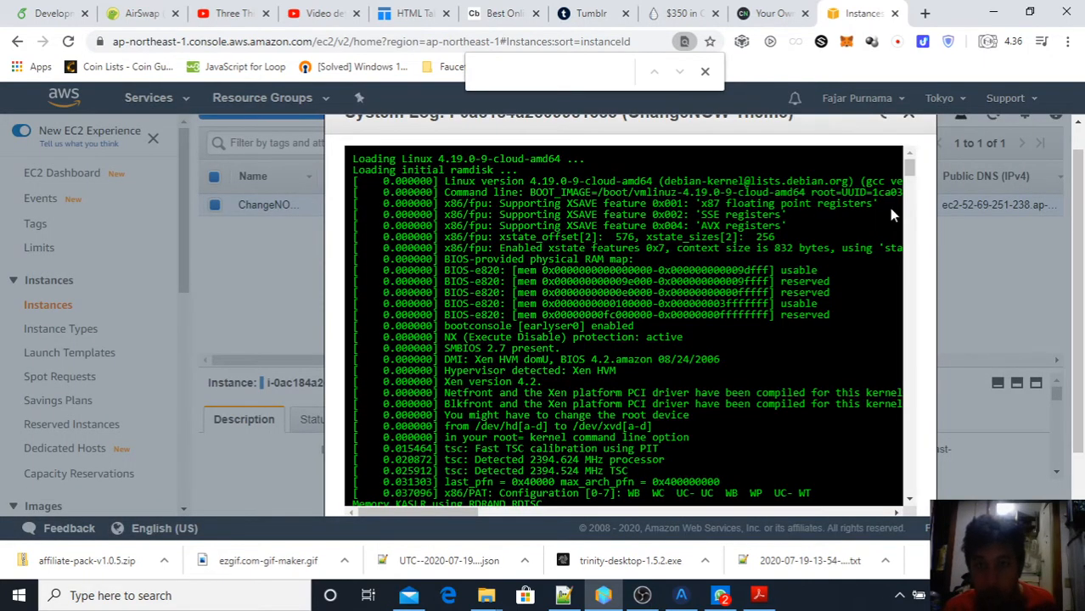
left_click(908, 112)
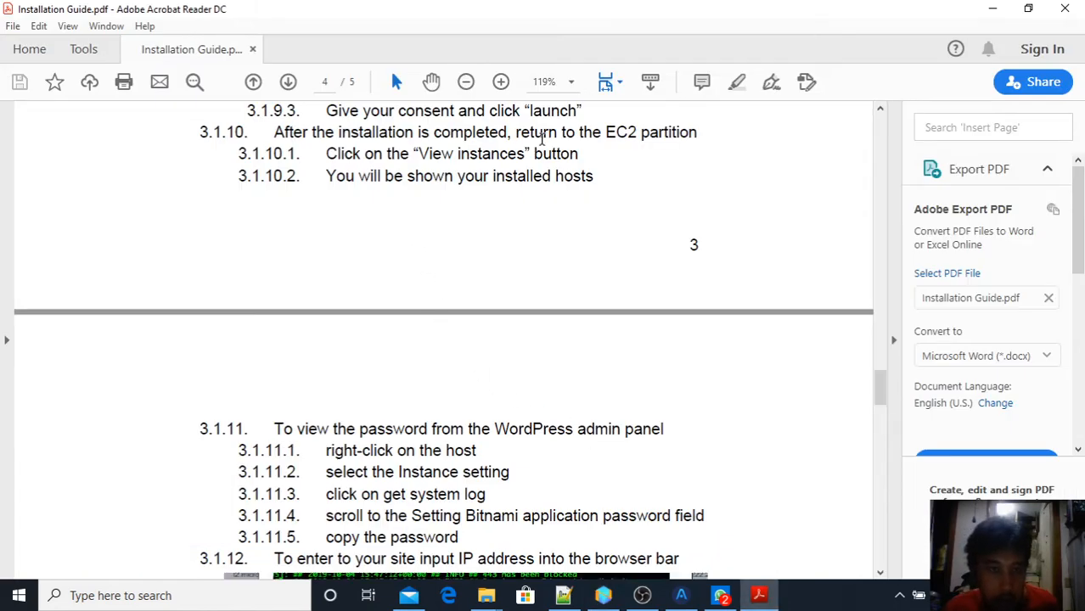
Scroll the Installation Guide PDF down to section 3.2 Plugin Installation with admin-panel login steps.
scroll("down", 3)
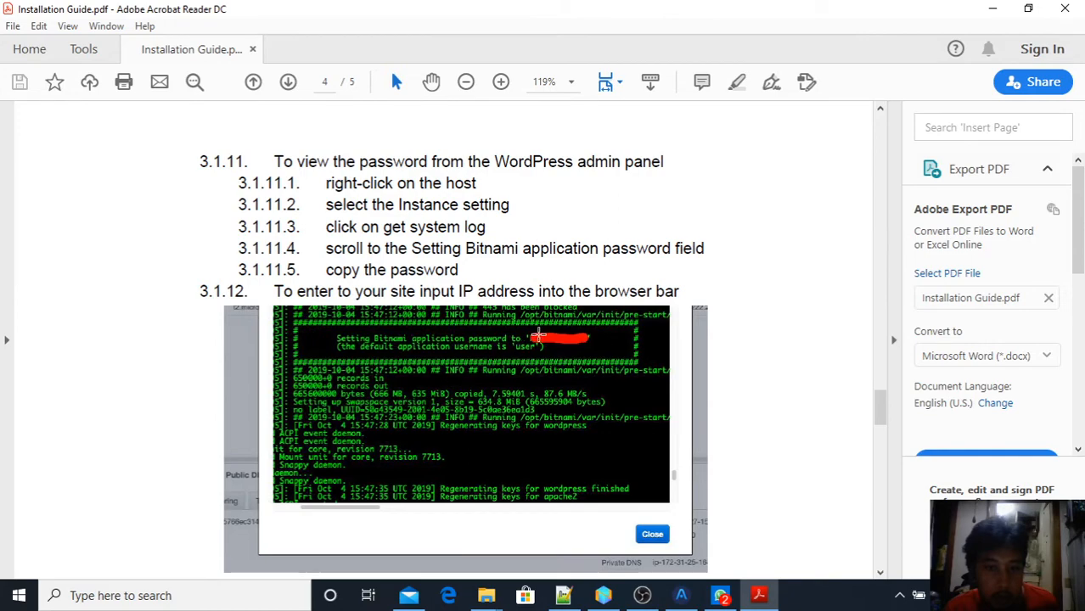
scroll("down", 3)
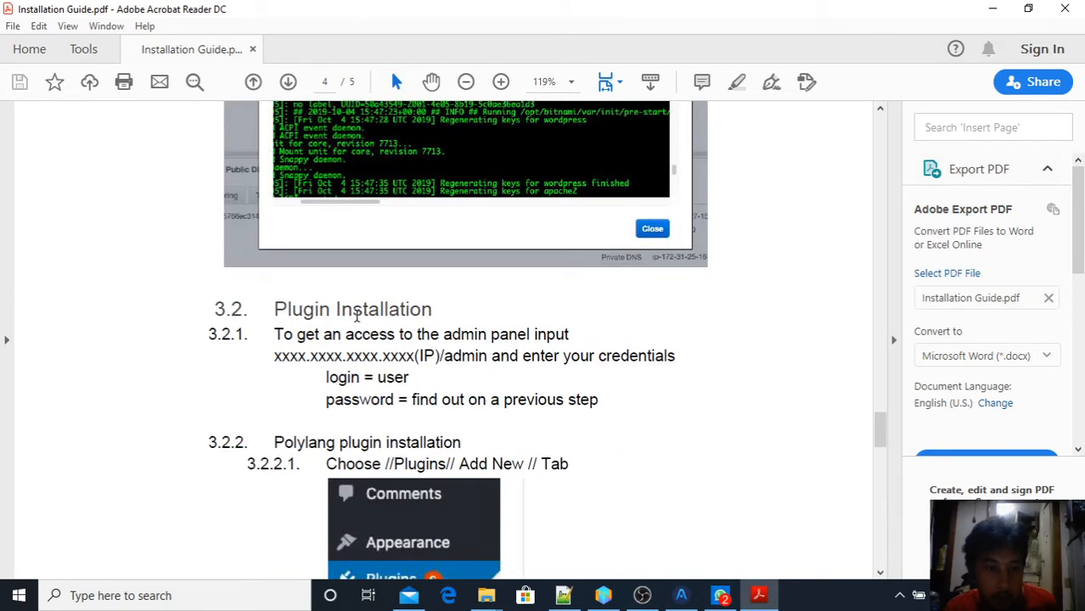
scroll("down", 3)
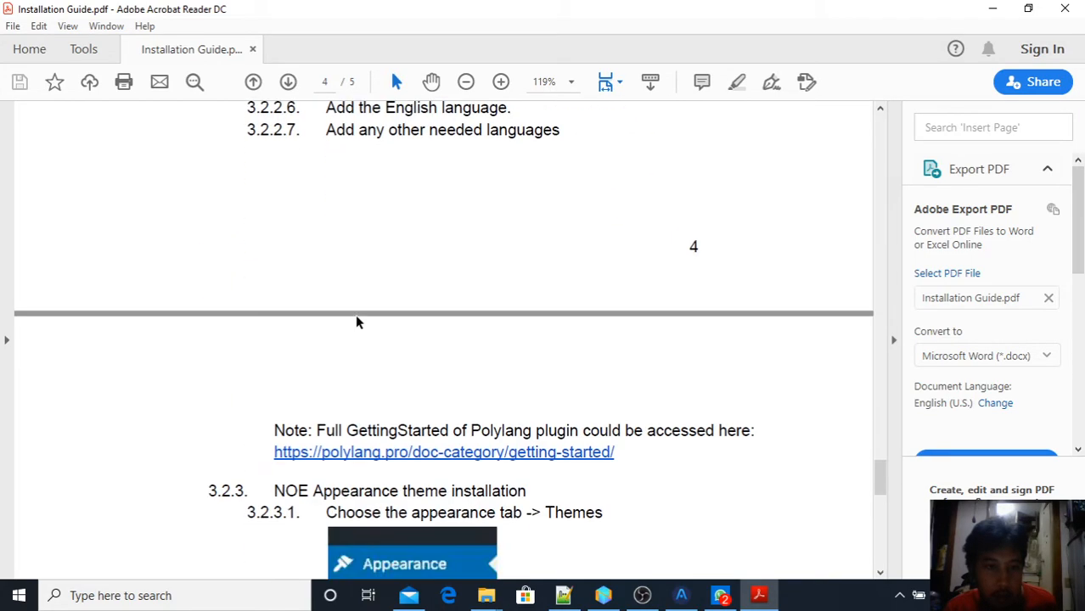
scroll("down", 3)
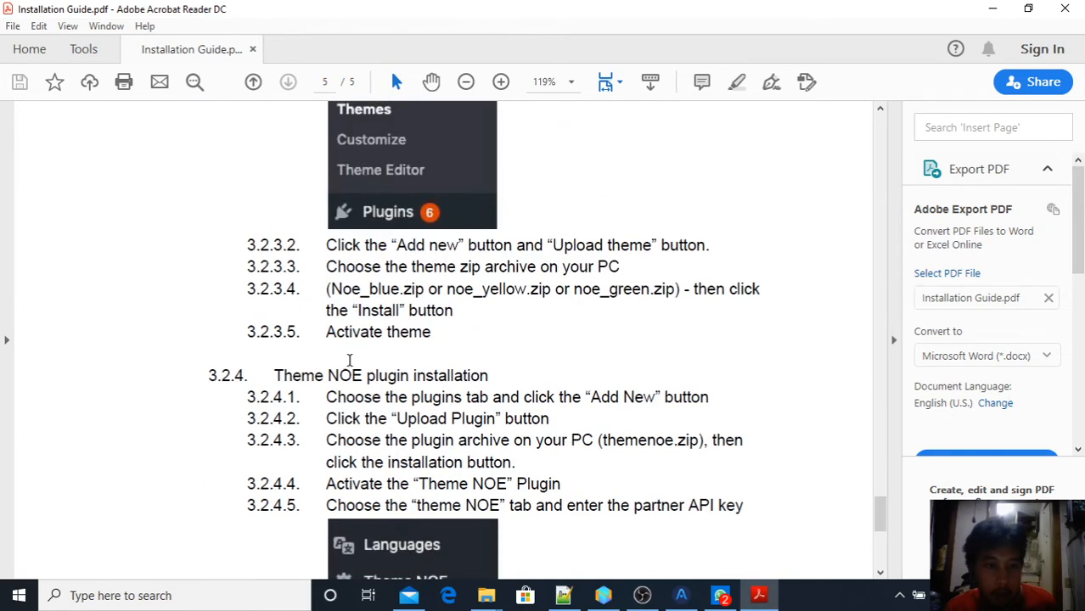
mouse_move(339, 404)
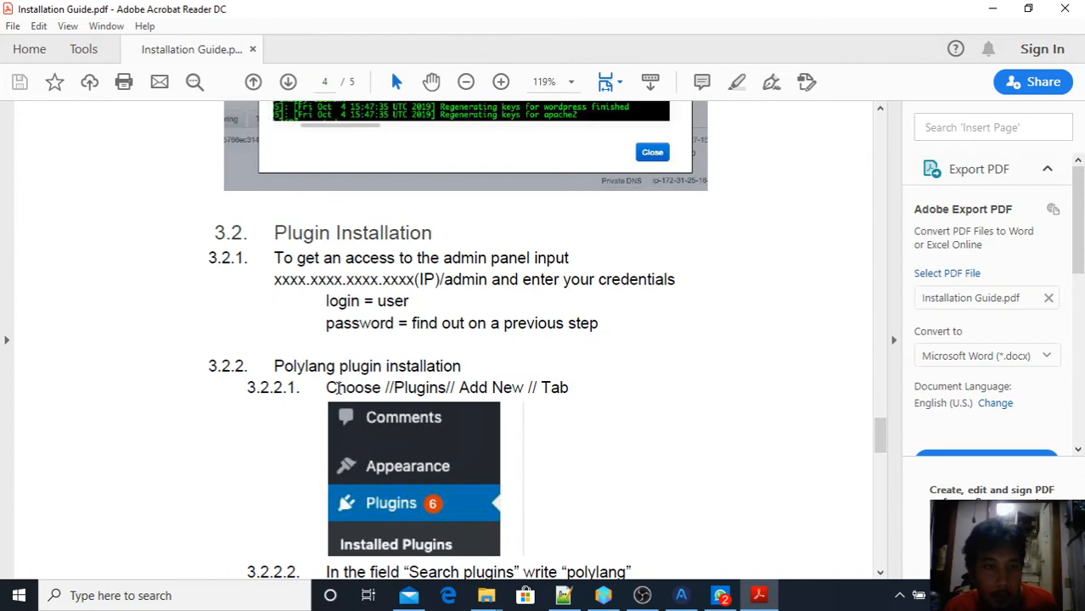
scroll("down", 3)
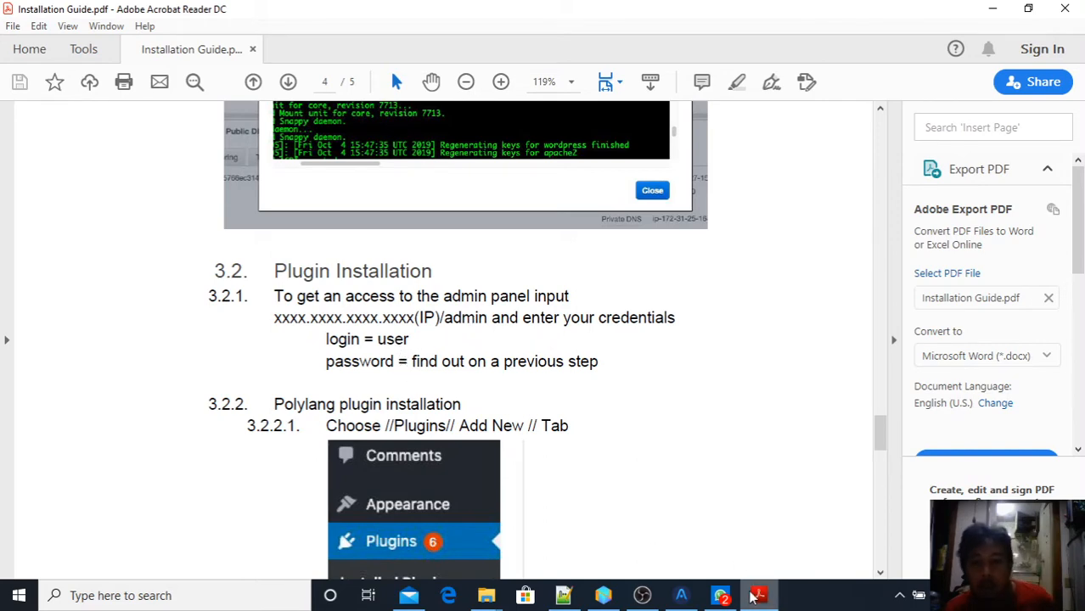
mouse_move(641, 594)
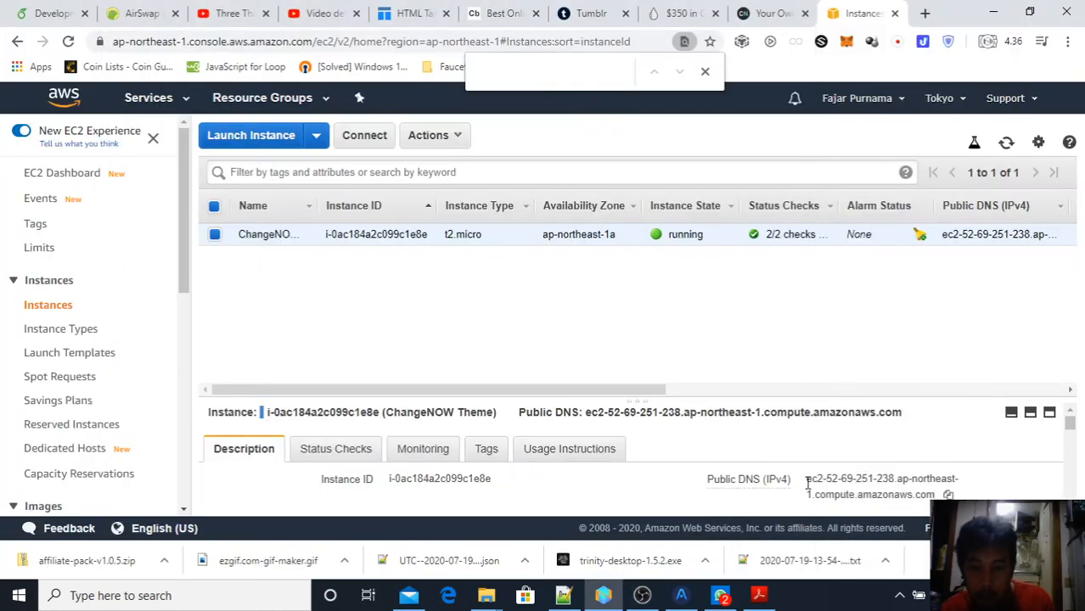
Select and copy the ChangeNOW Theme instance's Public DNS (IPv4) value.
double_click(879, 485)
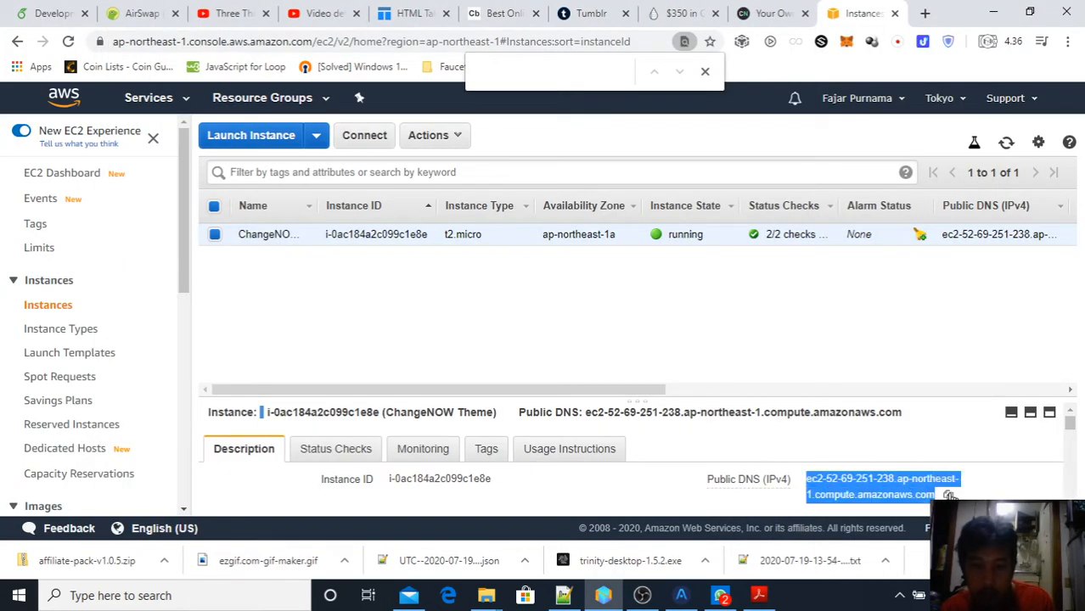
left_click(924, 14)
type("52.69.251.238")
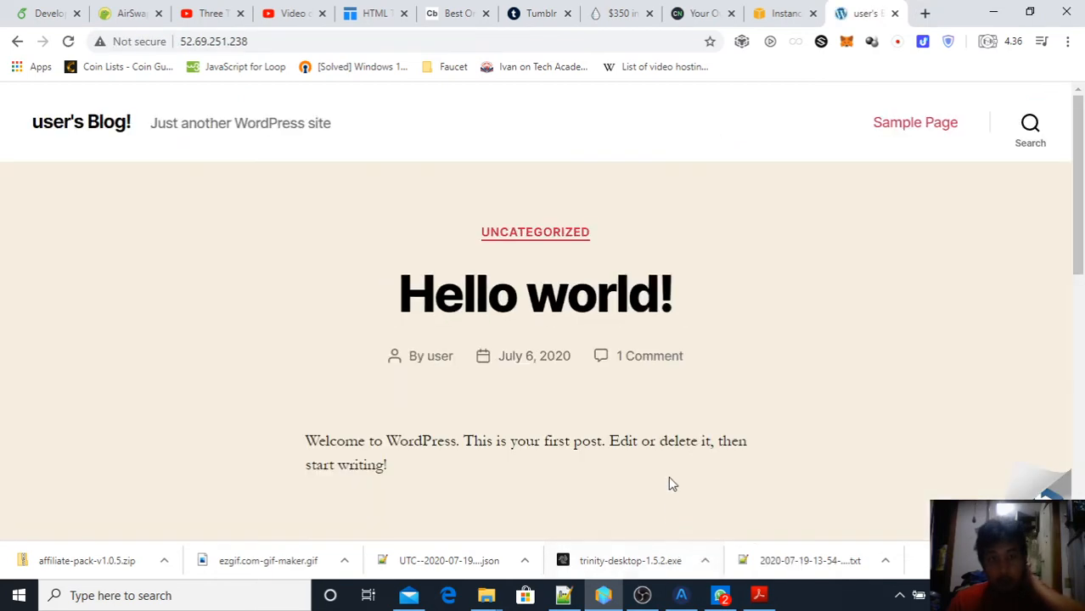
Append /wp to the site's IP address and log in to the WordPress admin dashboard.
scroll("down", 3)
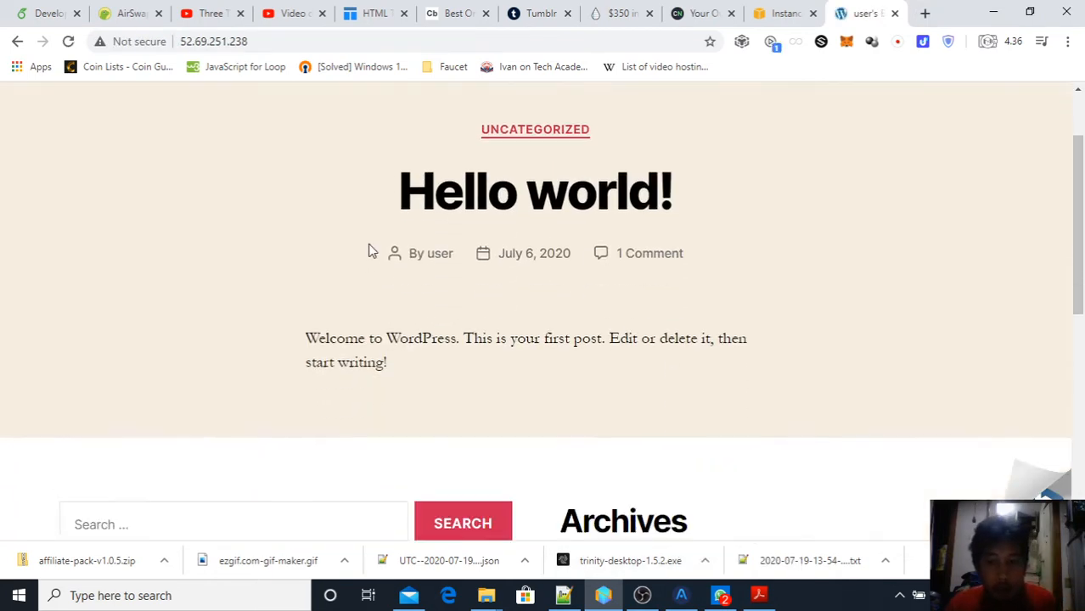
scroll("down", 3)
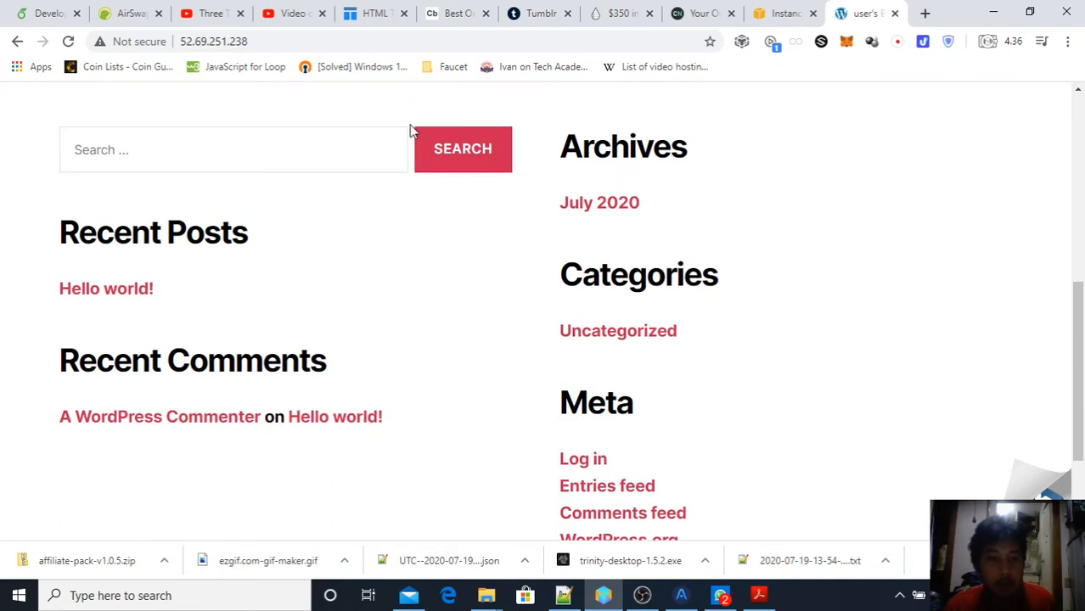
left_click(407, 40)
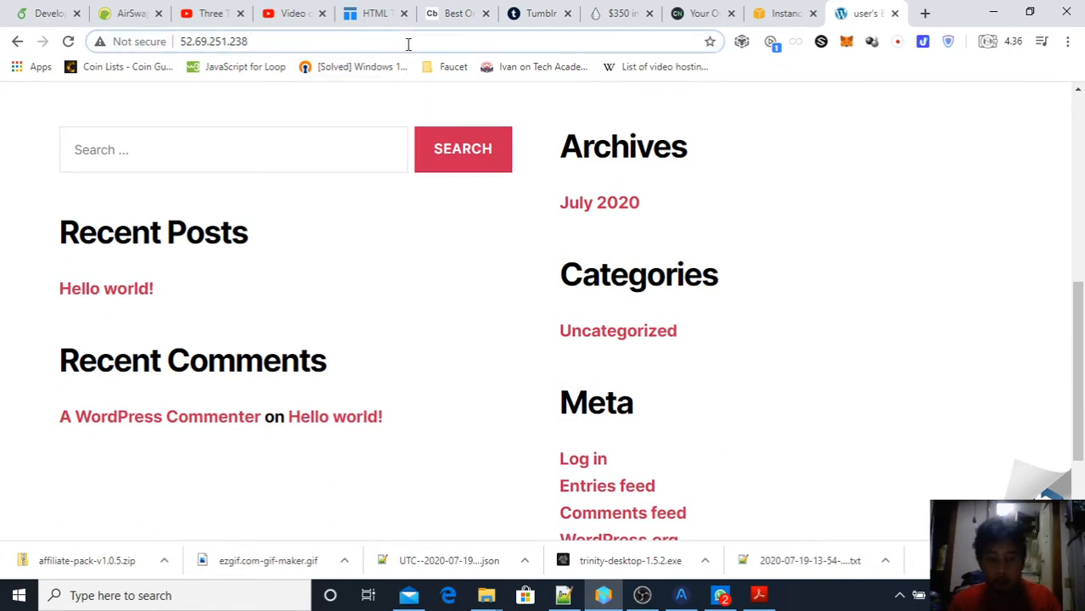
type("/wp")
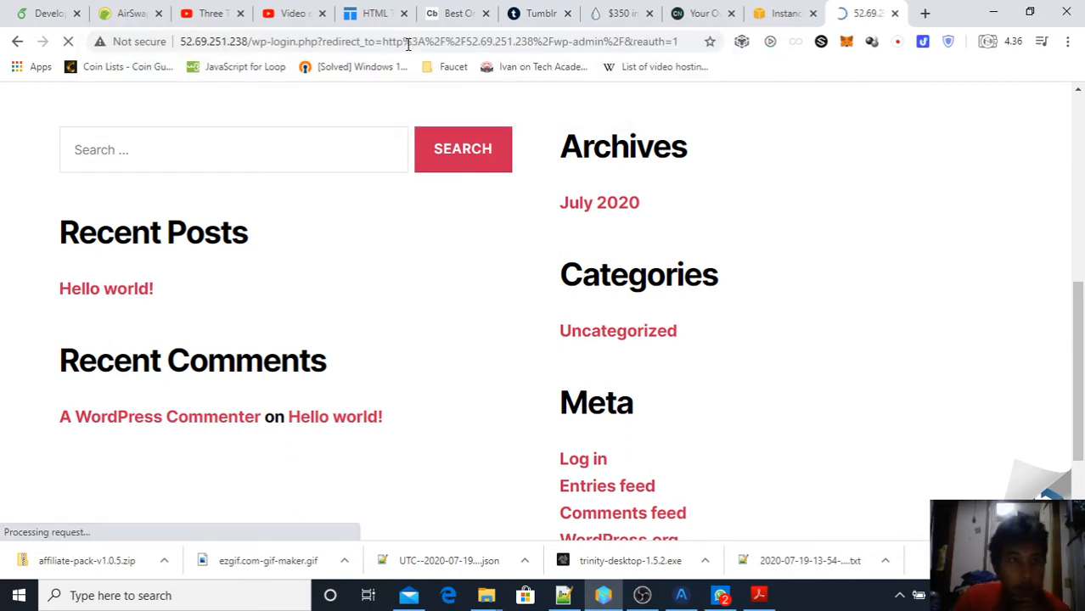
left_click(584, 459)
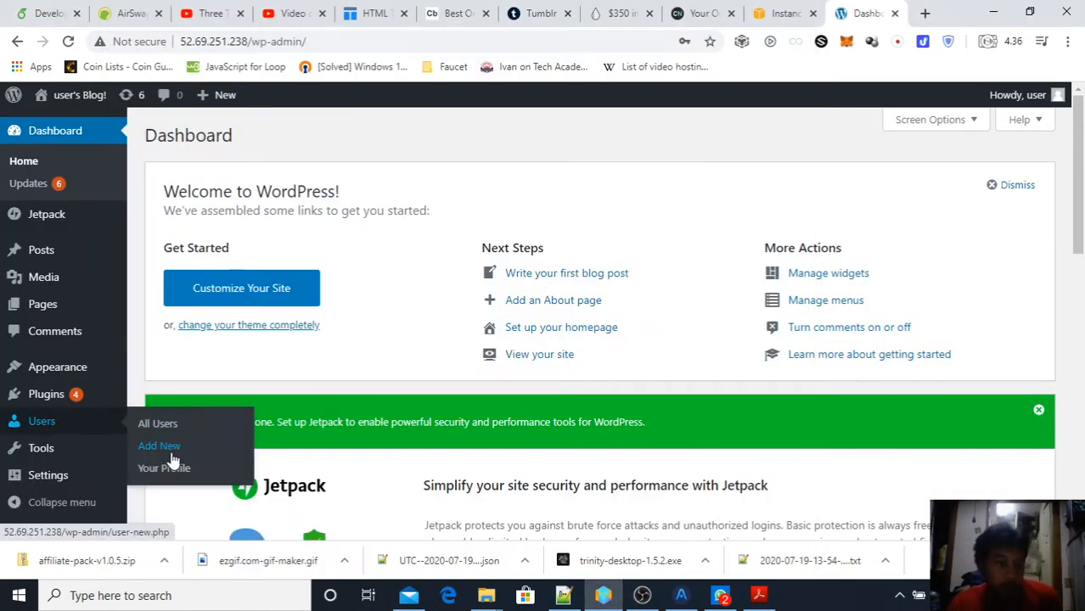
mouse_move(713, 580)
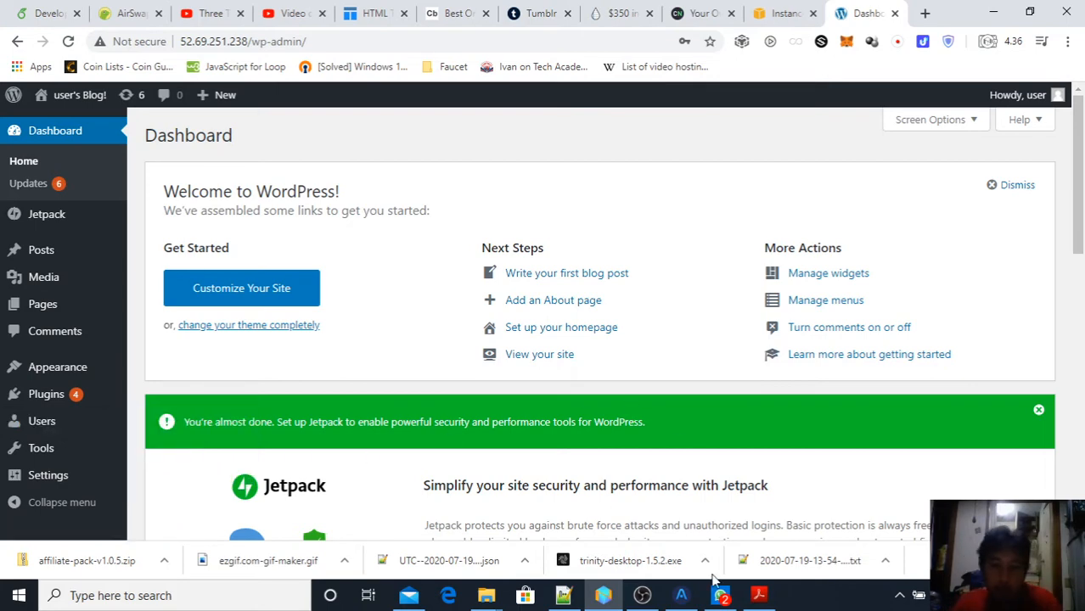
mouse_move(720, 594)
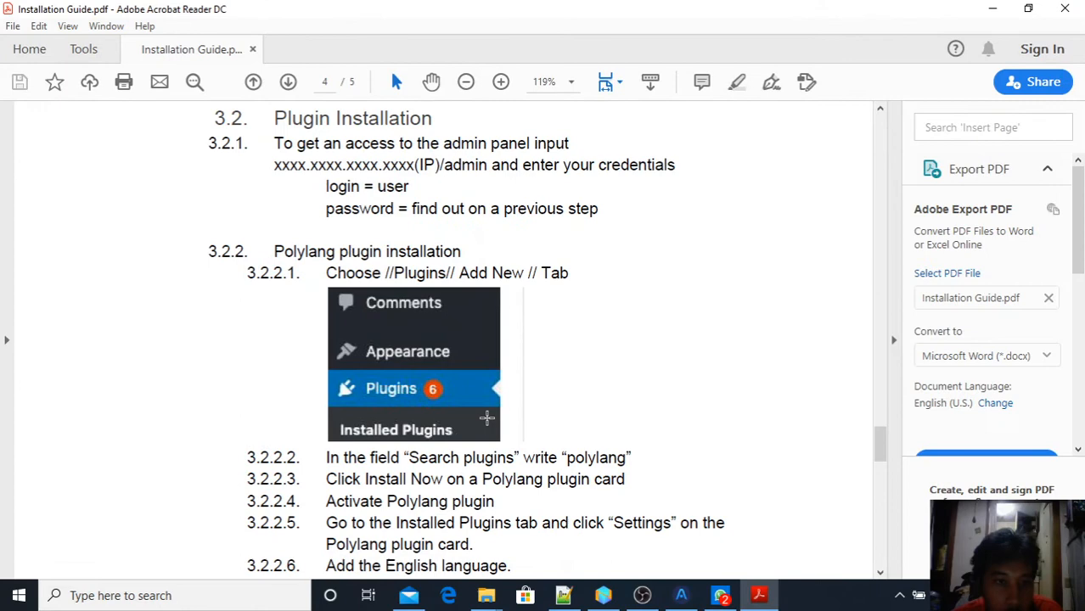
Scroll through section 3.2.2 Polylang plugin installation in the guide.
scroll("down", 3)
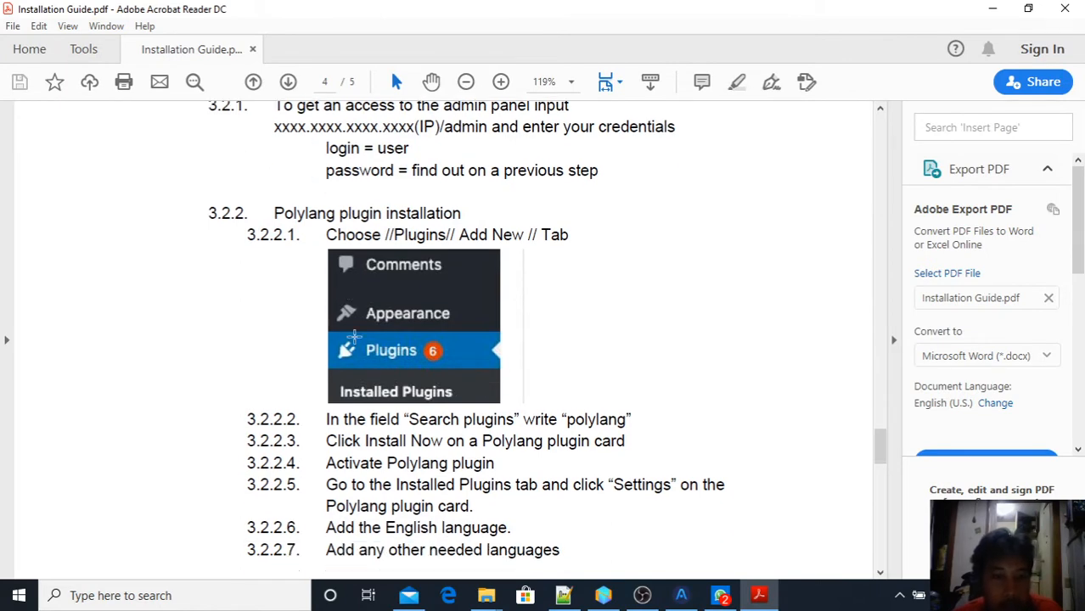
scroll("down", 3)
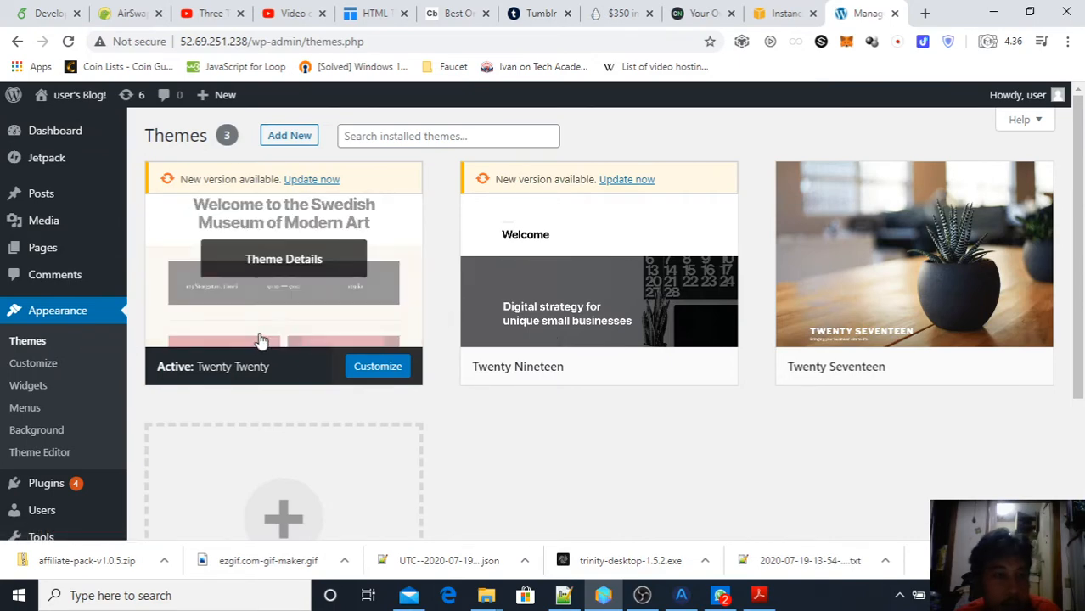
mouse_move(312, 180)
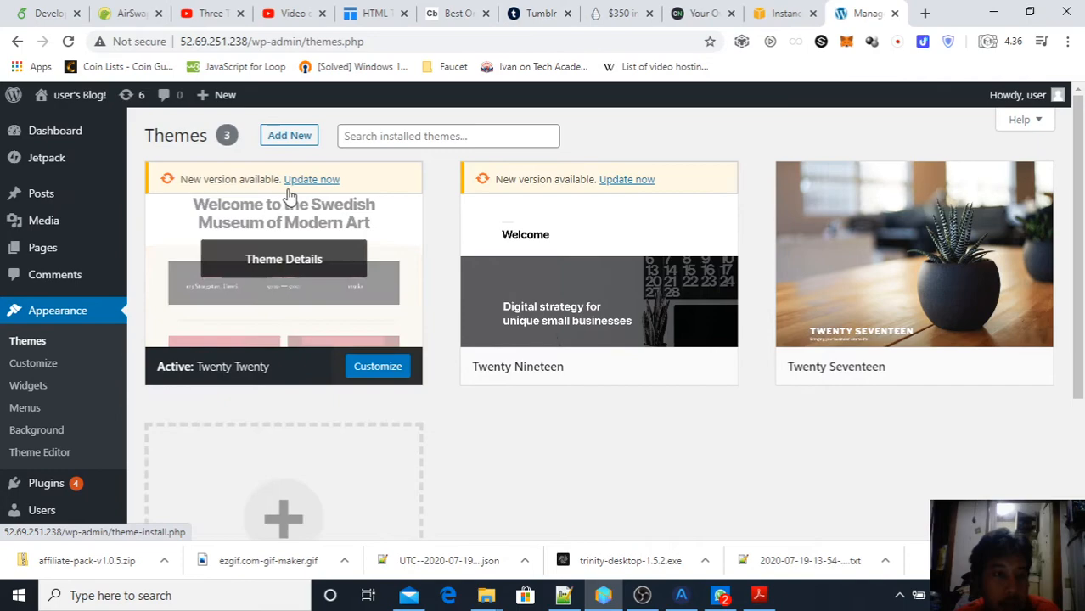
Upload theme-now-2.0.7.zip via Add New > Upload Theme and start Install Now.
left_click(289, 135)
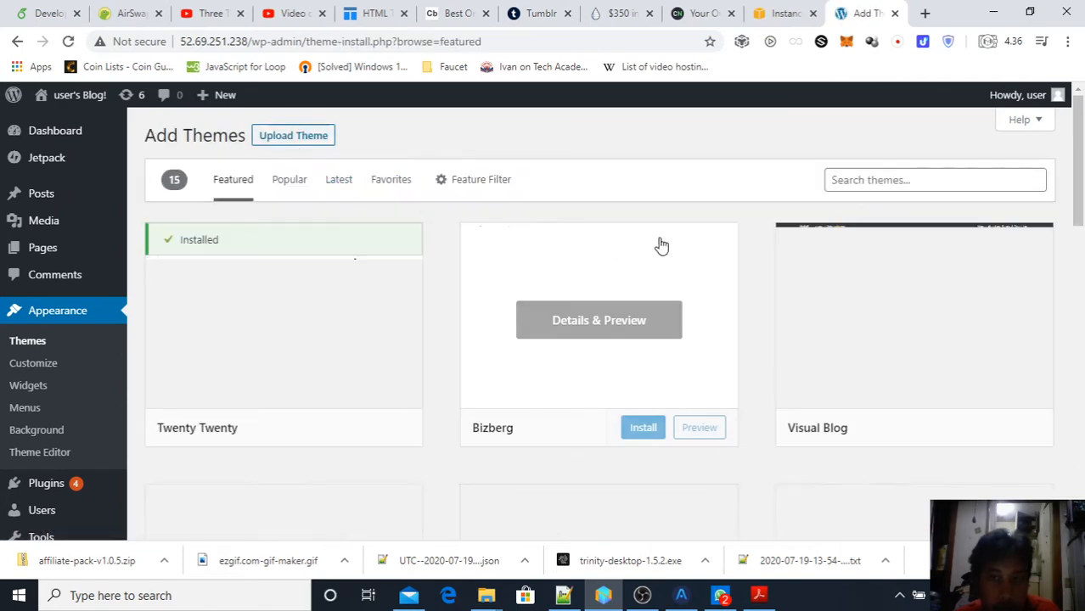
scroll("down", 3)
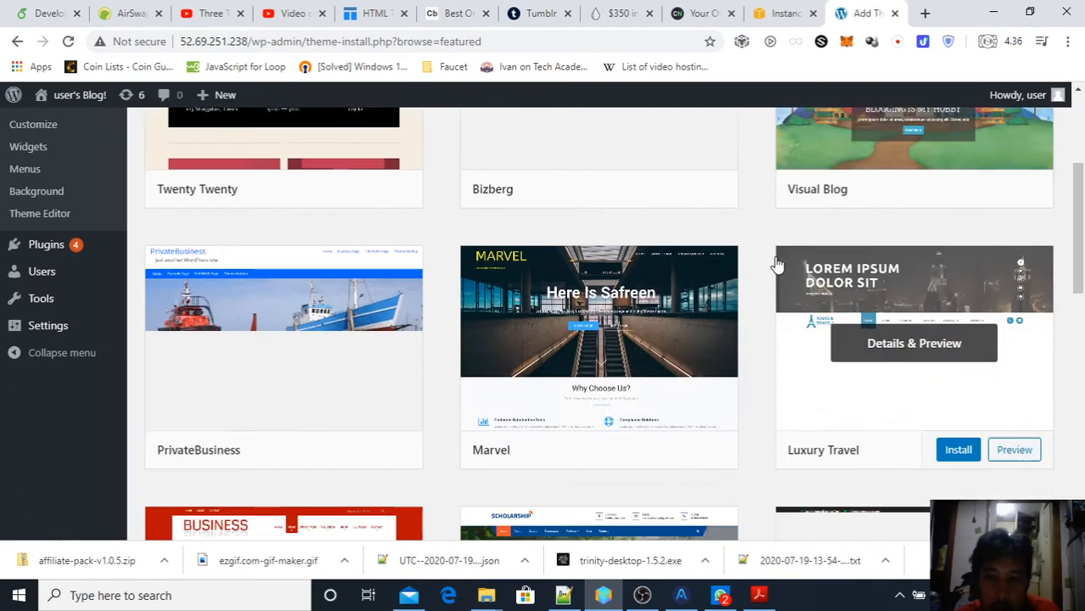
left_click(757, 594)
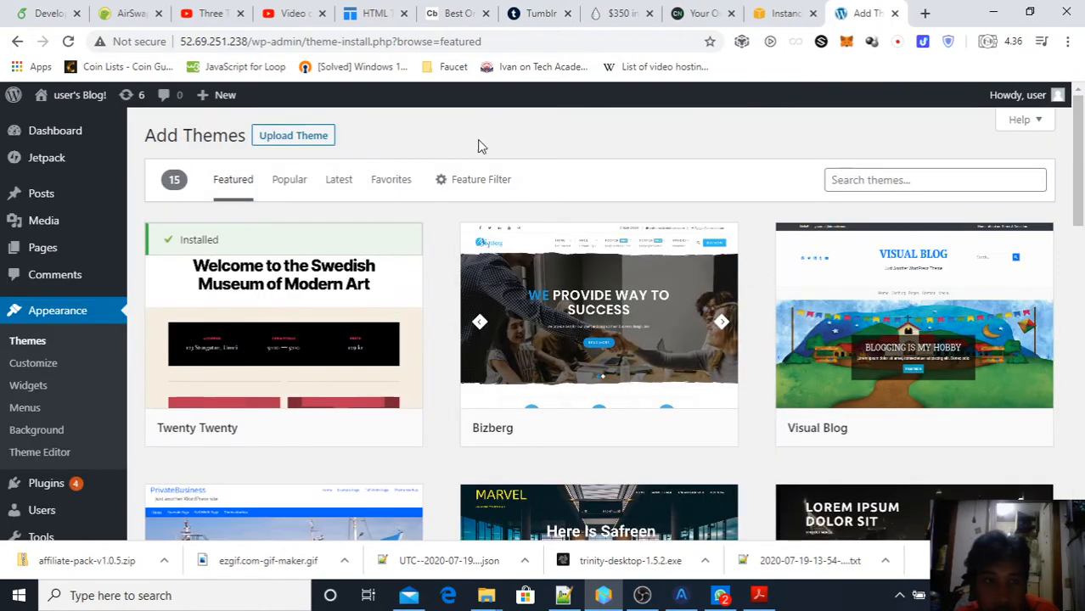
left_click(292, 136)
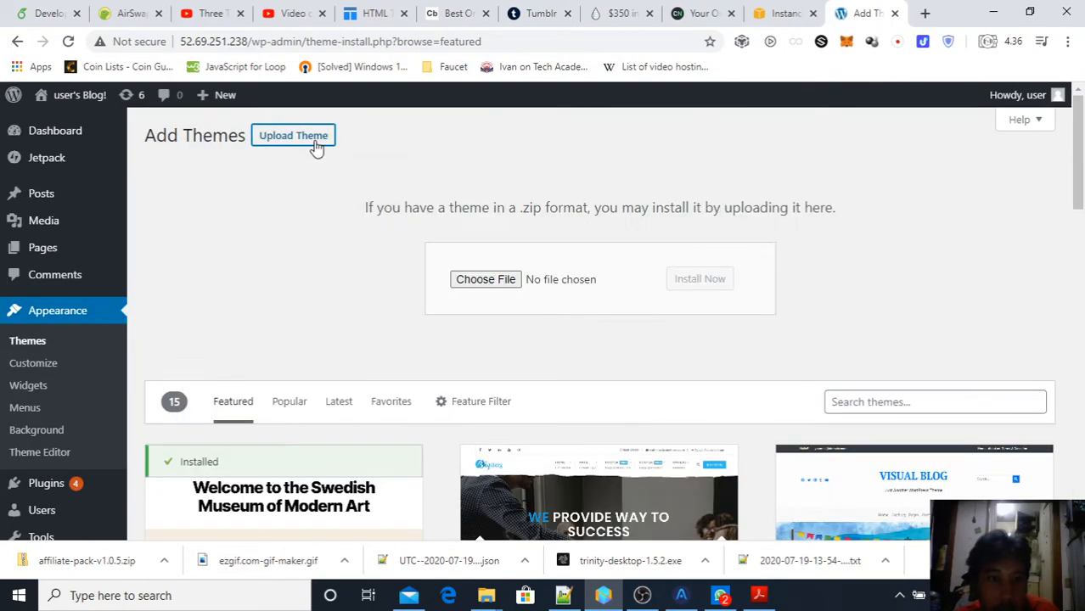
left_click(486, 279)
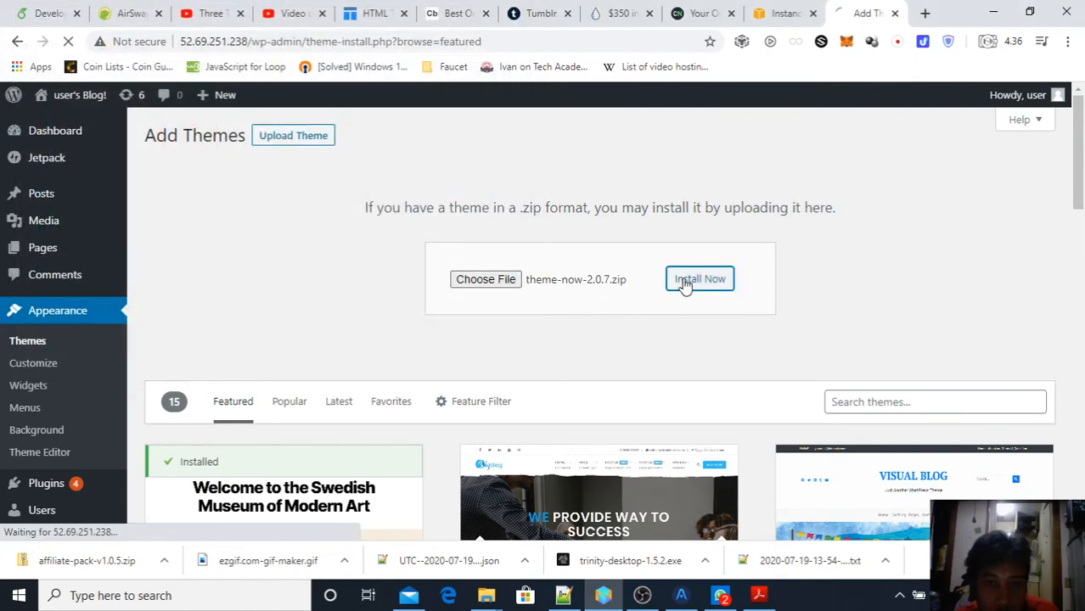
left_click(699, 278)
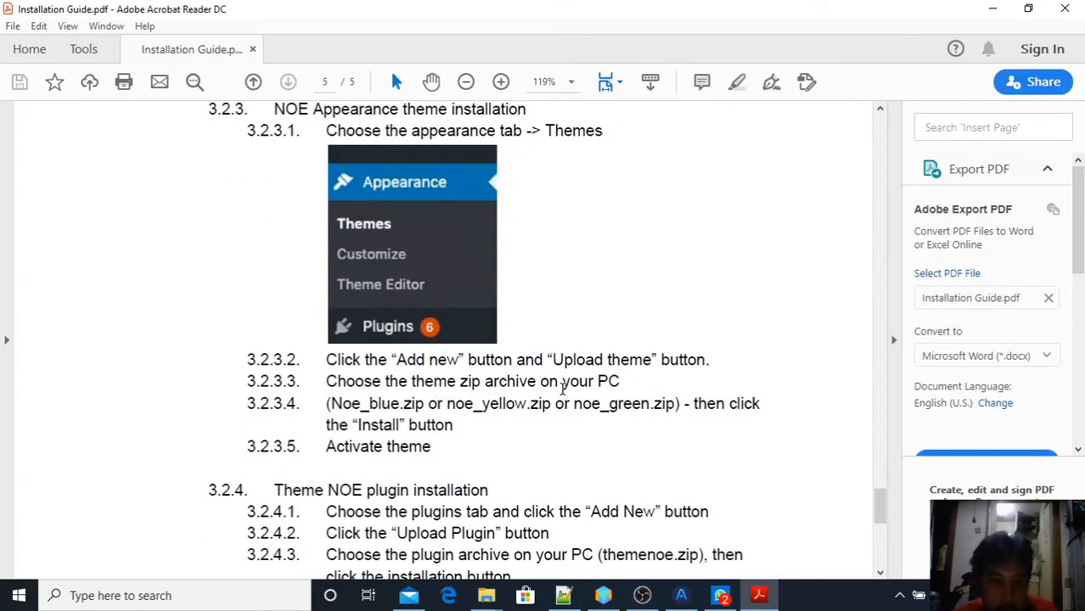
Scroll the guide through sections 3.2.3–3.2.4, highlight steps 3.2.4.1–3.2.4.2, and return to WordPress.
scroll("down", 3)
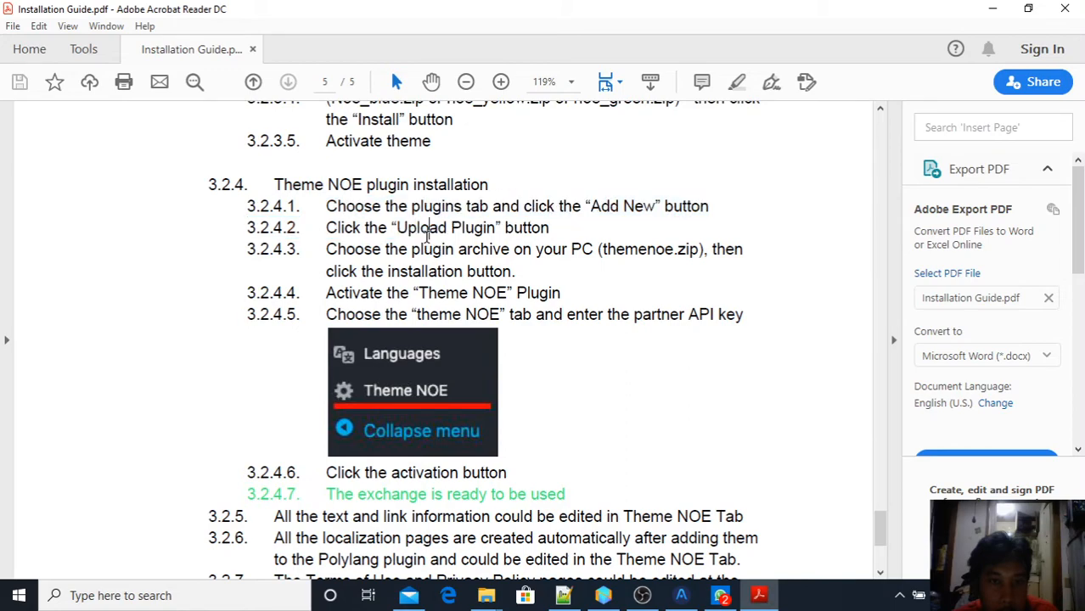
mouse_move(445, 287)
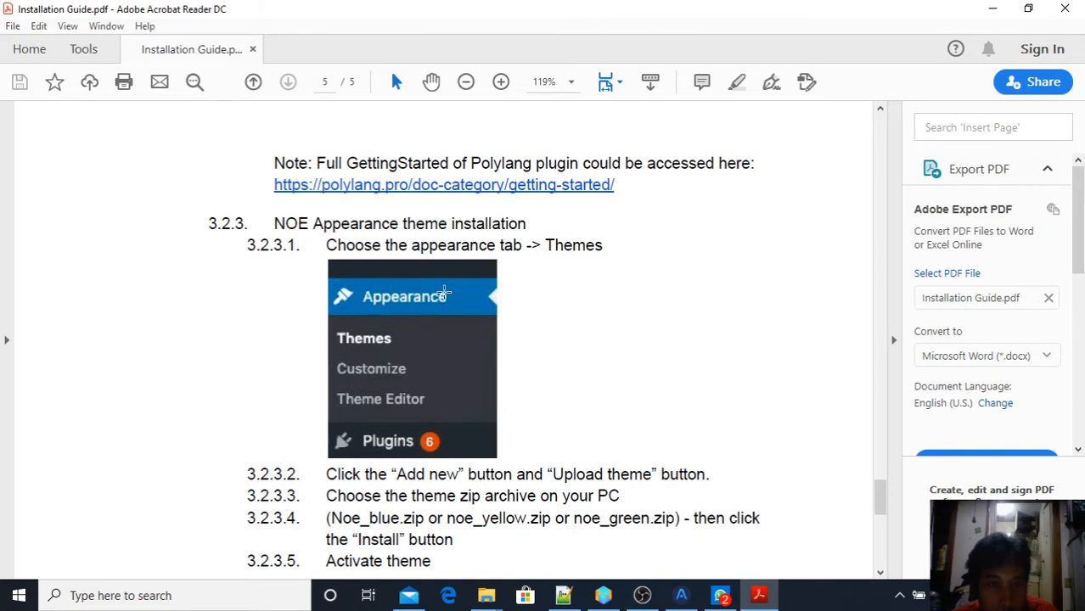
scroll("down", 3)
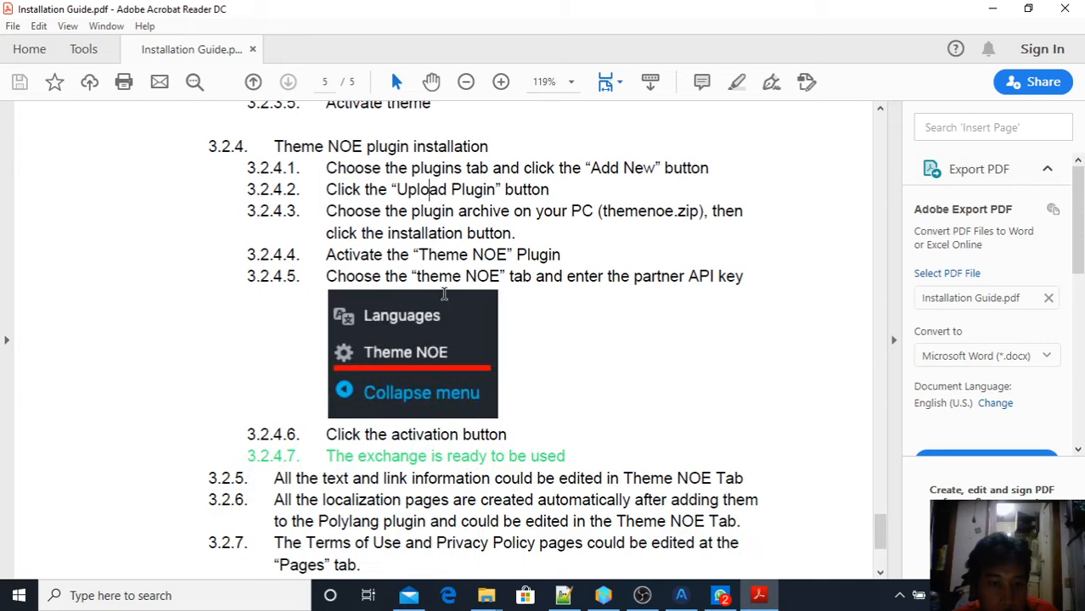
scroll("down", 3)
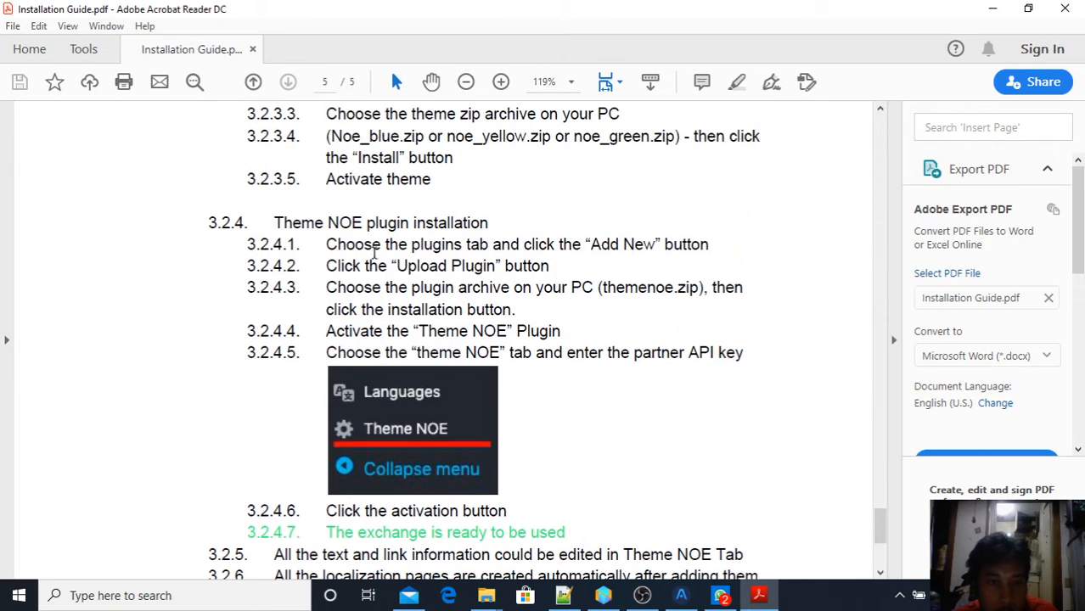
left_click_drag(326, 245, 450, 265)
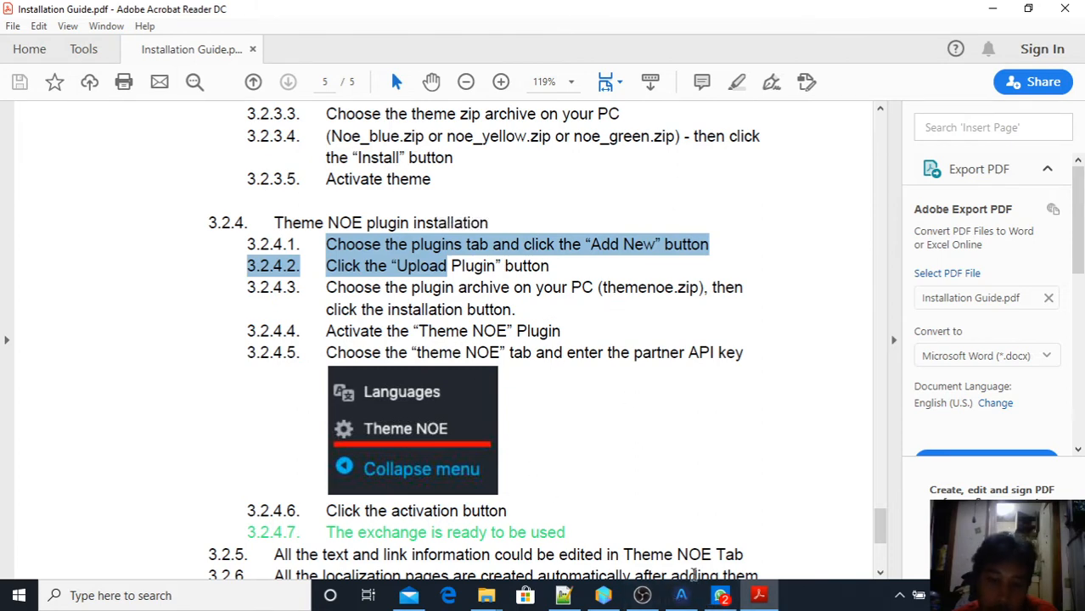
left_click(642, 594)
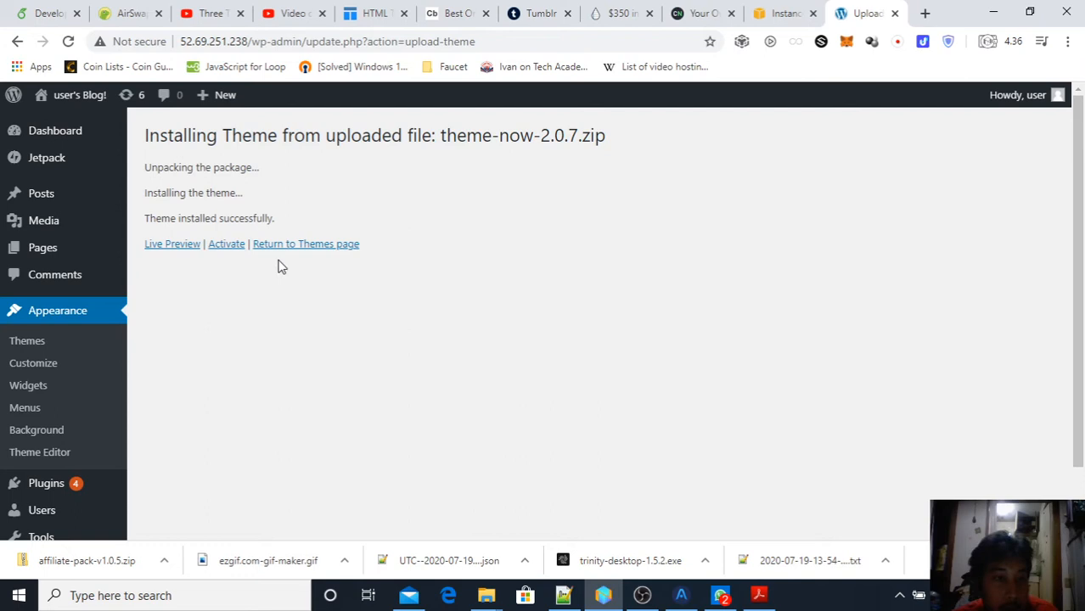
Activate the installed NOW theme and review its Theme Details (version 2.0.7).
left_click(227, 244)
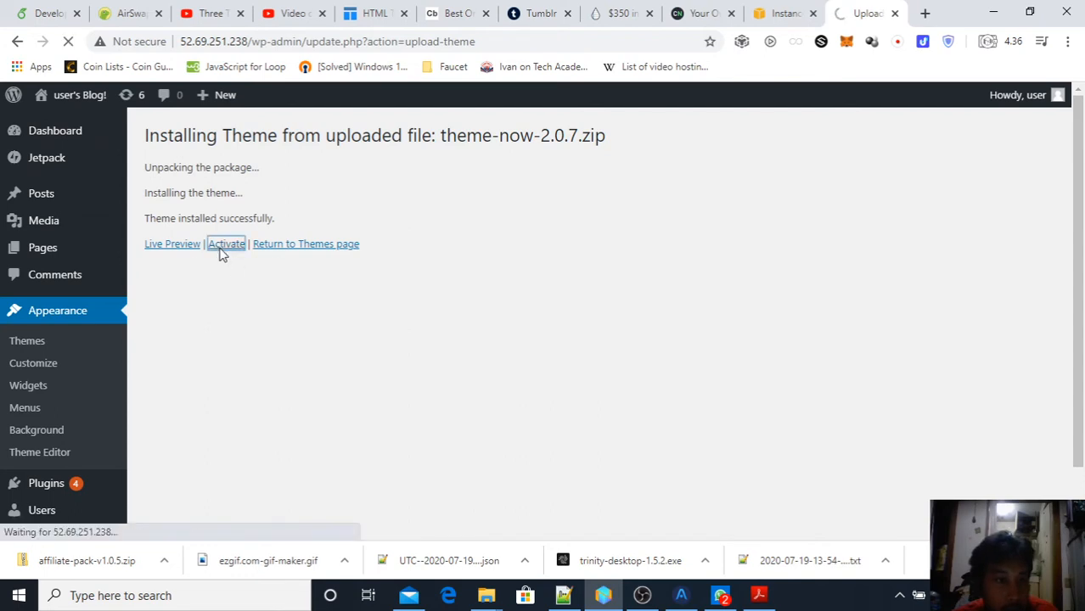
left_click(225, 245)
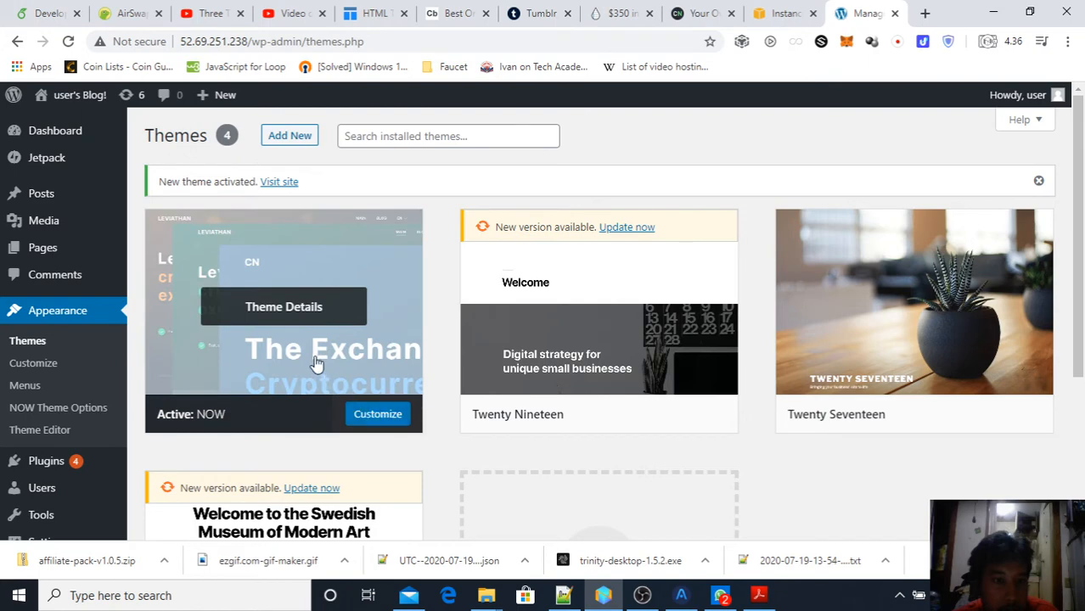
left_click(282, 306)
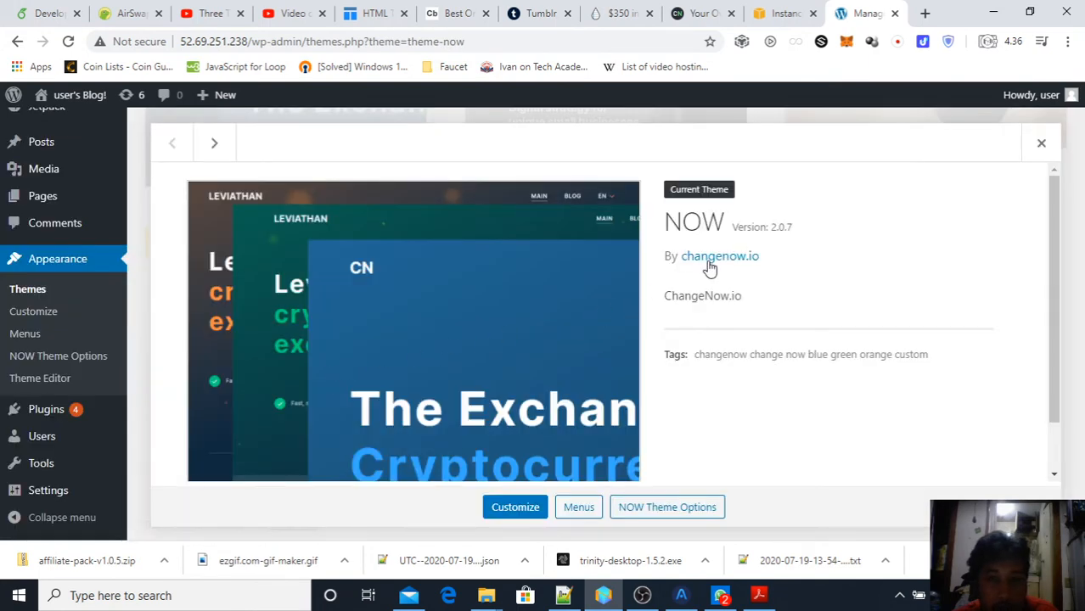
scroll("down", 3)
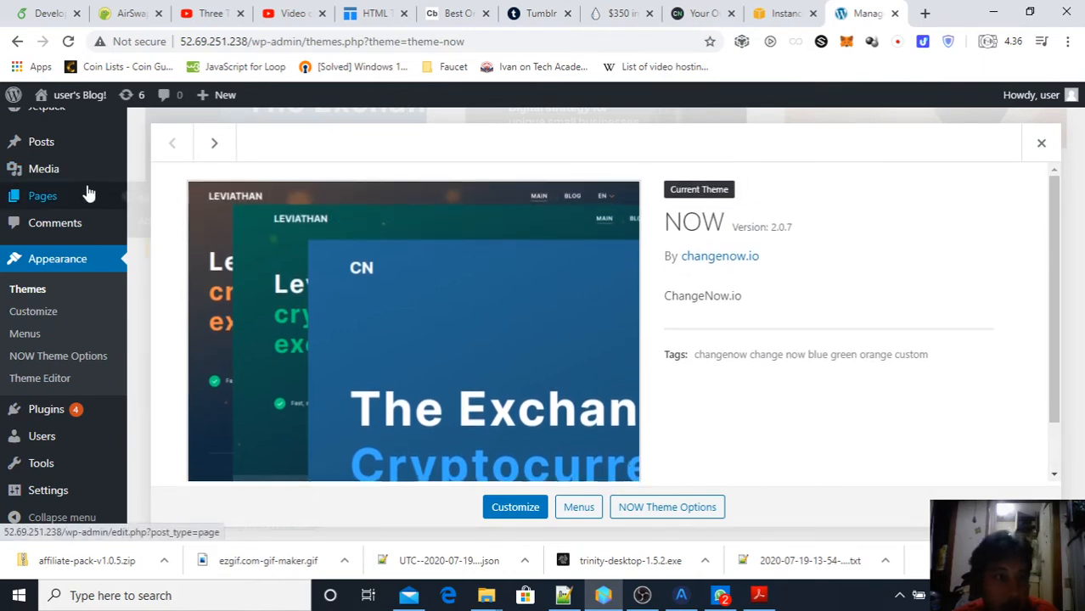
left_click(1041, 143)
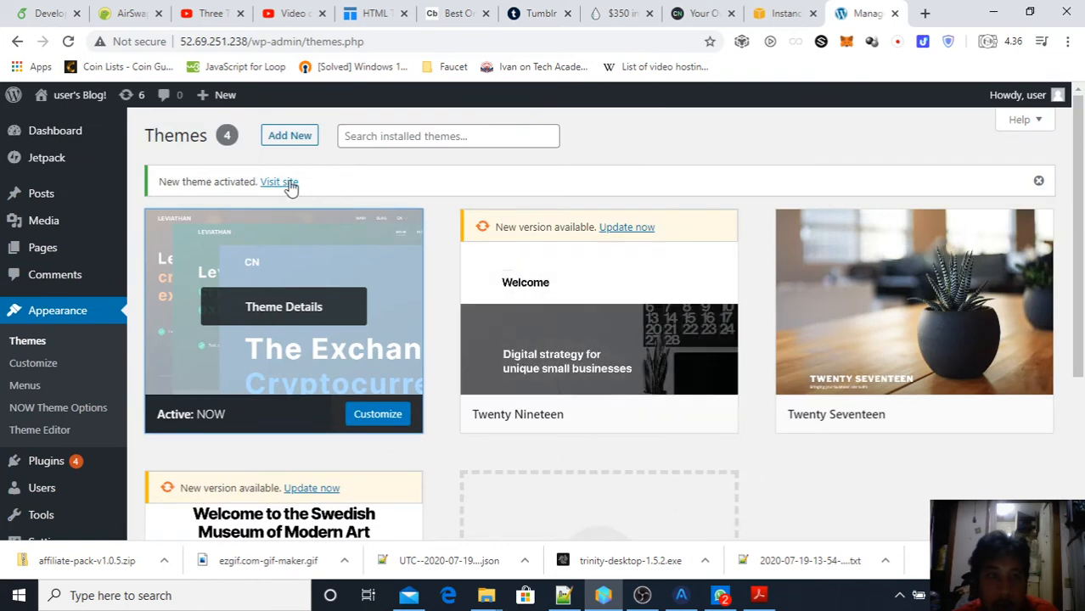
Visit the live site in a new tab and go to the Plugins list.
left_click(279, 182)
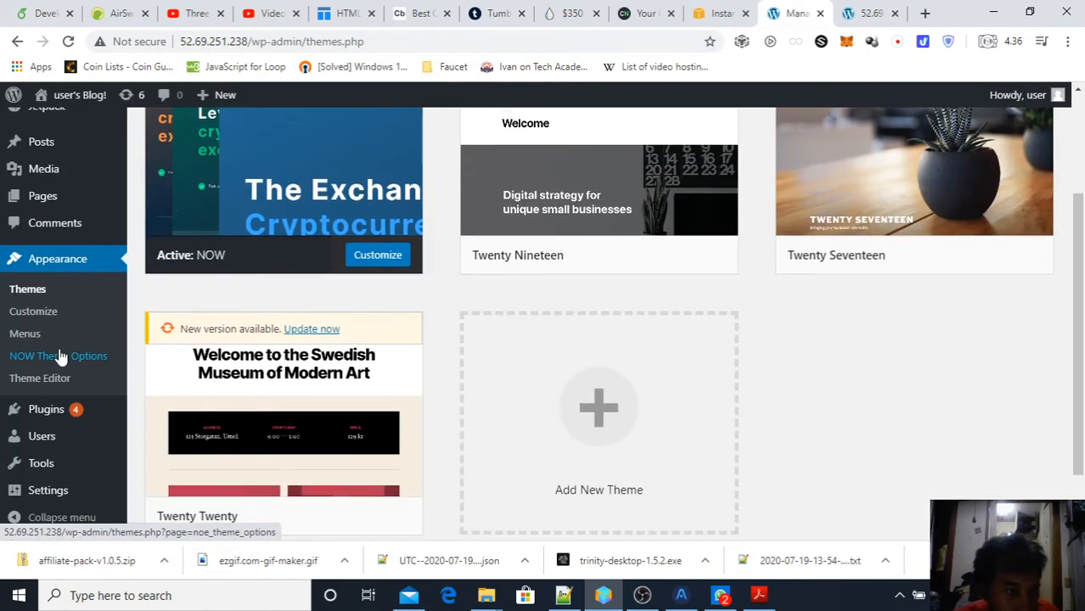
left_click(46, 409)
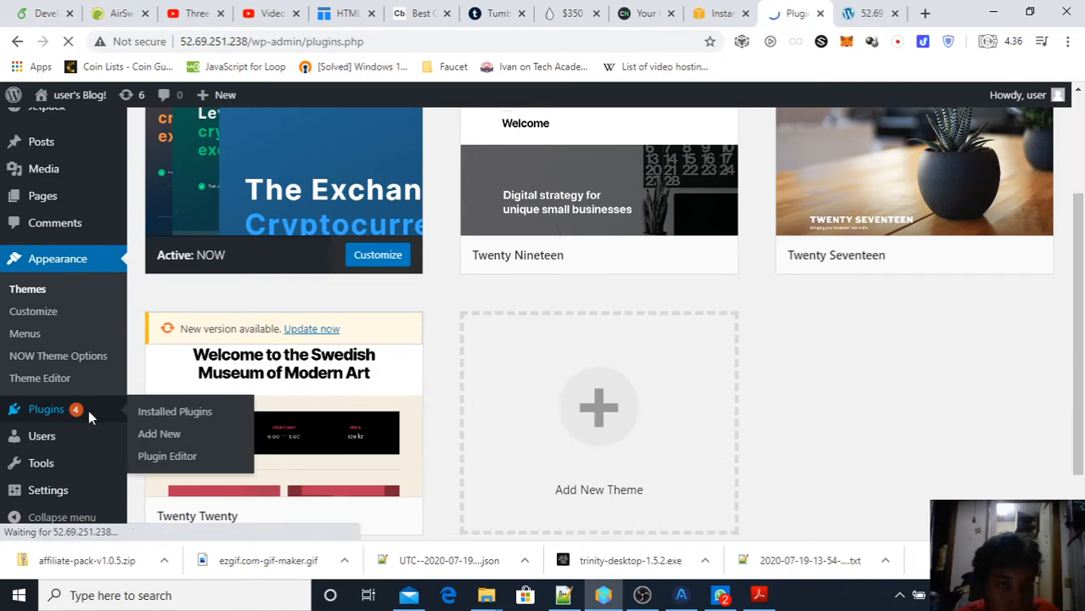
From Plugins > Add New > Upload Plugin, choose plugin-now-1.0.2.4.zip from the computer.
left_click(175, 413)
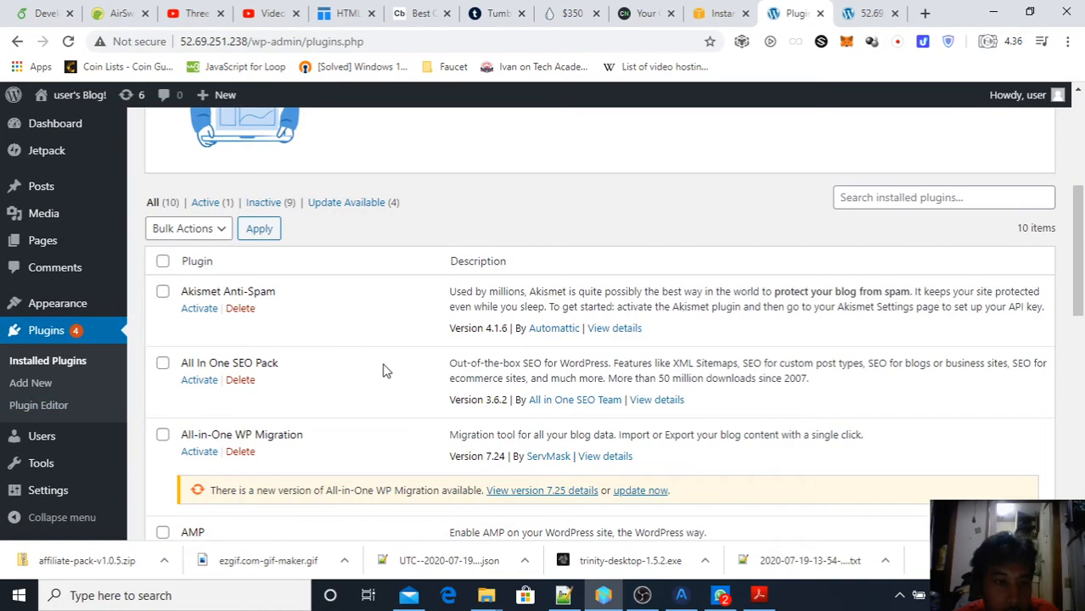
scroll("down", 3)
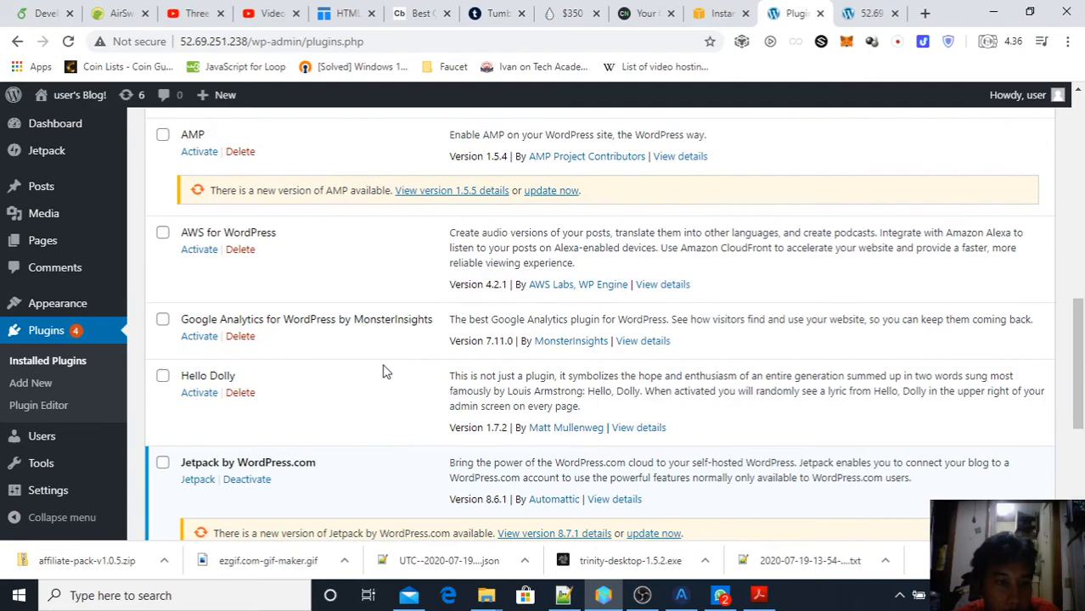
scroll("down", 3)
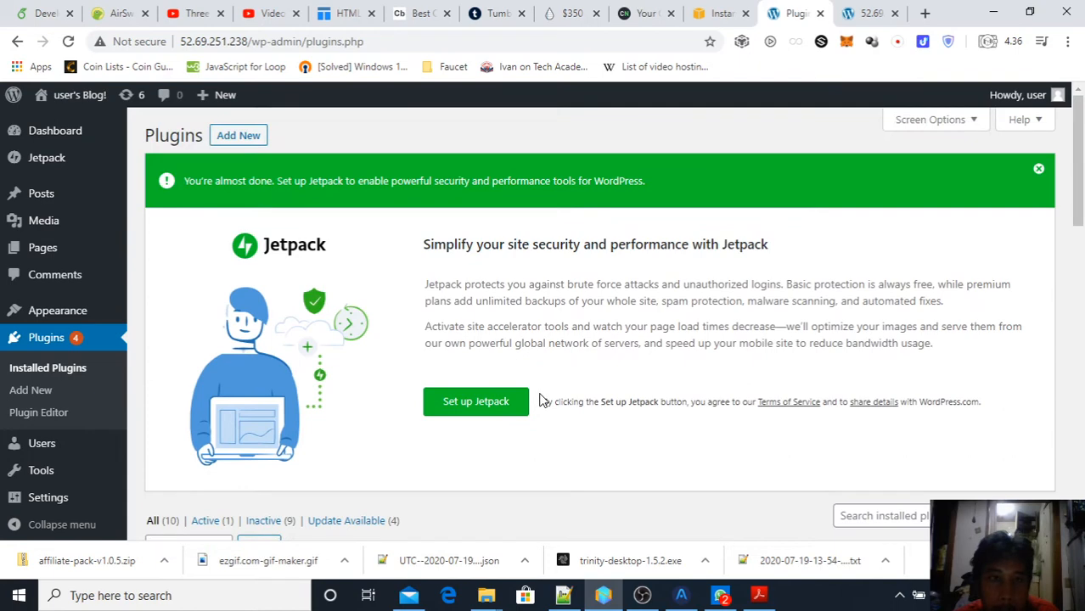
left_click(237, 136)
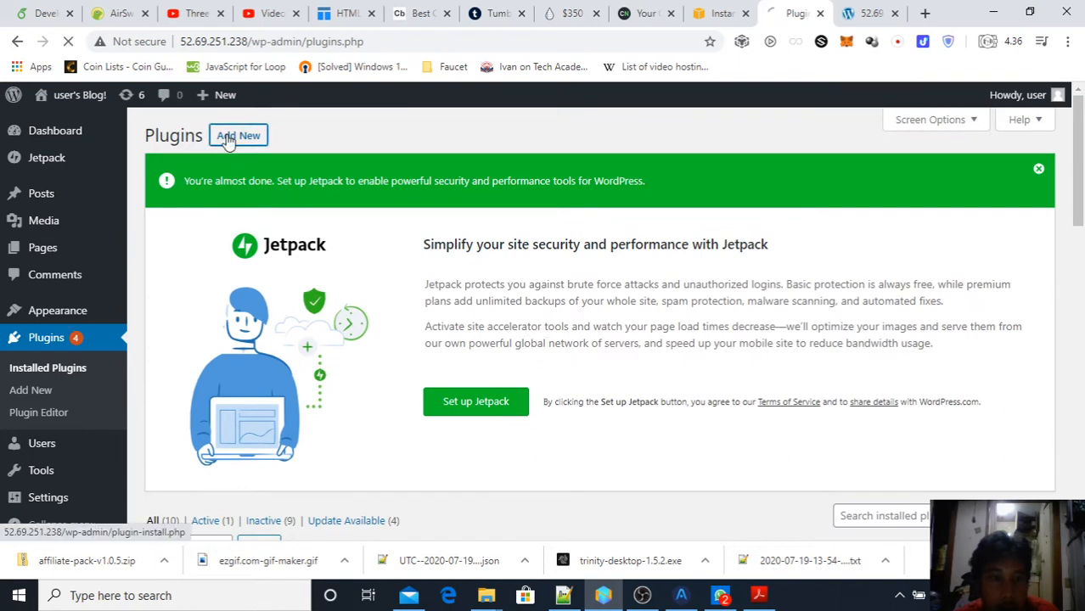
left_click(238, 135)
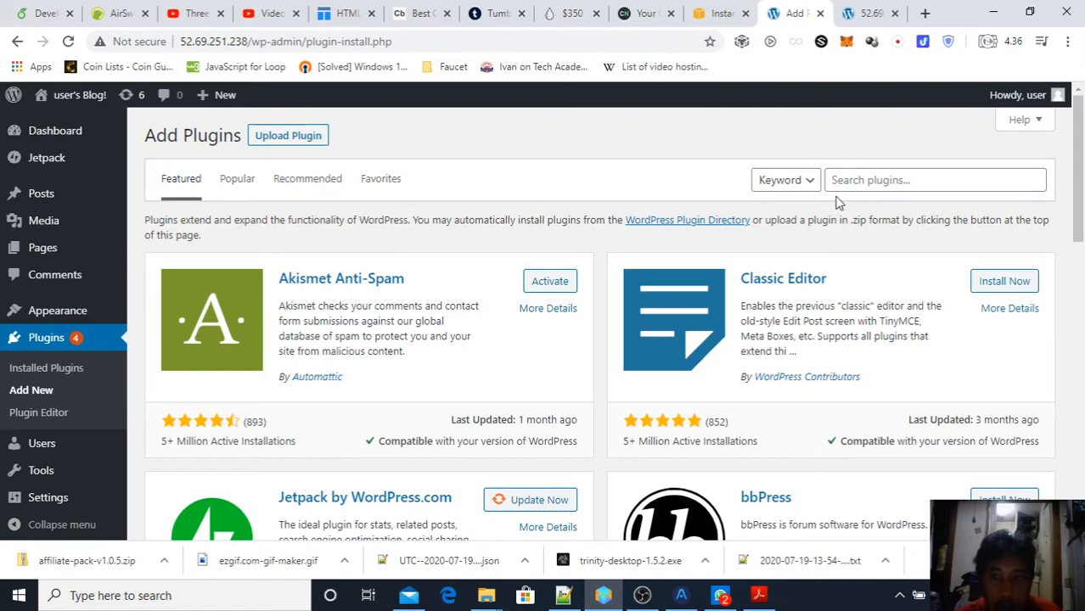
left_click(289, 136)
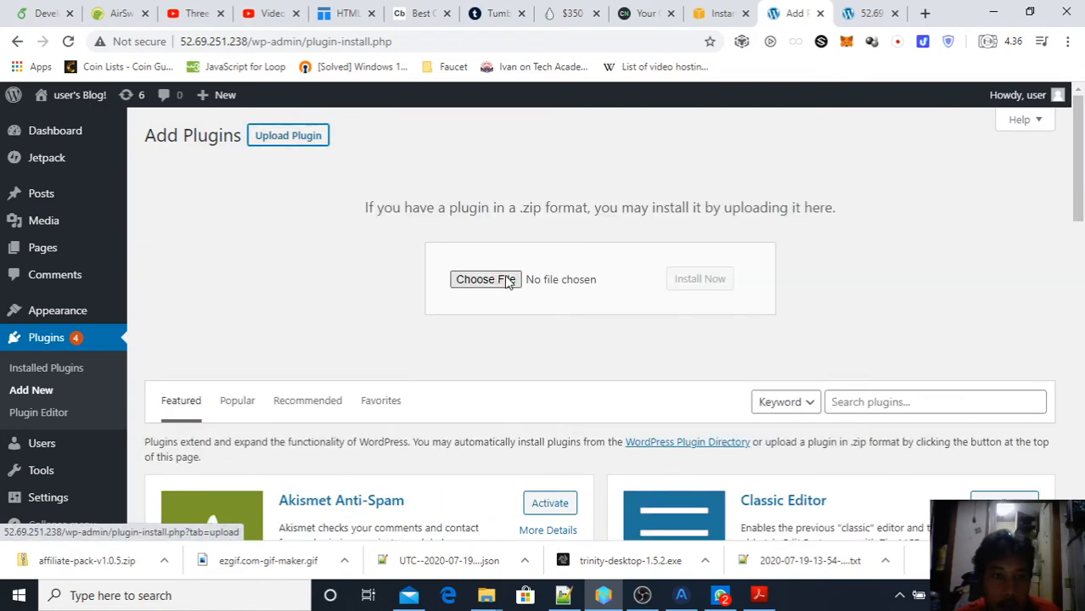
left_click(486, 279)
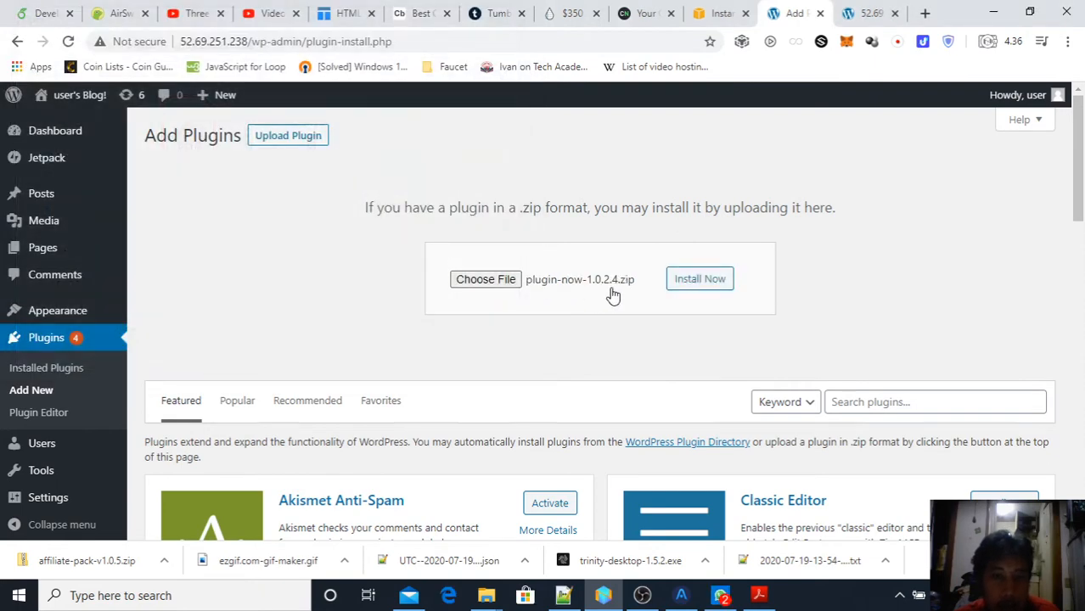
Install the plugin-now-1.0.2.4.zip archive and activate Theme NOW Plugin, confirming it in Installed Plugins.
left_click(699, 278)
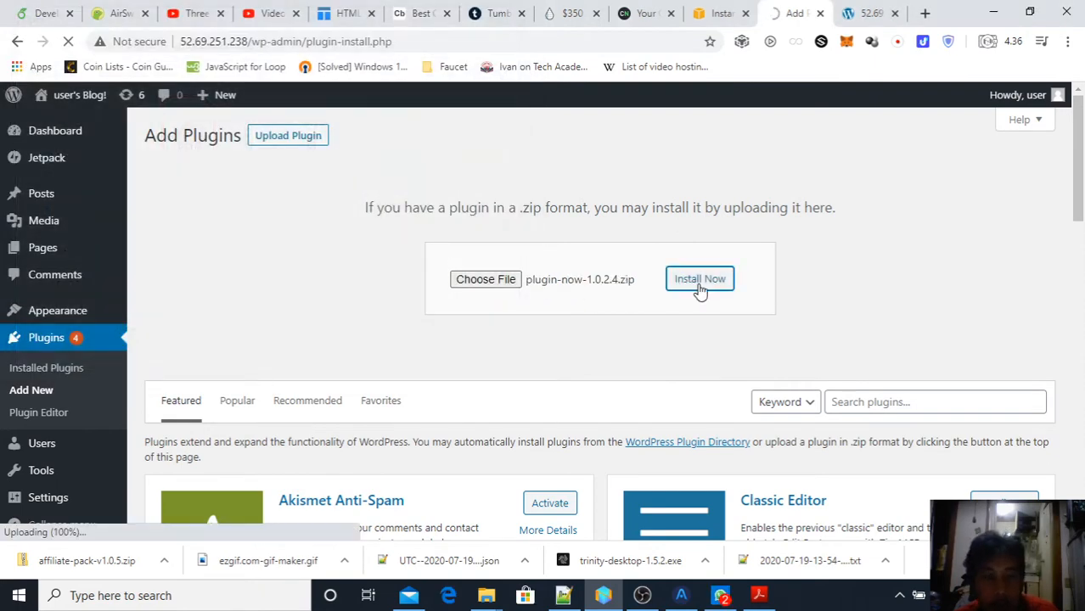
left_click(699, 278)
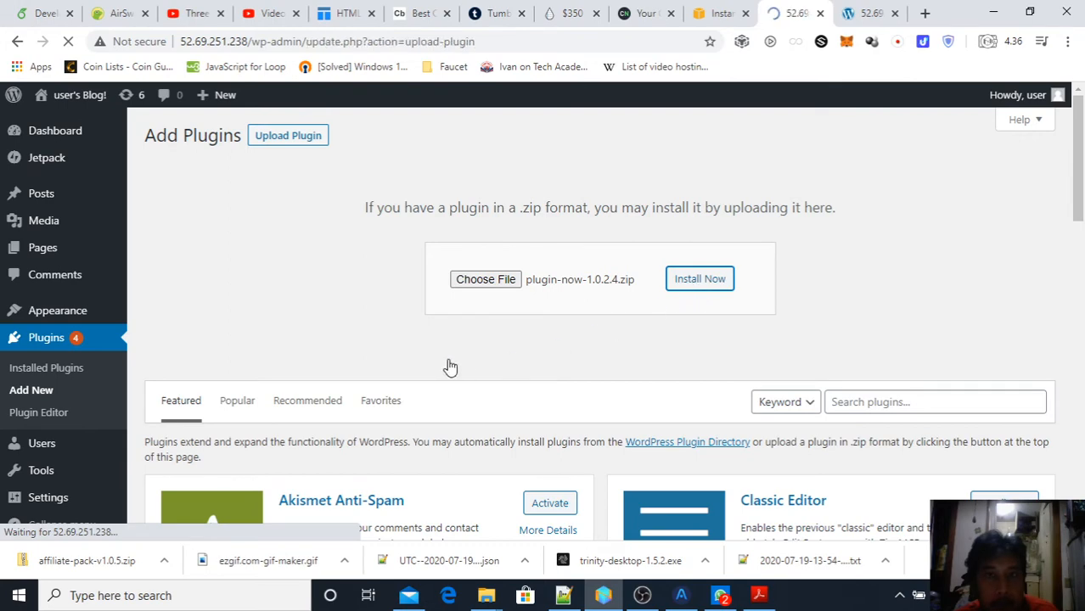
left_click(699, 279)
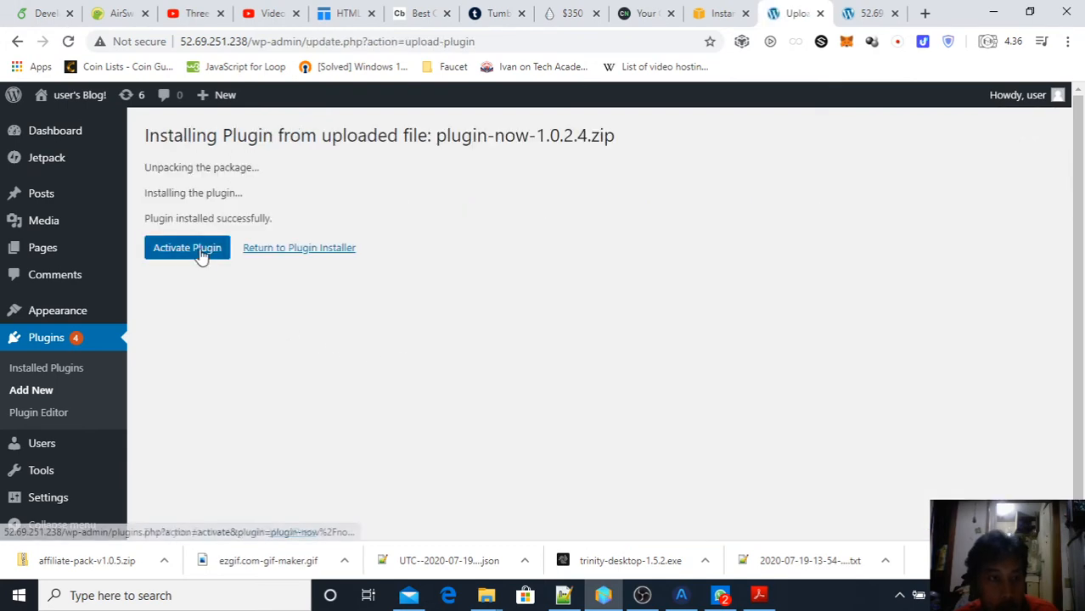
left_click(187, 248)
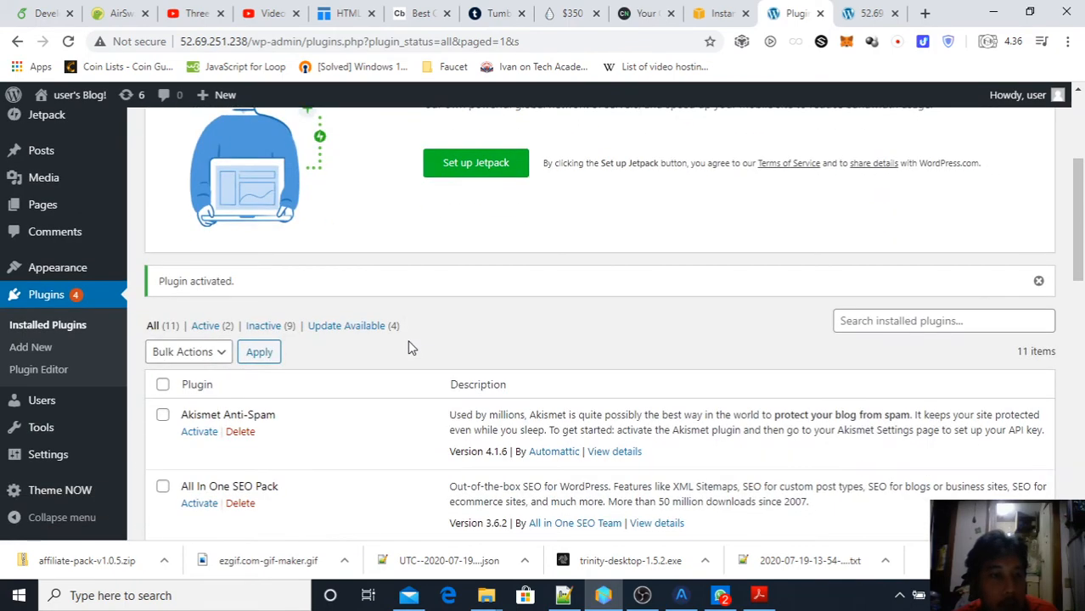
scroll("down", 3)
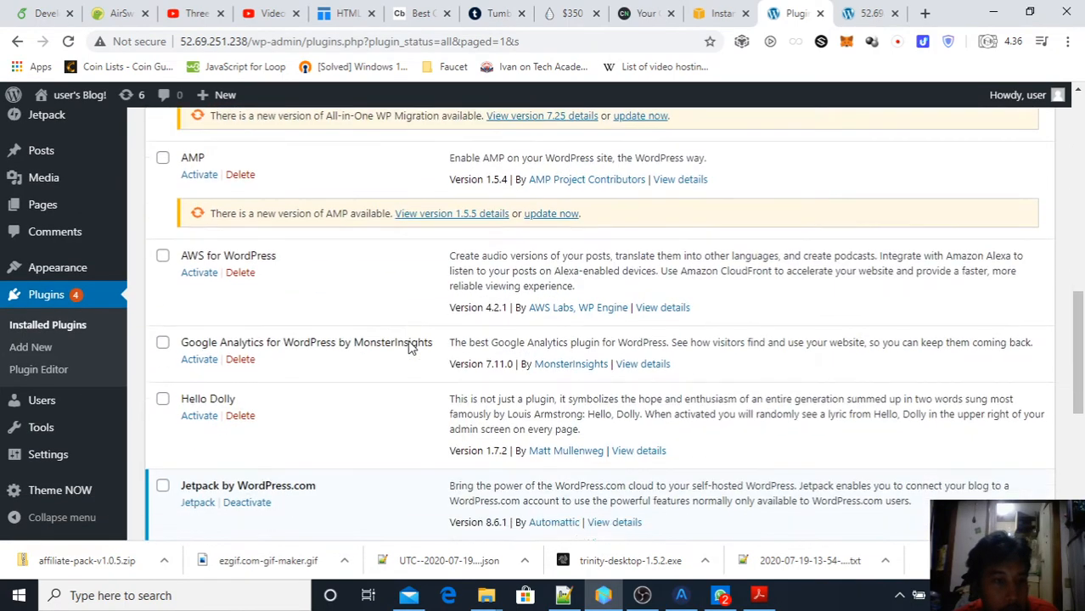
scroll("down", 3)
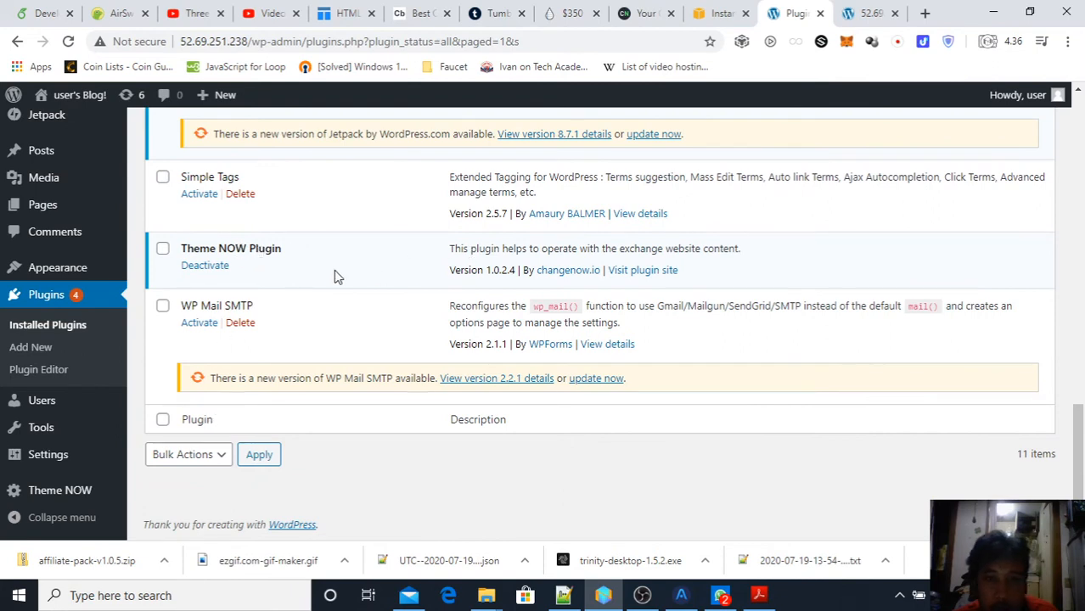
left_click(866, 13)
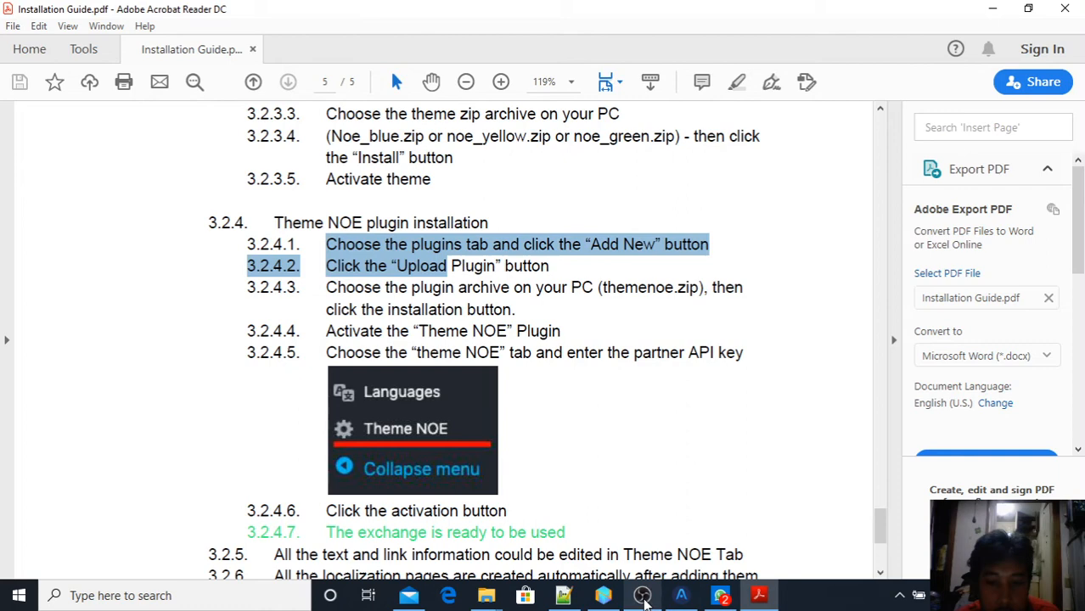
Look up section 3.2.2 Polylang plugin installation in the guide, then return to the WordPress Plugins page.
left_click(641, 594)
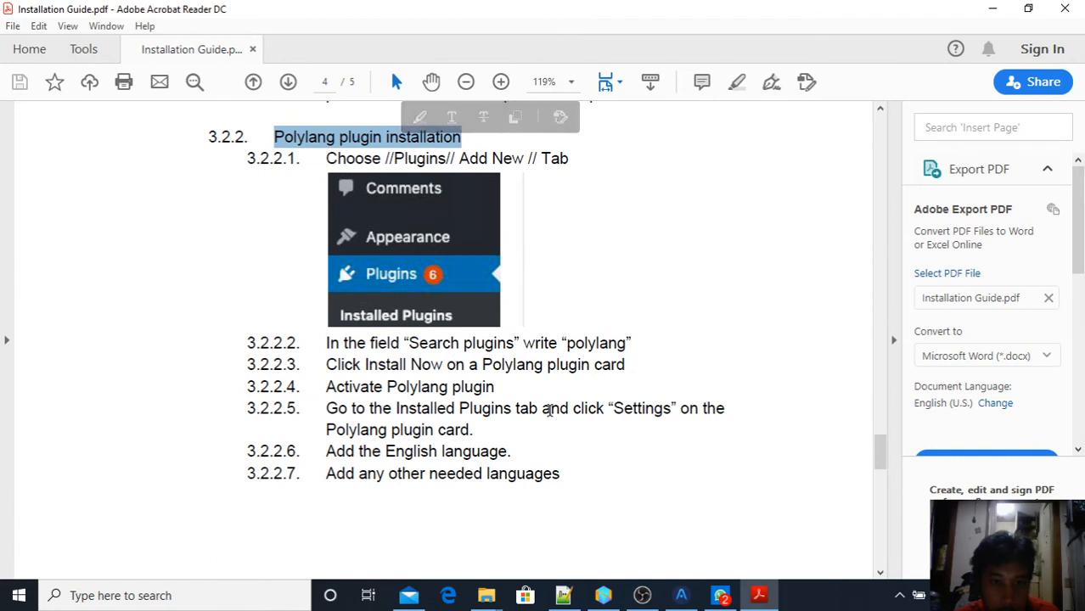
double_click(595, 343)
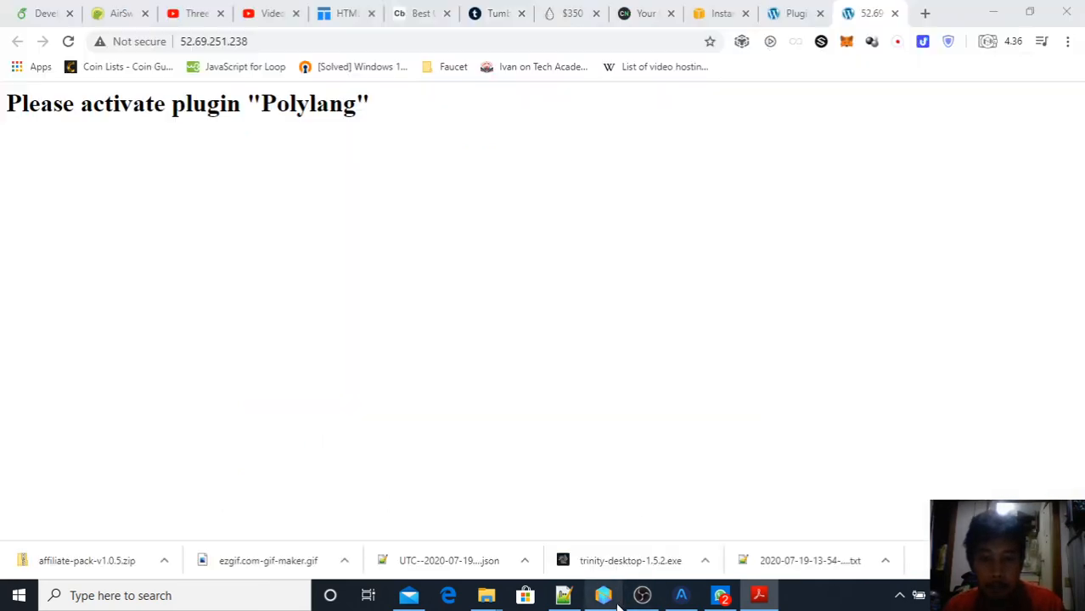
left_click(794, 14)
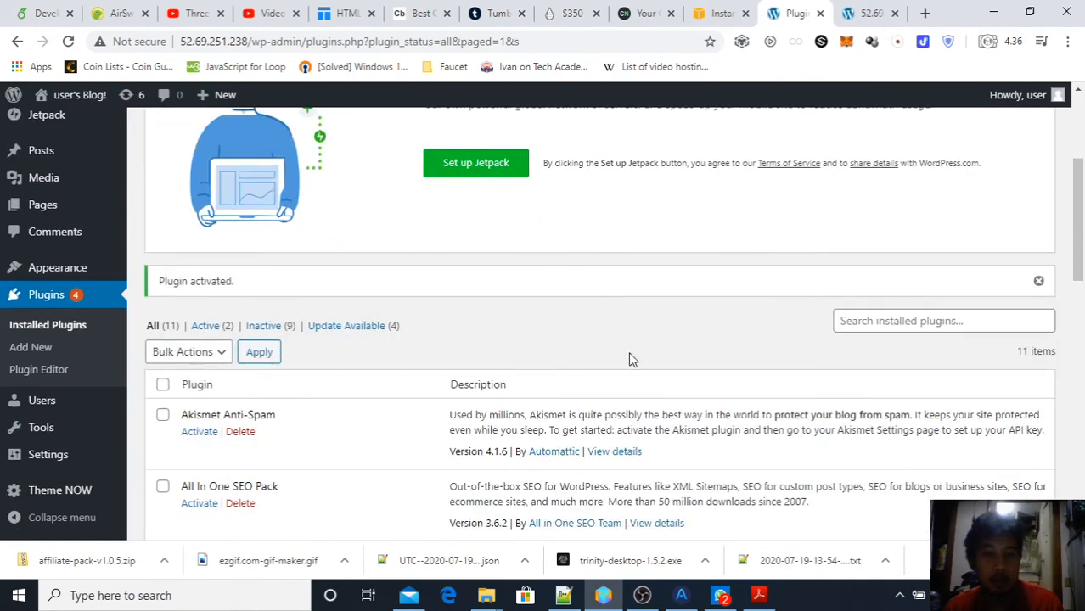
Search the plugin directory for 'polylang', install Polylang and activate it.
type("polylang")
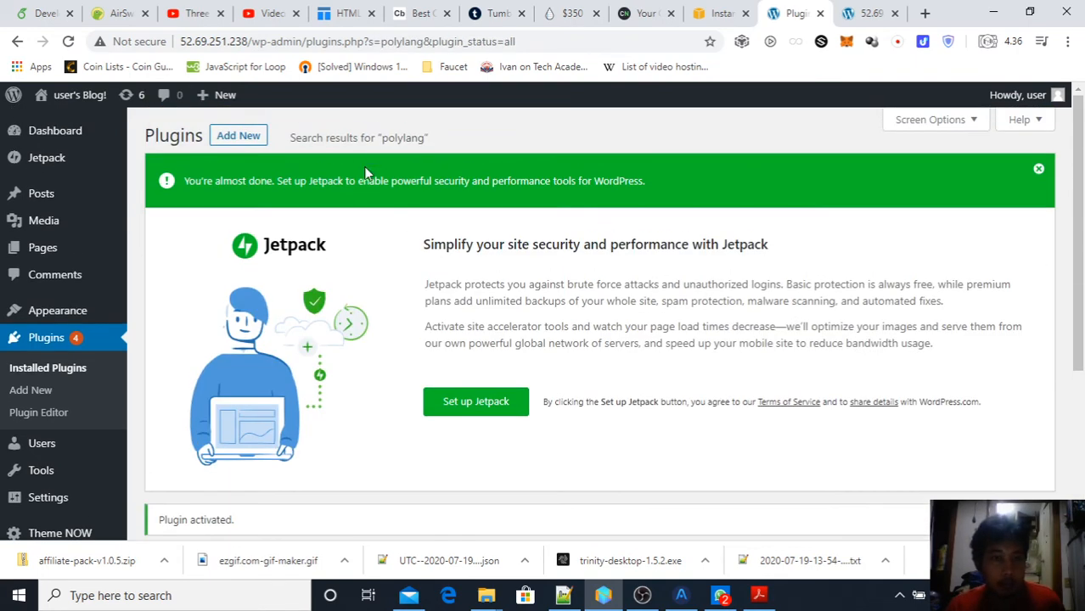
left_click(237, 136)
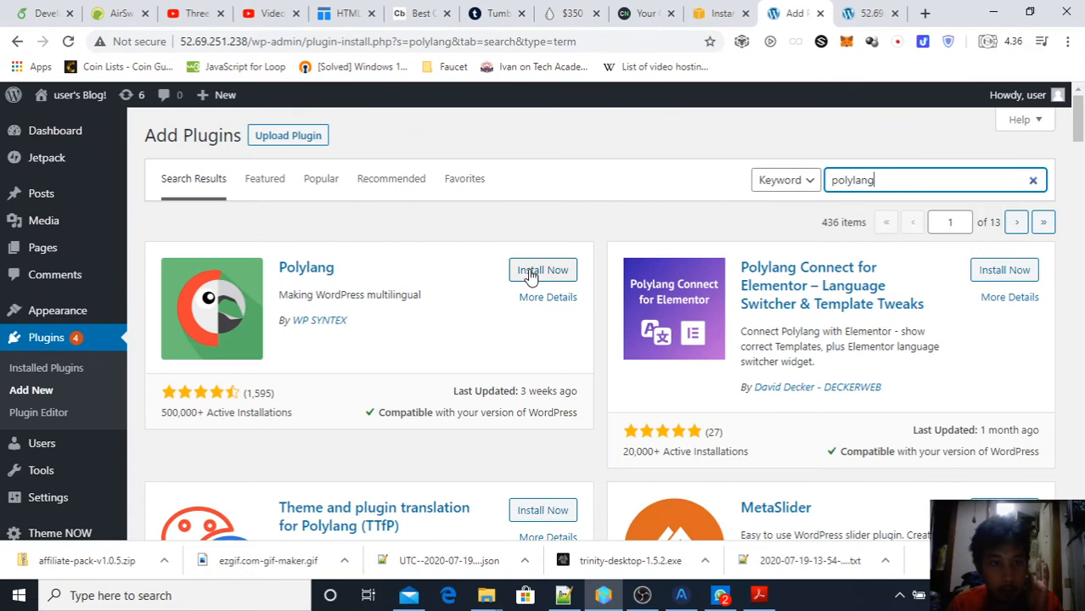
left_click(543, 268)
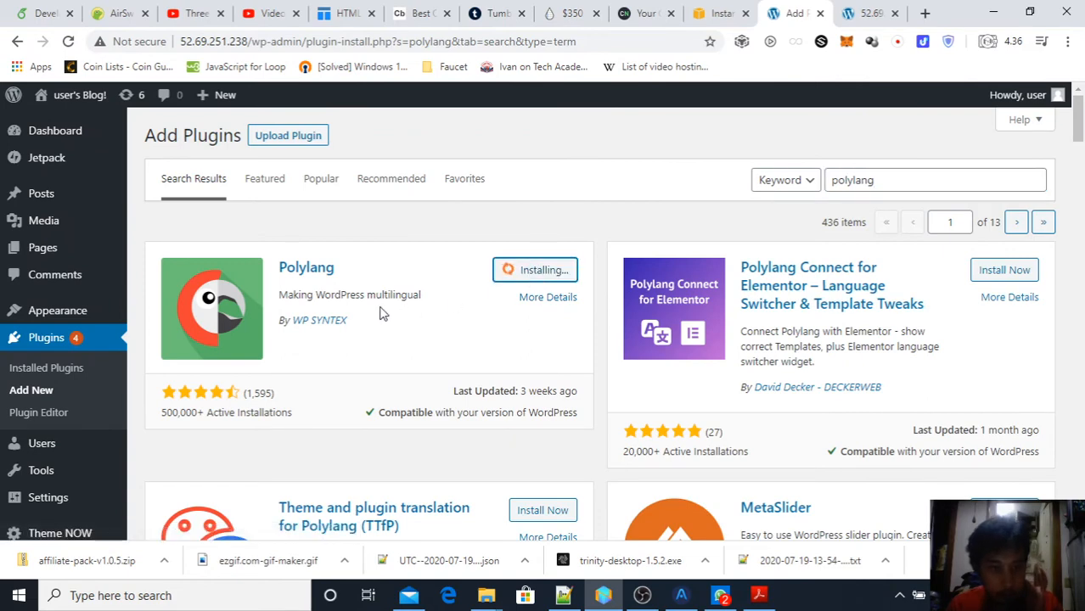
mouse_move(392, 300)
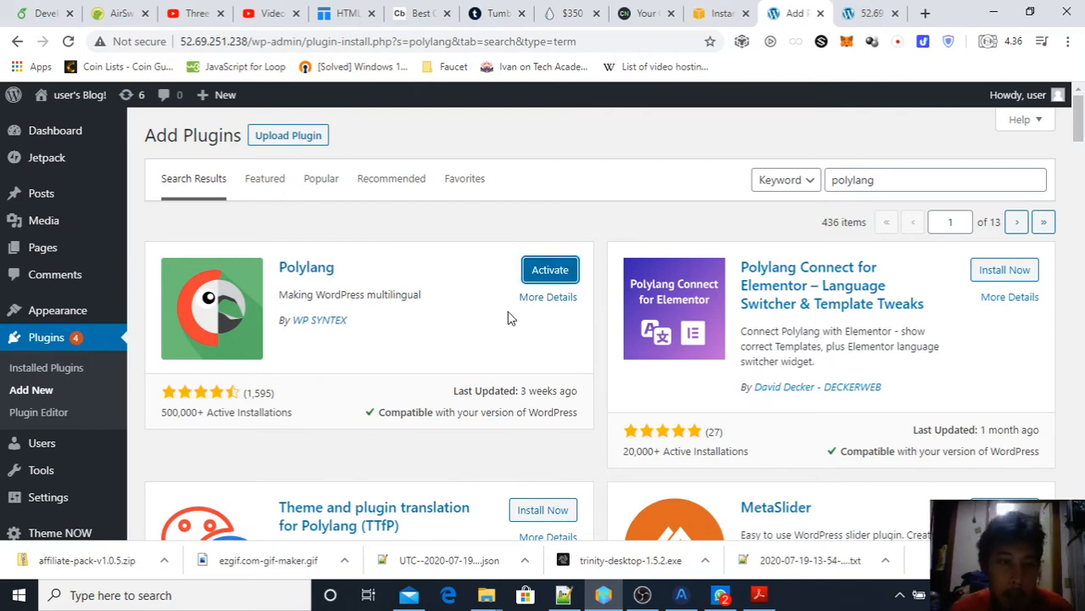
left_click(550, 270)
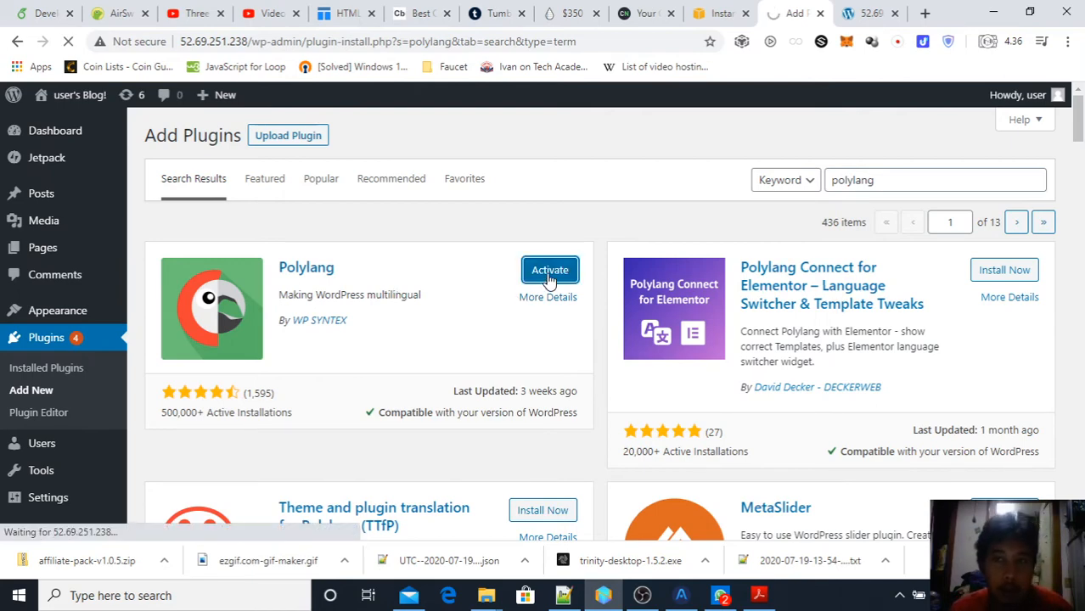
Start the Polylang wizard and add English en_US as a site language.
left_click(550, 270)
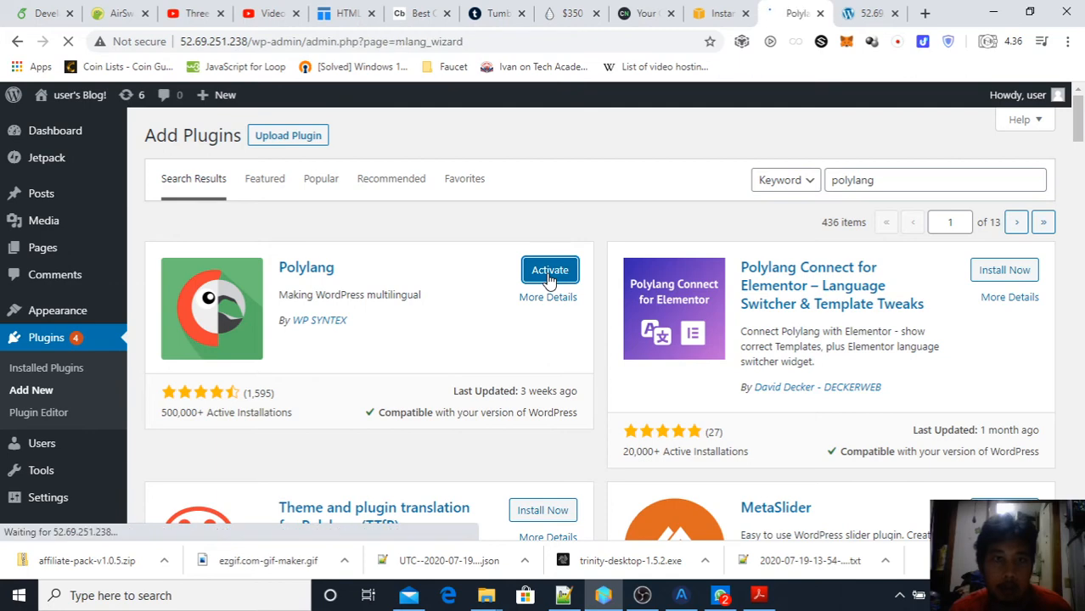
left_click(550, 270)
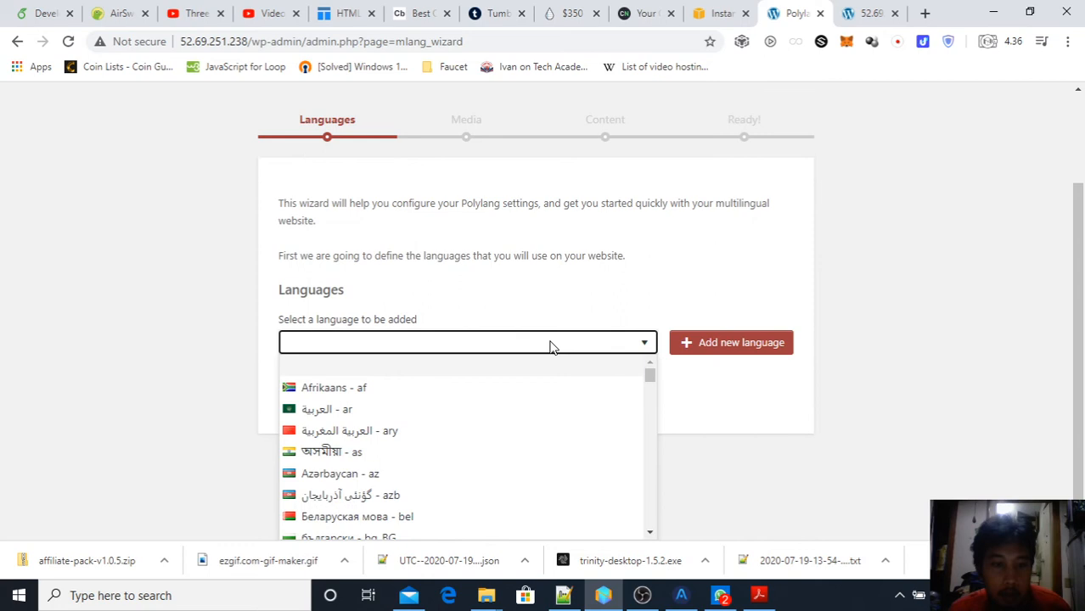
scroll("down", 3)
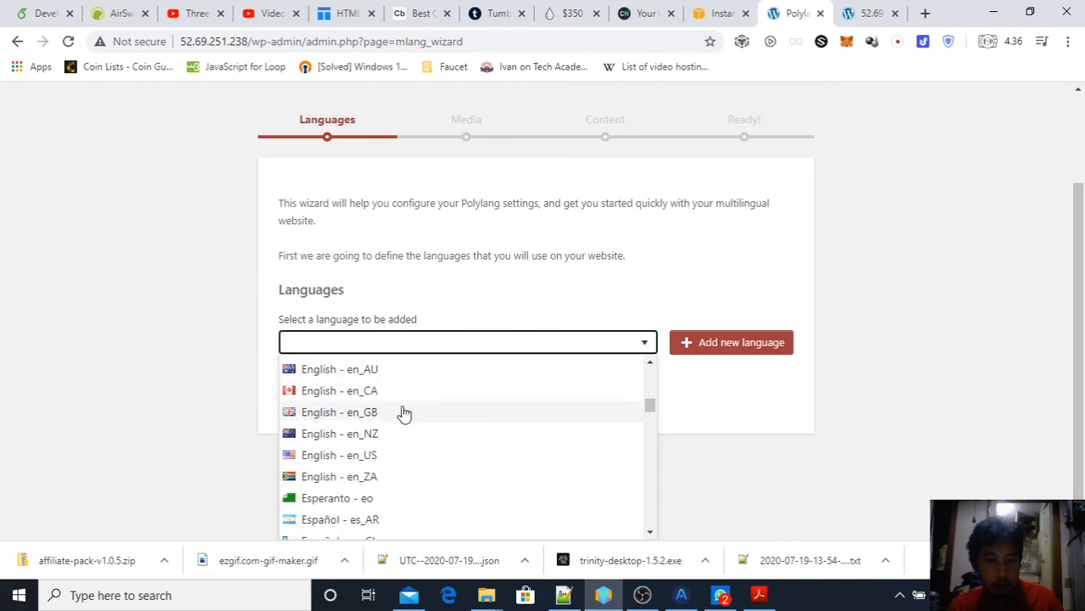
mouse_move(432, 438)
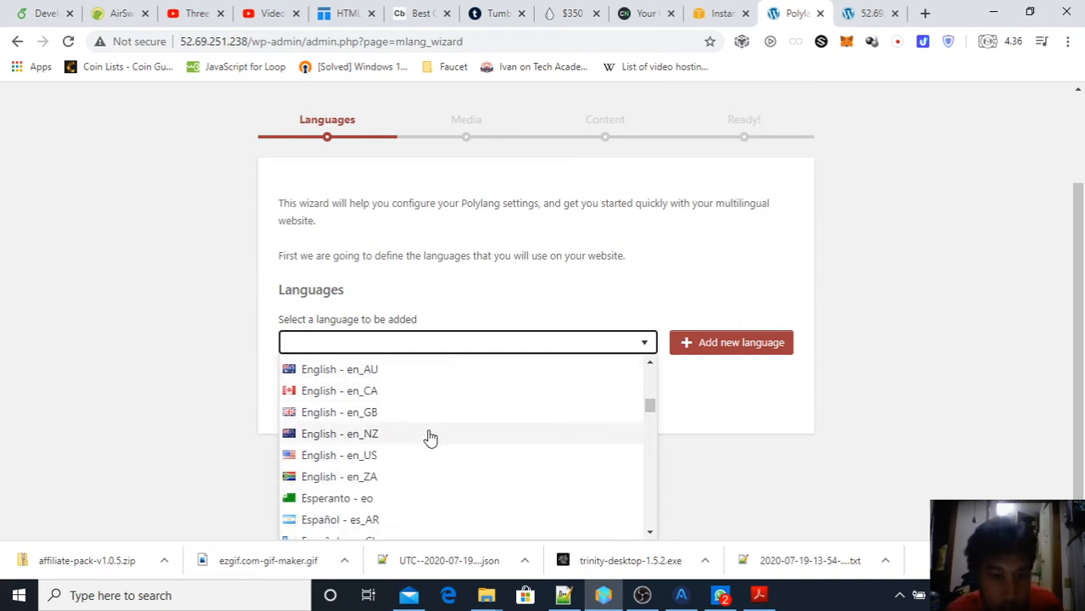
left_click(338, 454)
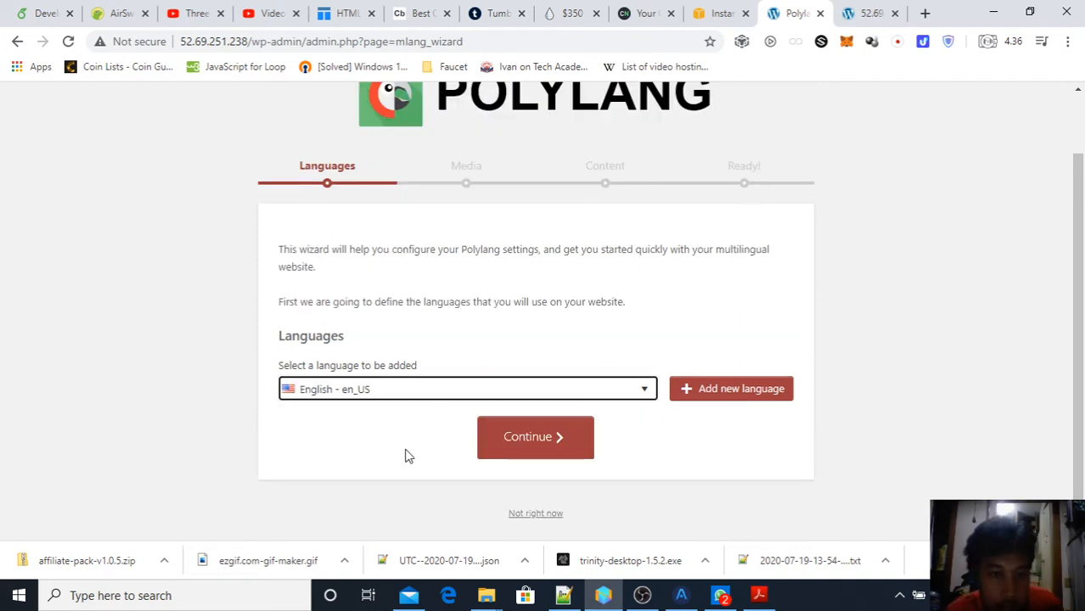
left_click(730, 387)
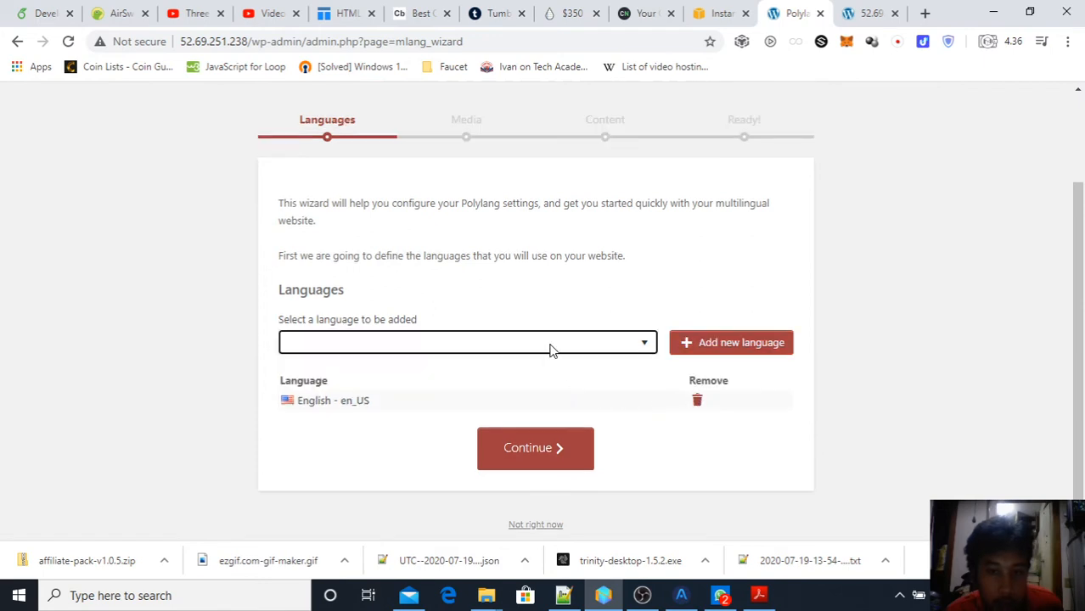
Add English en_GB and Bahasa Indonesia id_ID as further site languages.
left_click(467, 343)
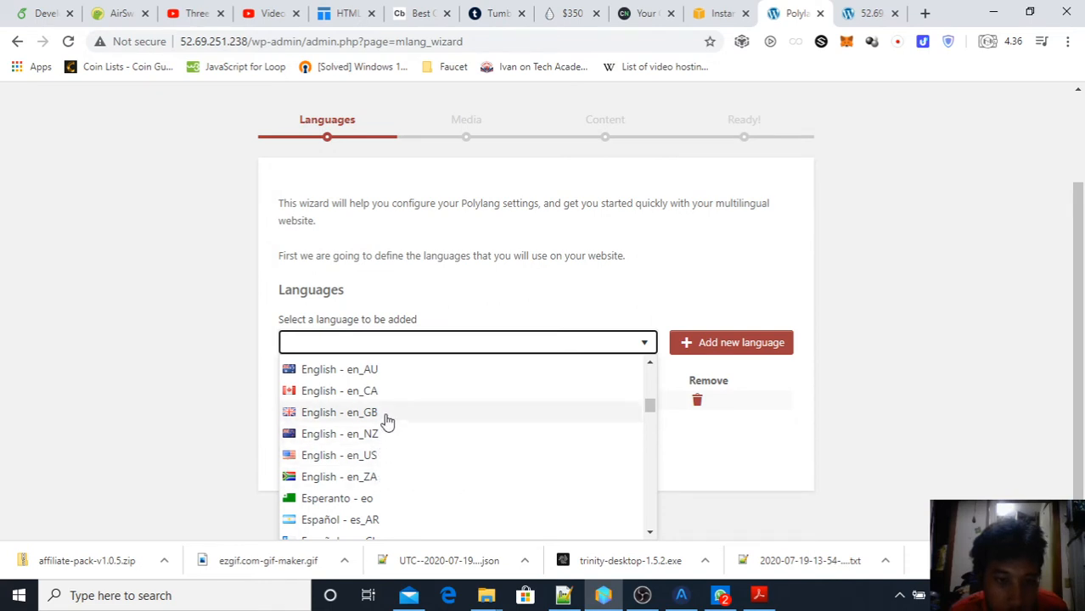
left_click(340, 413)
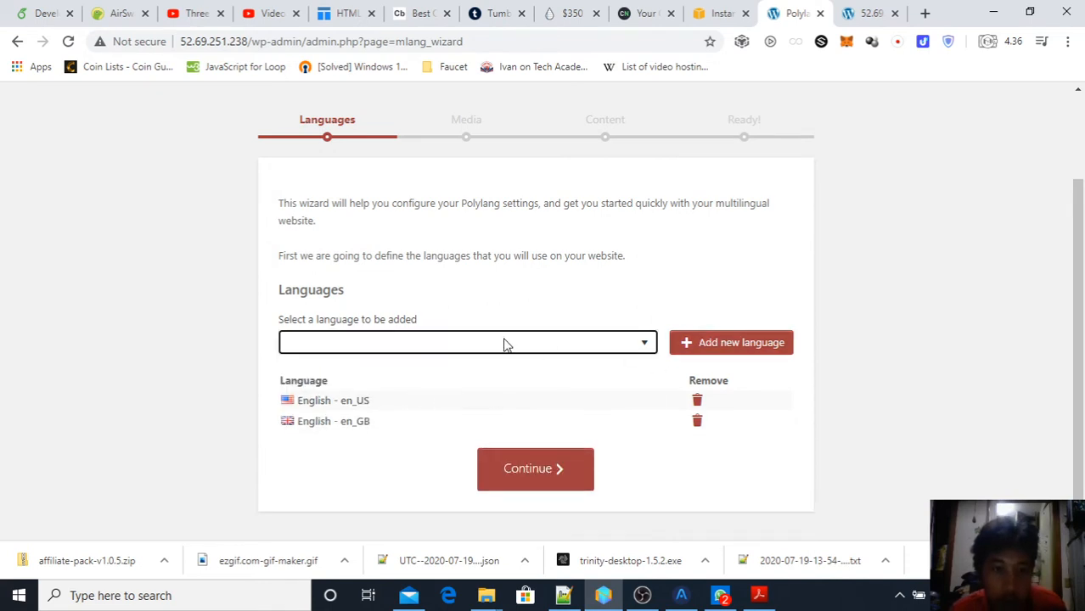
left_click(467, 343)
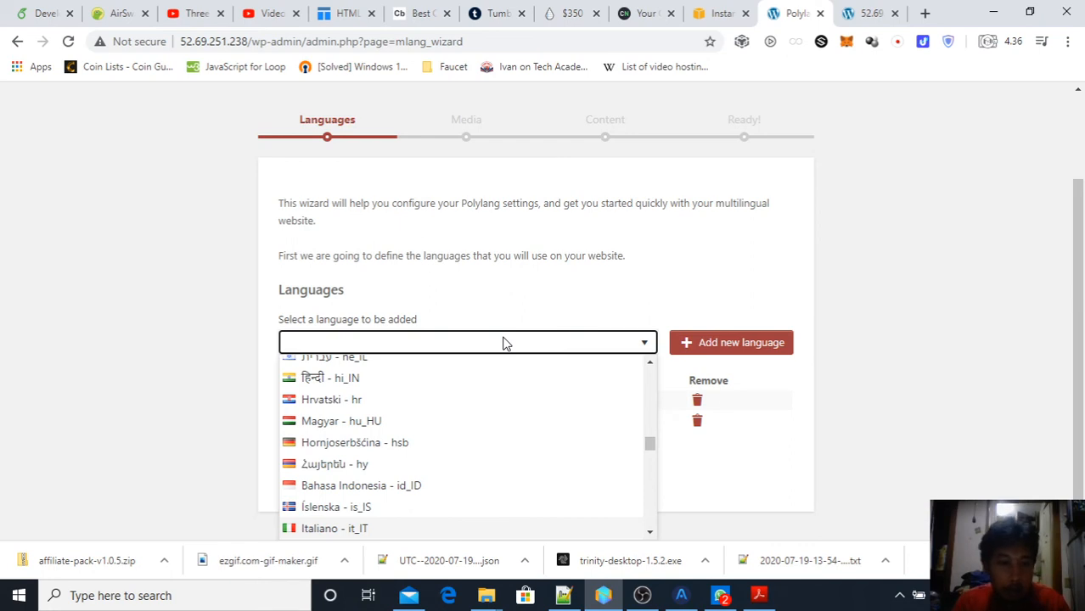
left_click(360, 486)
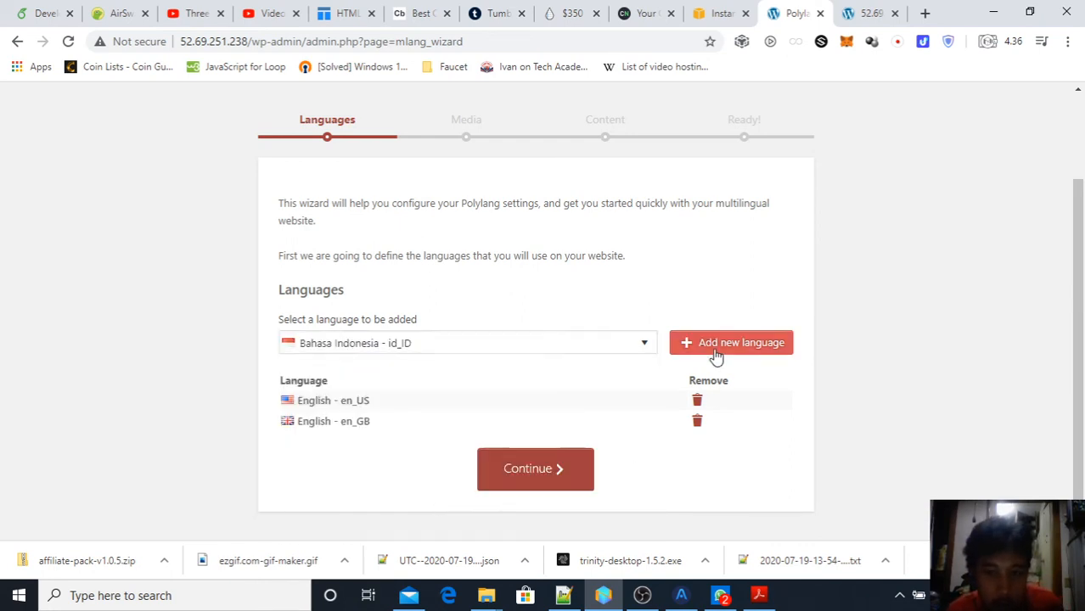
left_click(730, 343)
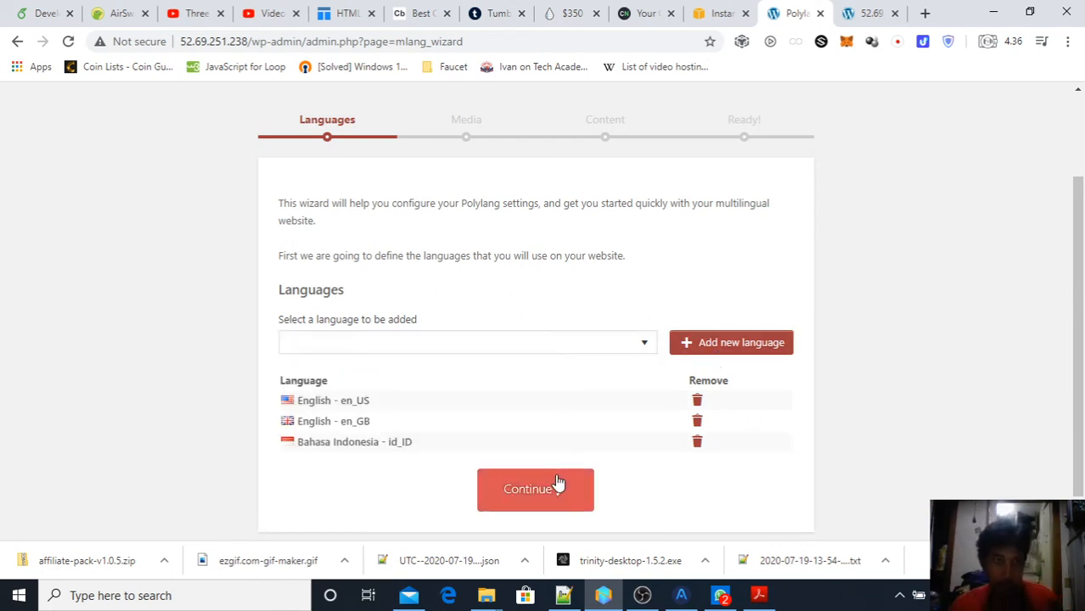
Continue from the Languages step to the Media step.
left_click(535, 488)
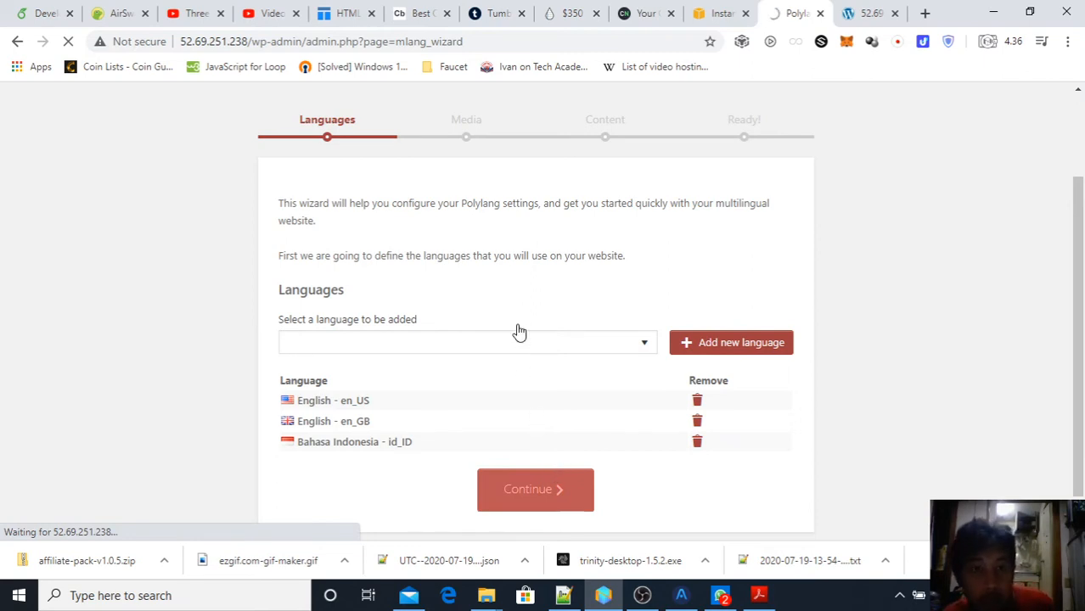
mouse_move(543, 311)
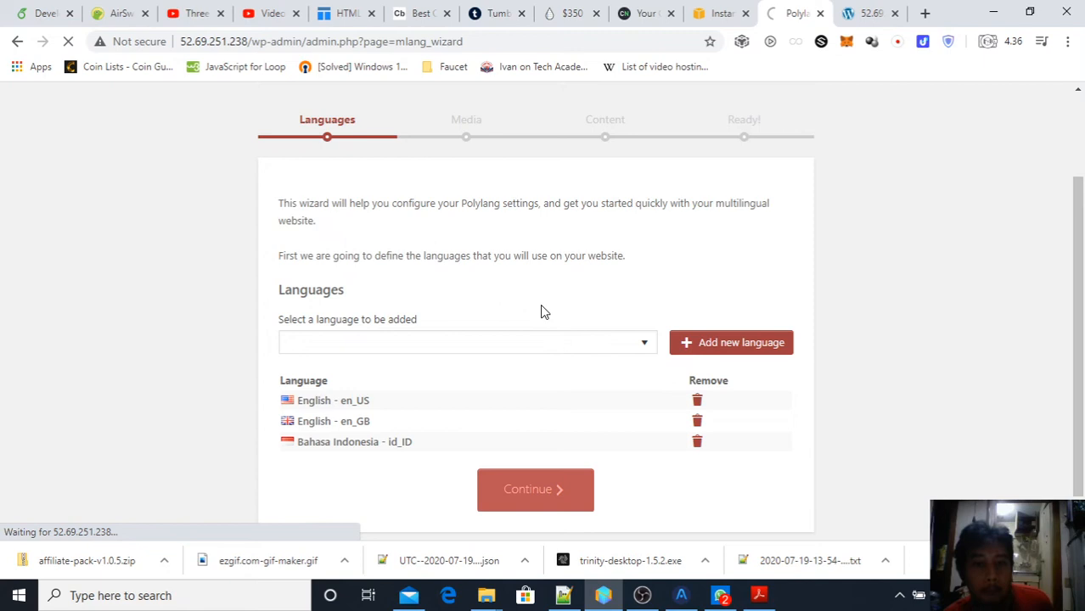
mouse_move(600, 360)
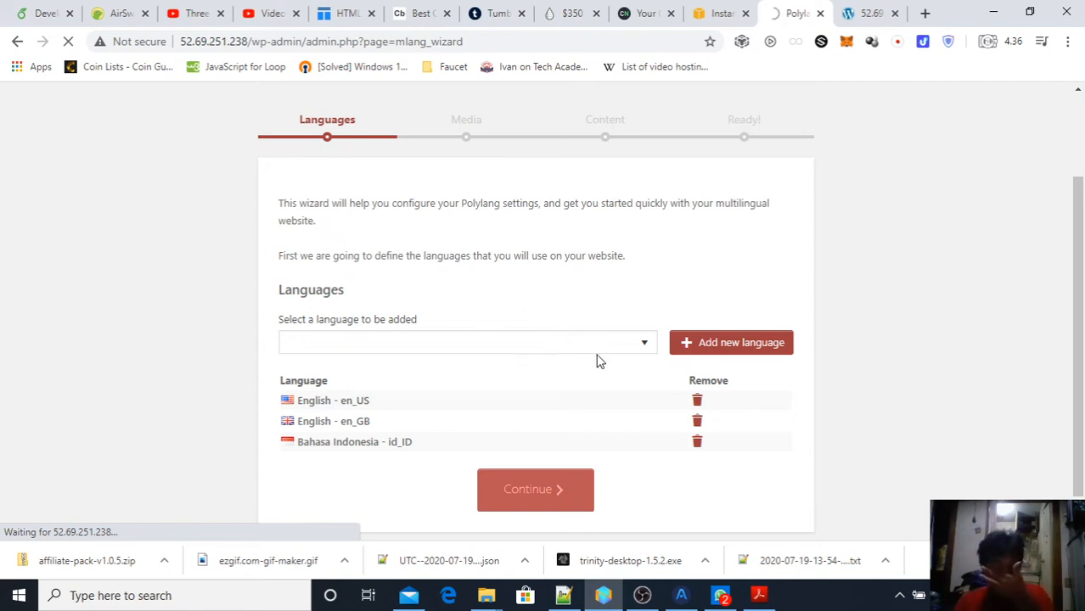
left_click(534, 489)
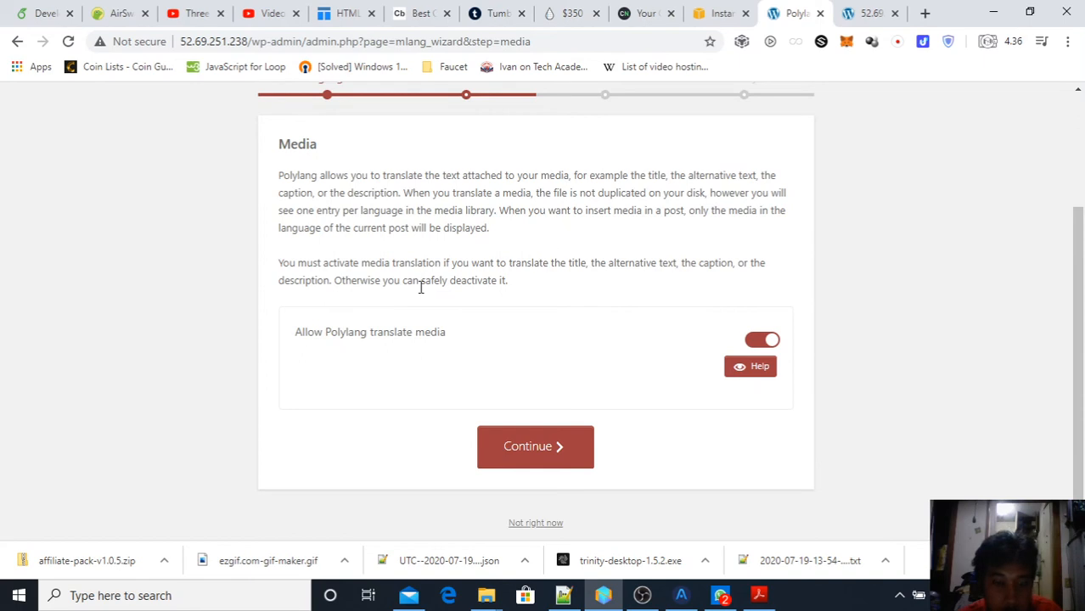
Keep media translation on and assign English en_US to content without a language.
left_click(534, 446)
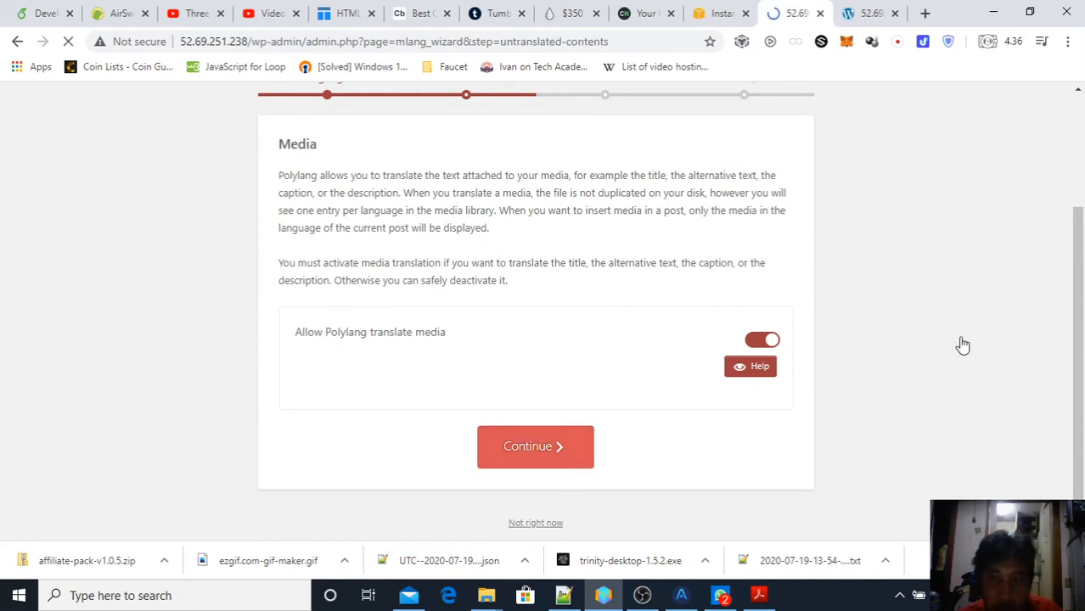
left_click(535, 446)
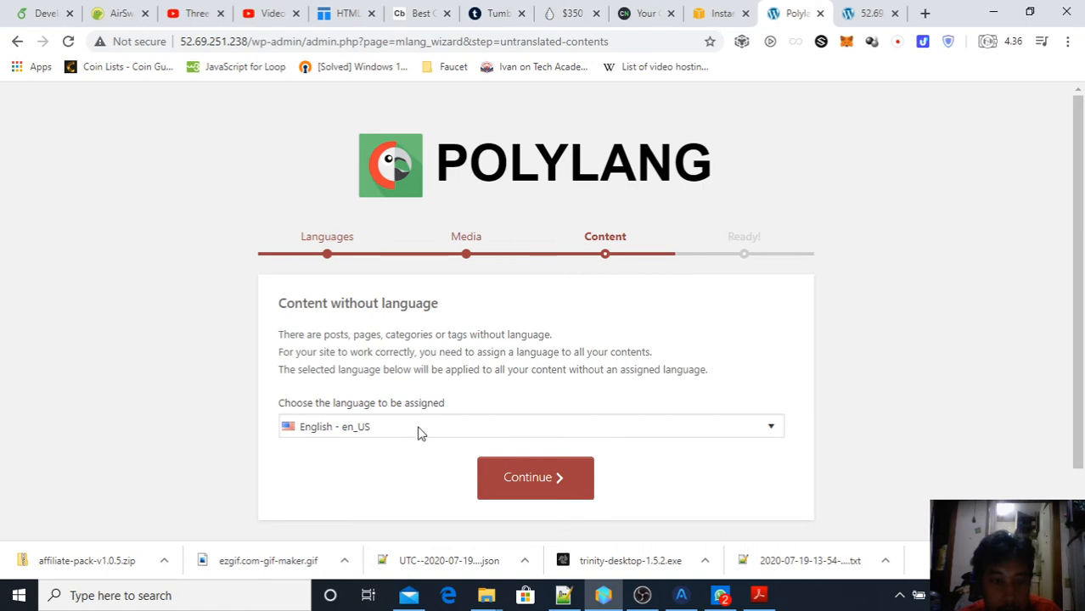
left_click(535, 477)
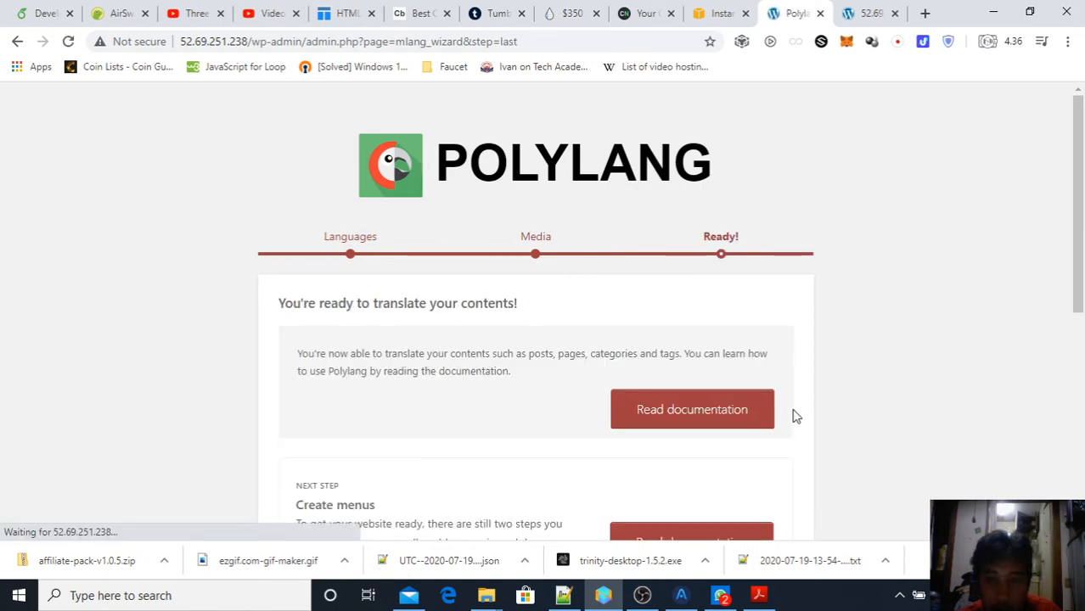
Review the Ready page and return to the WordPress dashboard.
scroll("down", 3)
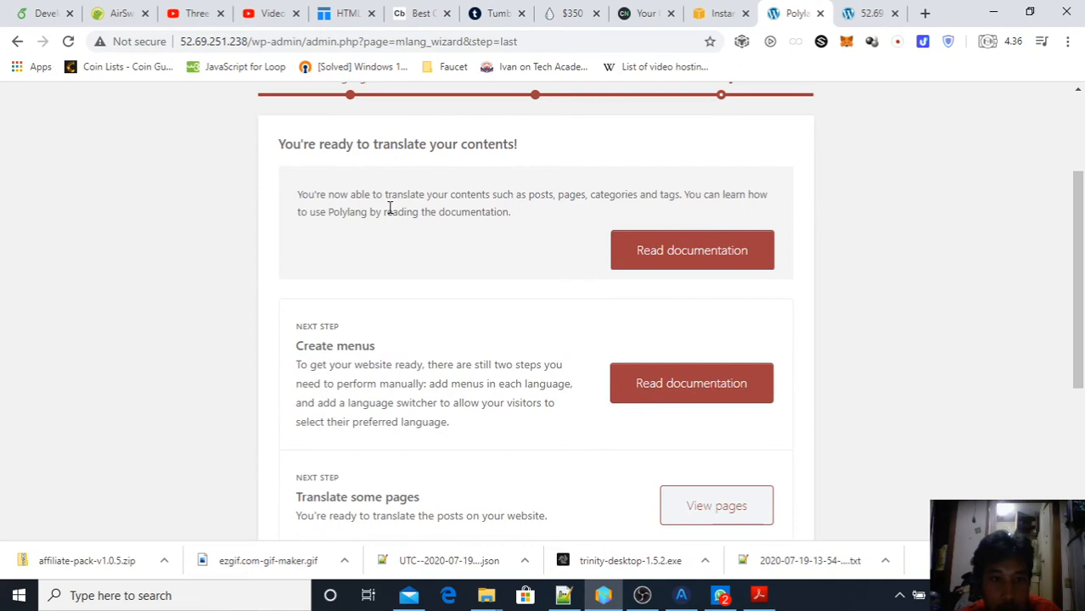
scroll("down", 3)
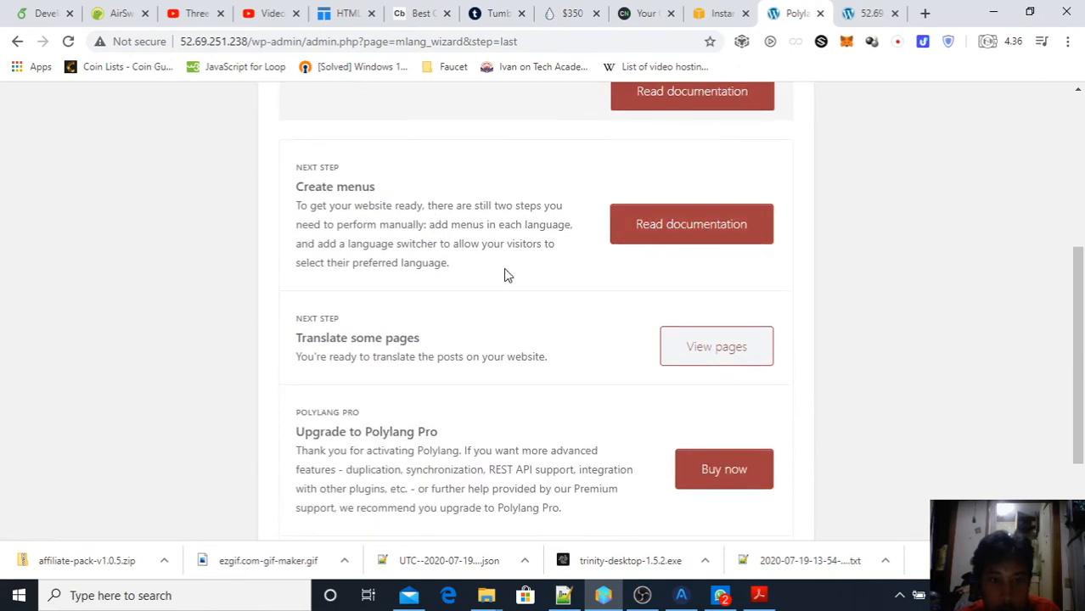
scroll("down", 3)
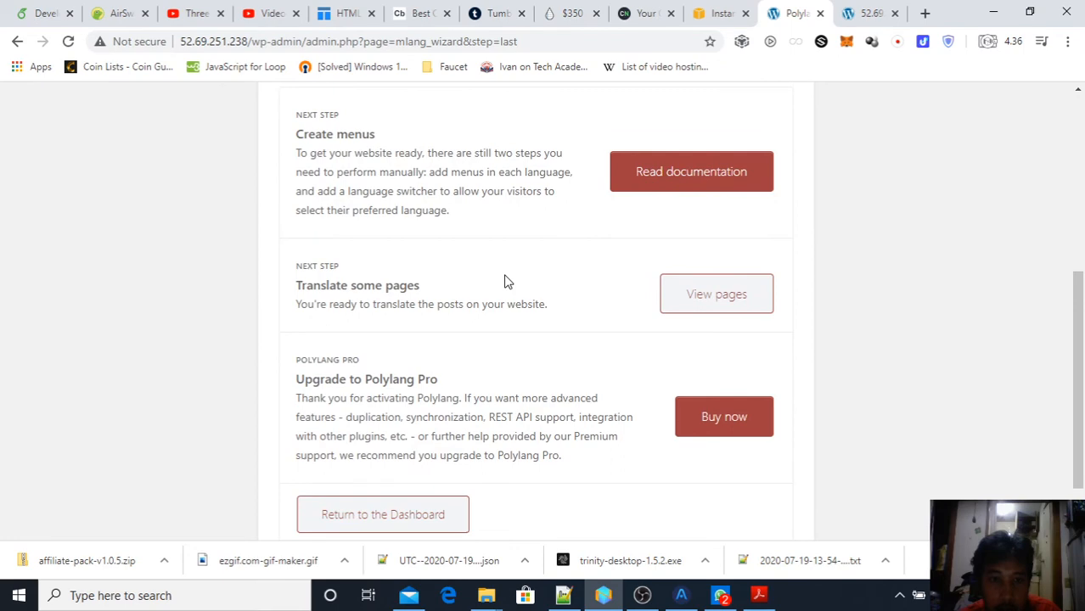
scroll("down", 3)
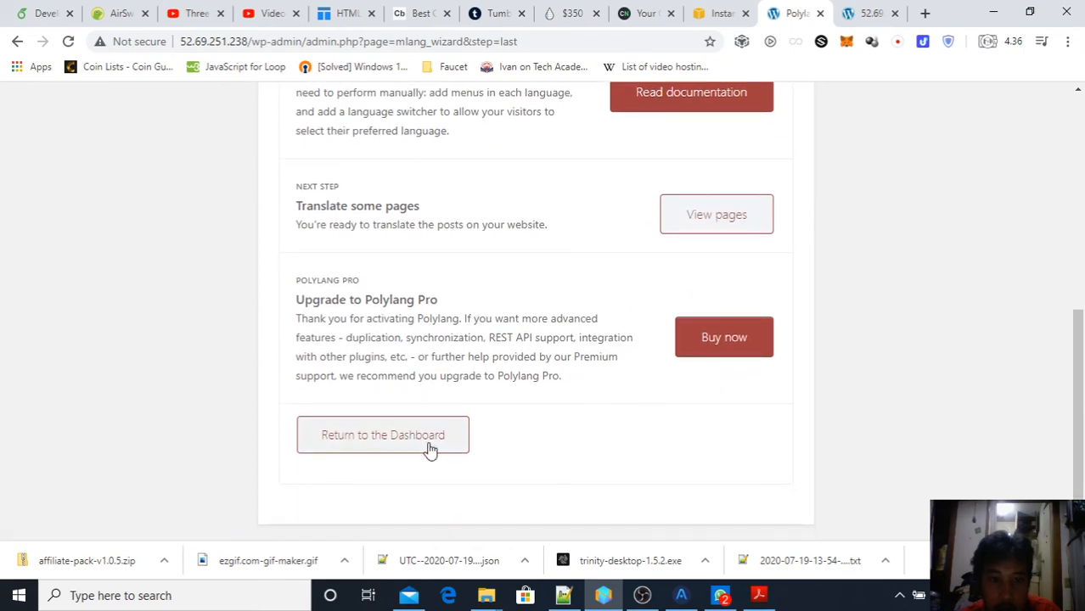
left_click(384, 434)
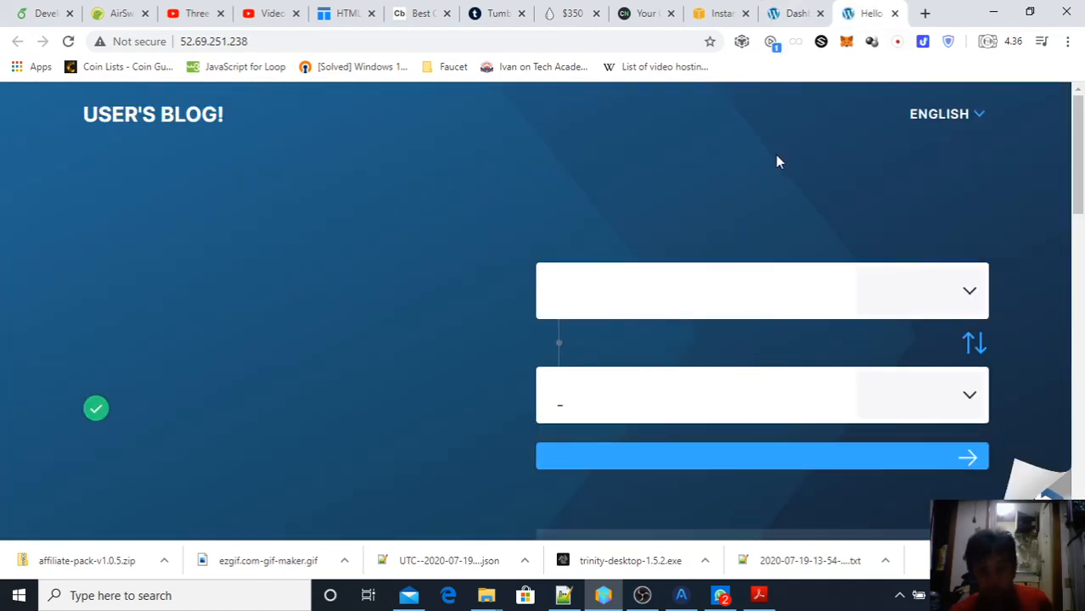
Scroll the User's Blog homepage to inspect the empty exchange form and language switcher.
scroll("down", 3)
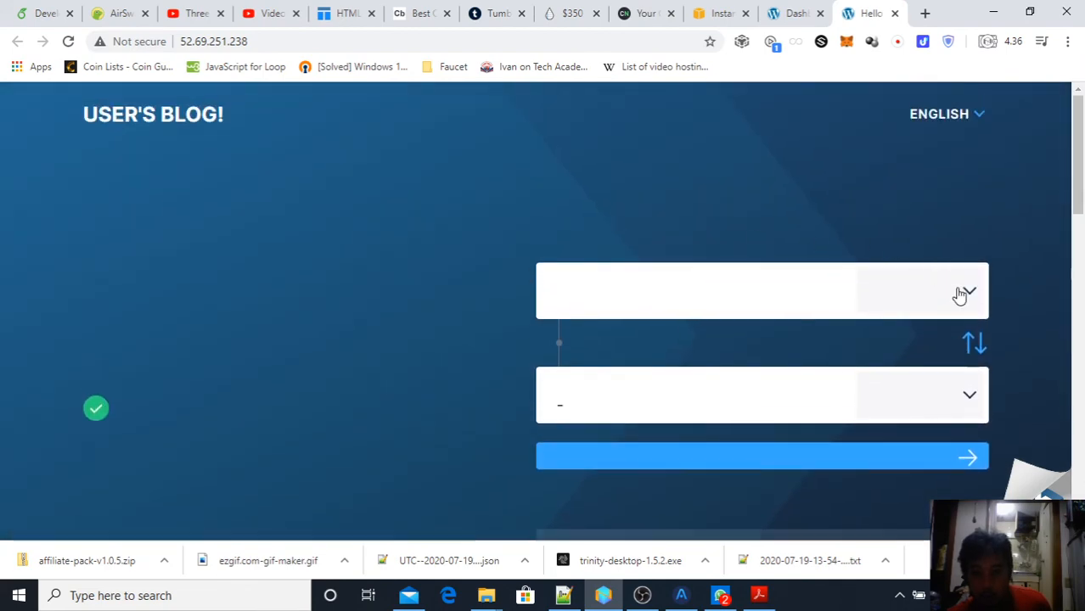
scroll("down", 3)
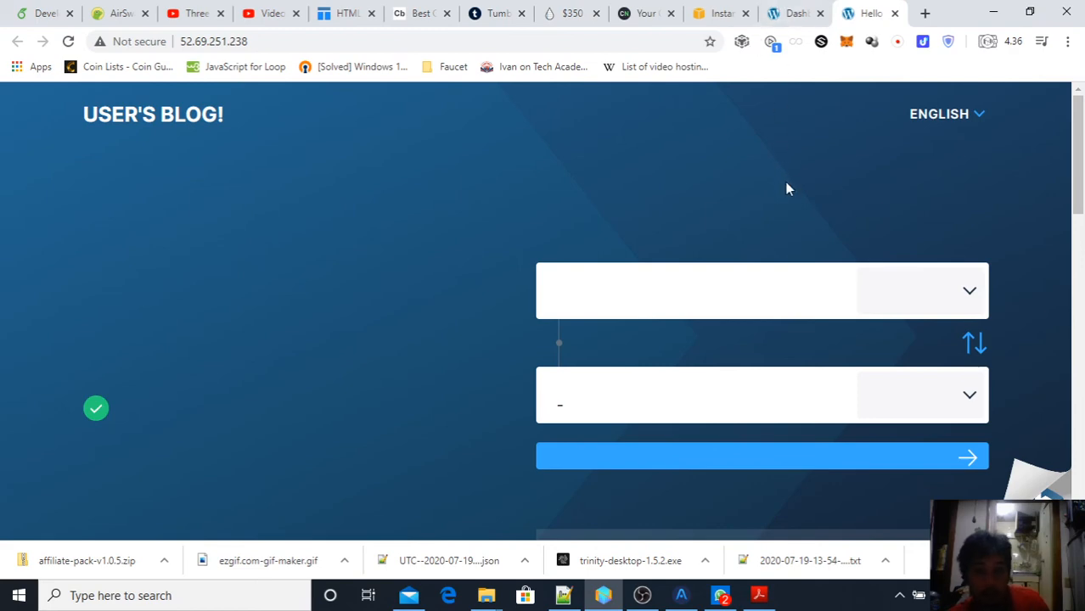
mouse_move(781, 288)
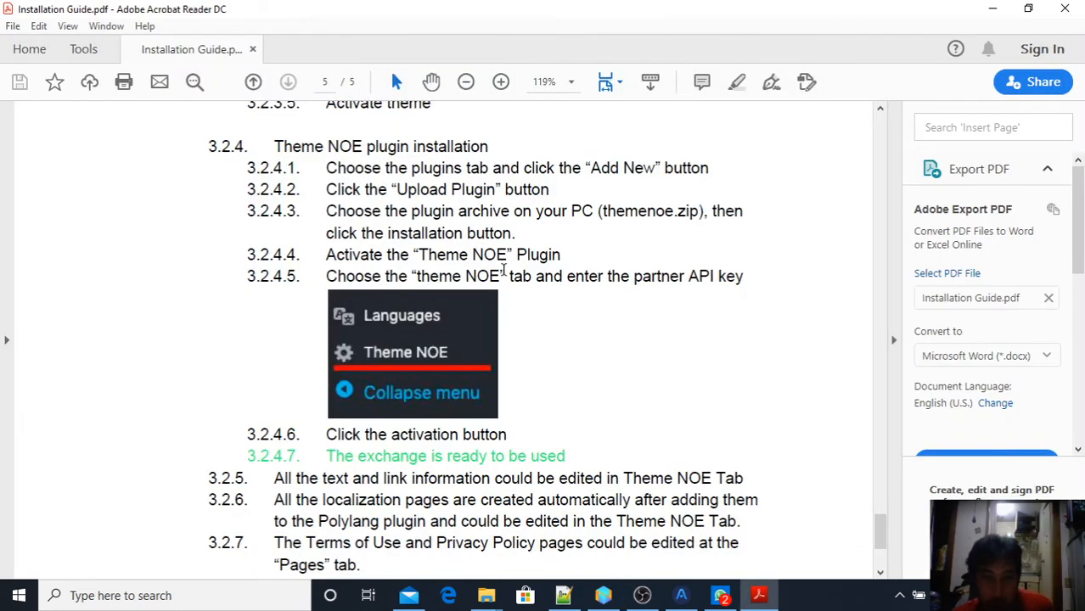
Select the phrase 'partner API key' in the guide's step 3.2.4.5.
left_click_drag(635, 275, 741, 275)
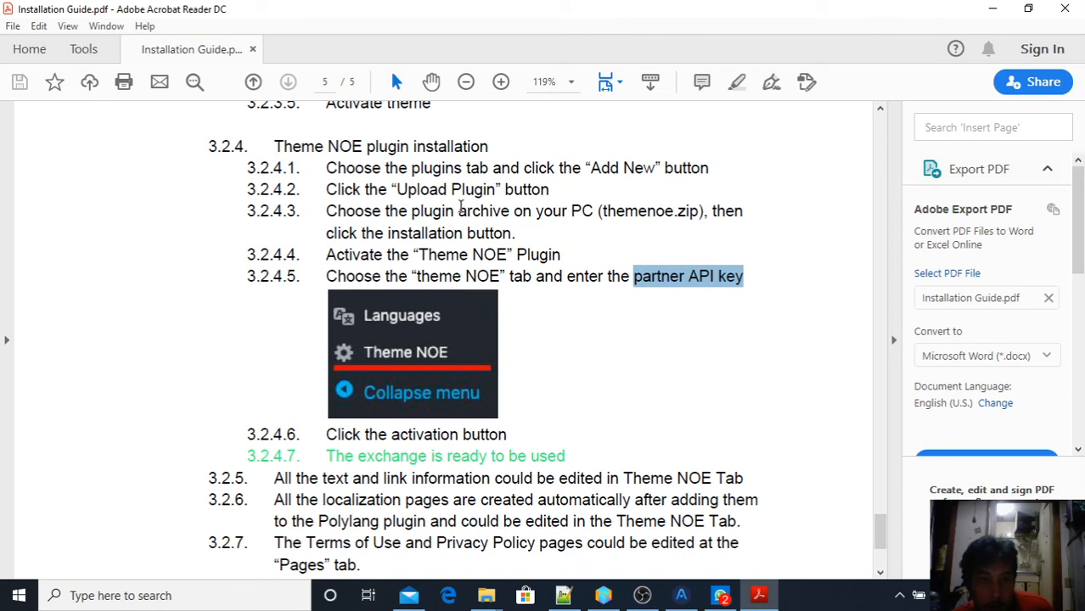
mouse_move(527, 274)
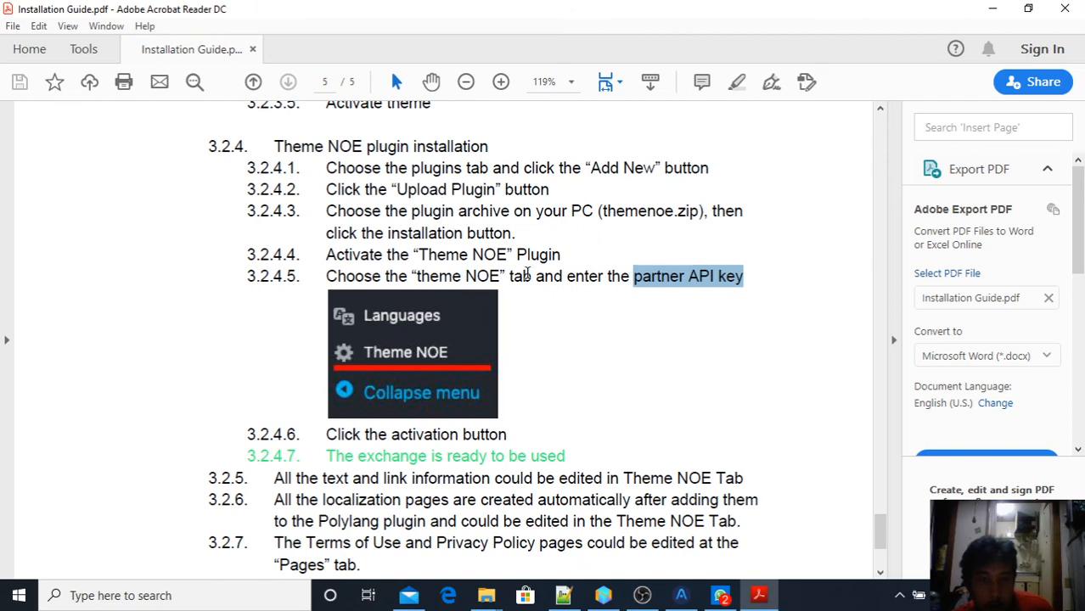
mouse_move(603, 594)
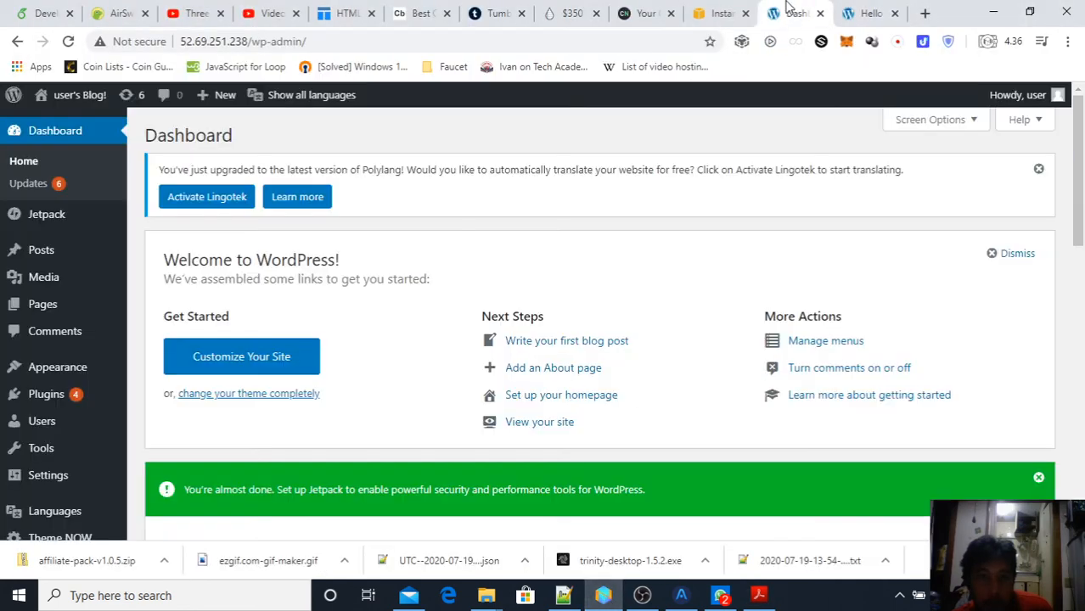
mouse_move(46, 394)
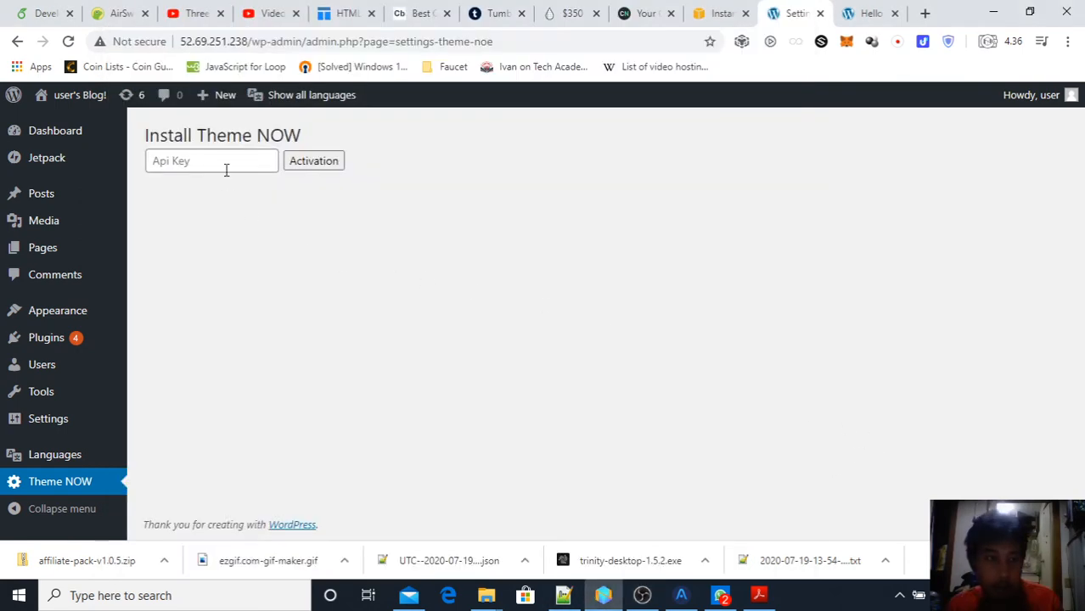
Enter the partner API key in Theme NOW and run Activation.
left_click(645, 13)
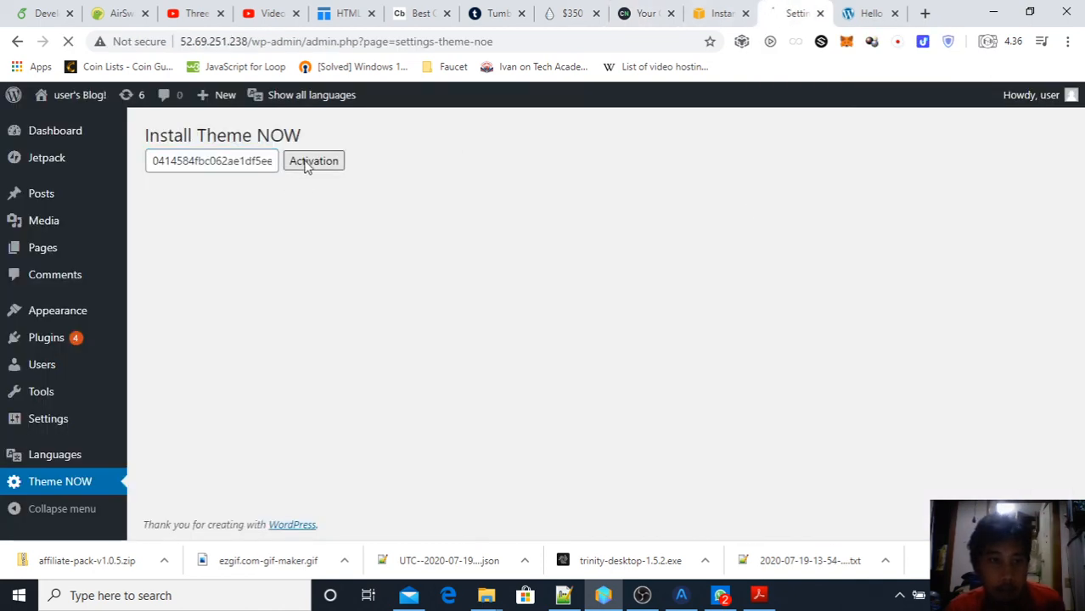
left_click(312, 160)
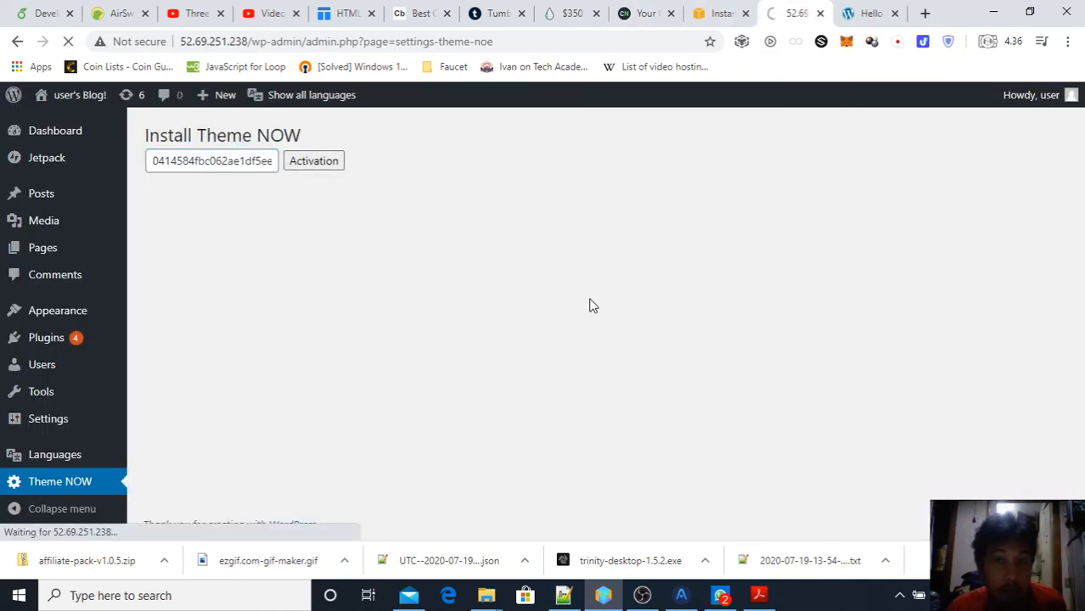
left_click(312, 159)
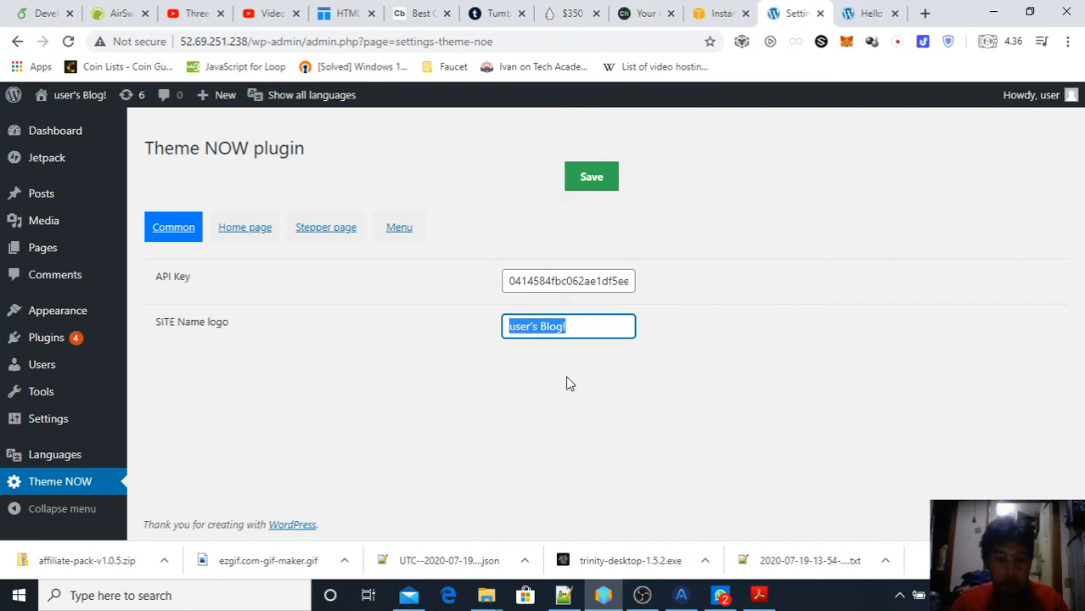
Set the SITE Name logo to '0fajarpurnama0 ChangeNOW' on the Common tab and save.
type("0fa")
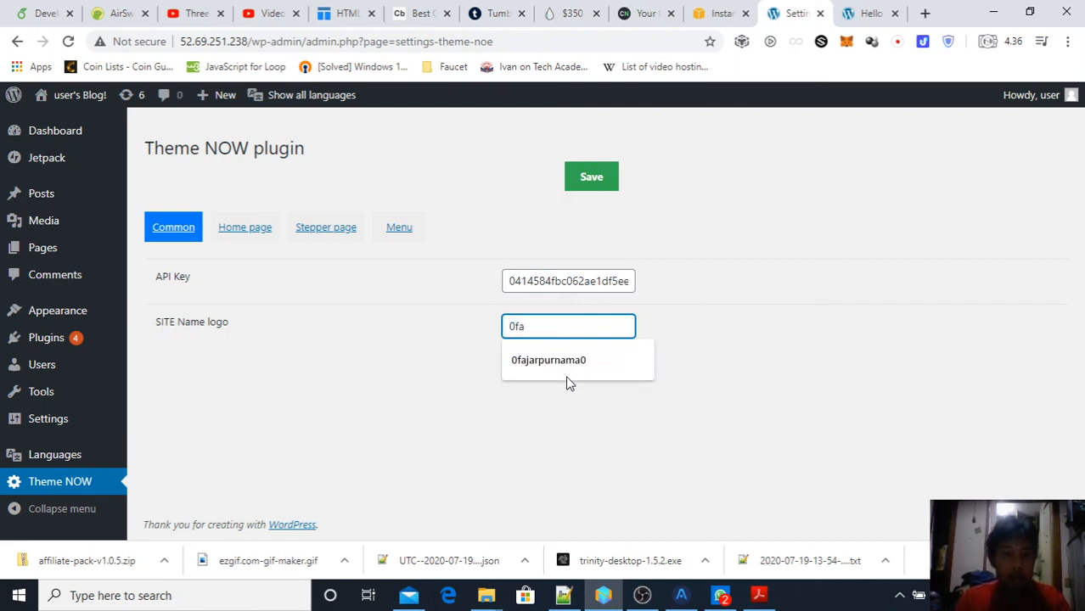
type("0fajarpurnama0 Th")
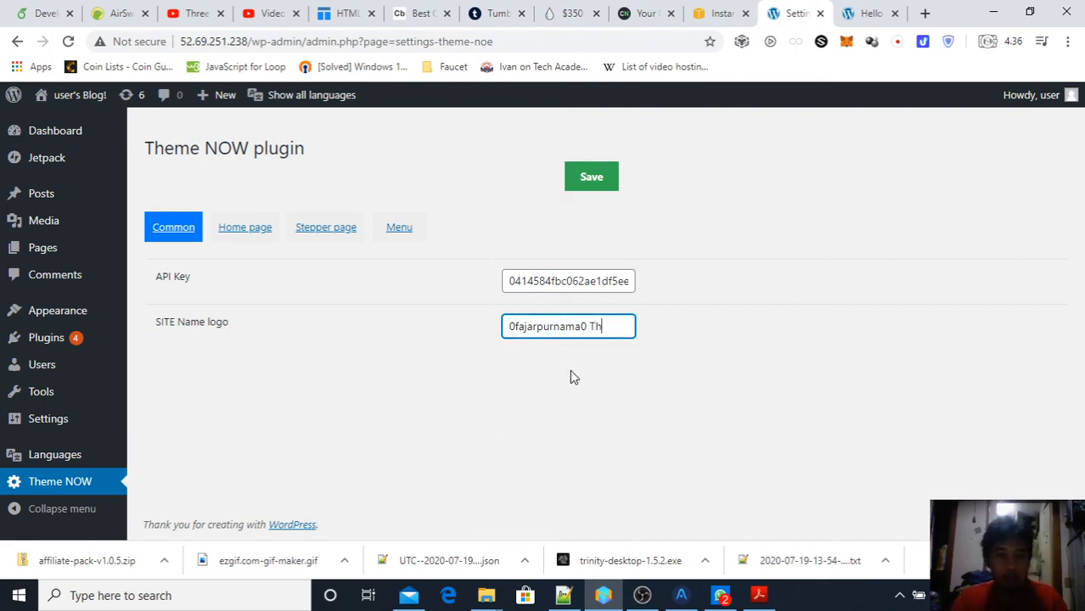
type("ChangeNOW")
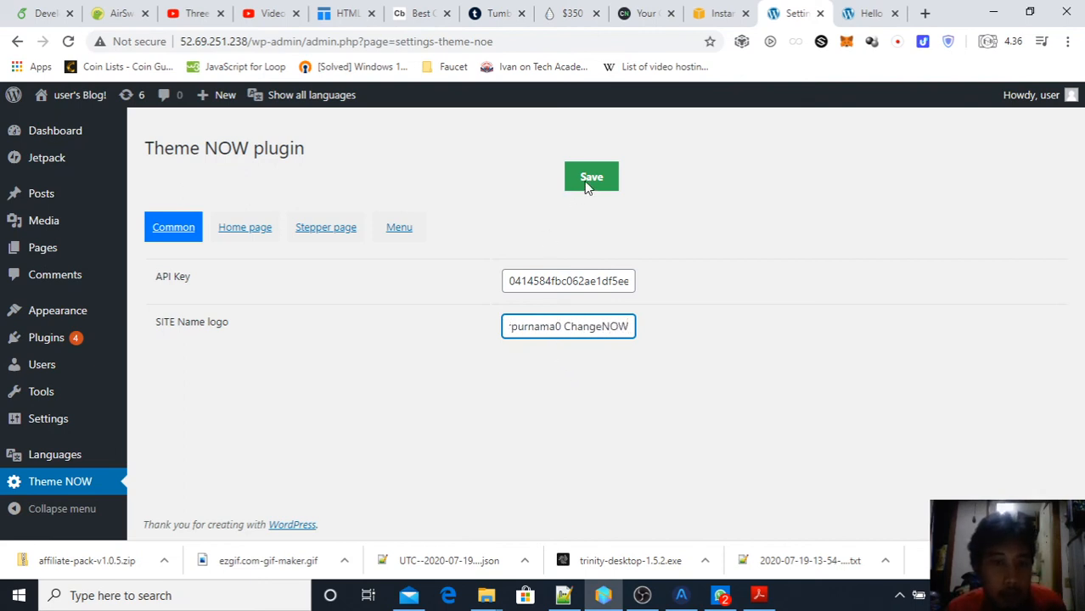
left_click(590, 177)
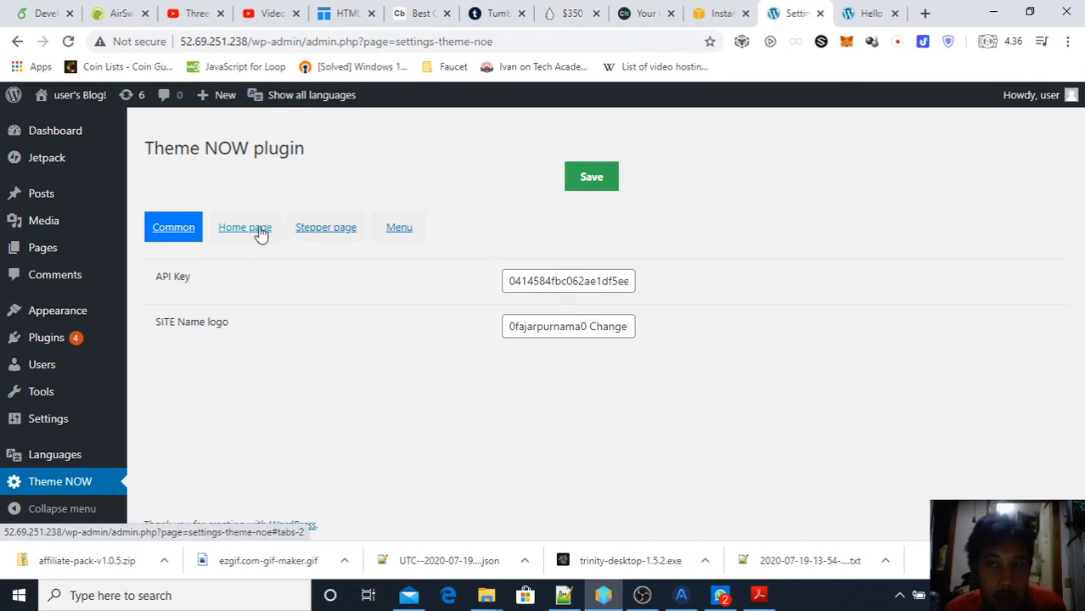
Review the Home page text settings of Theme NOW.
left_click(244, 227)
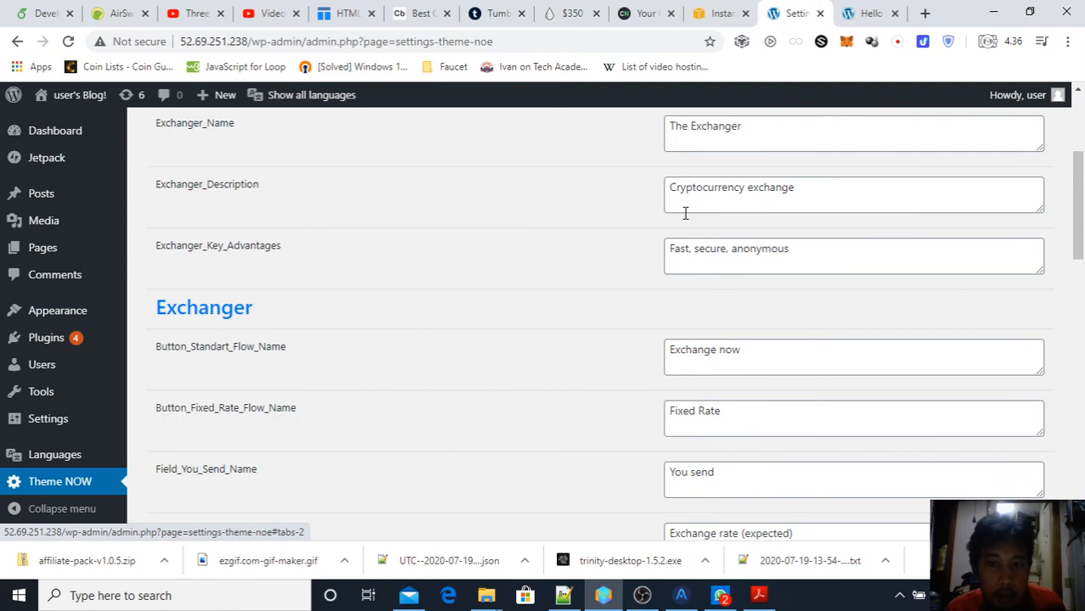
scroll("down", 3)
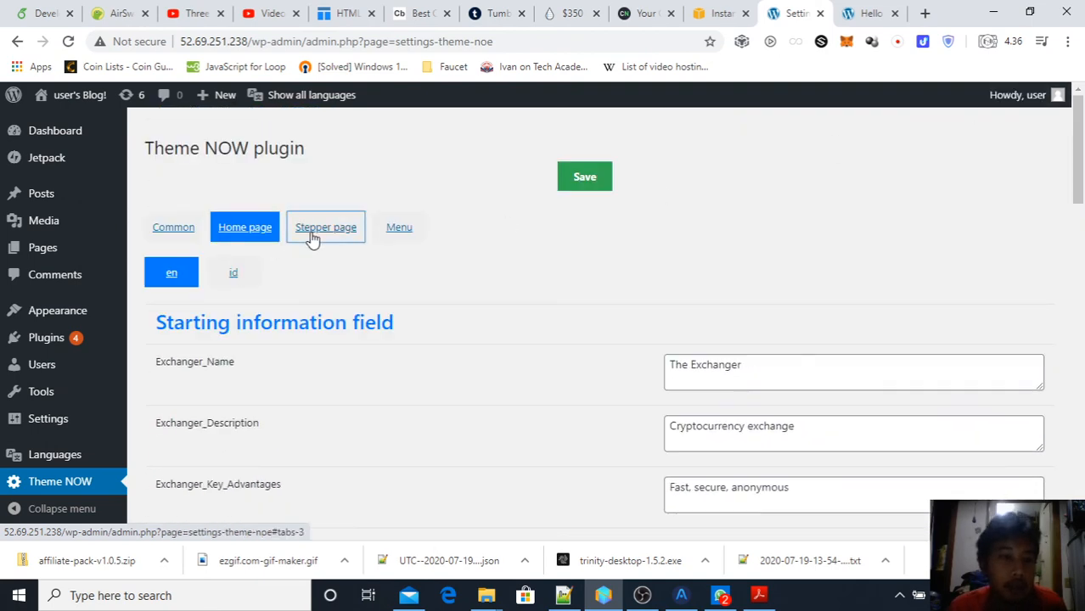
scroll("down", 3)
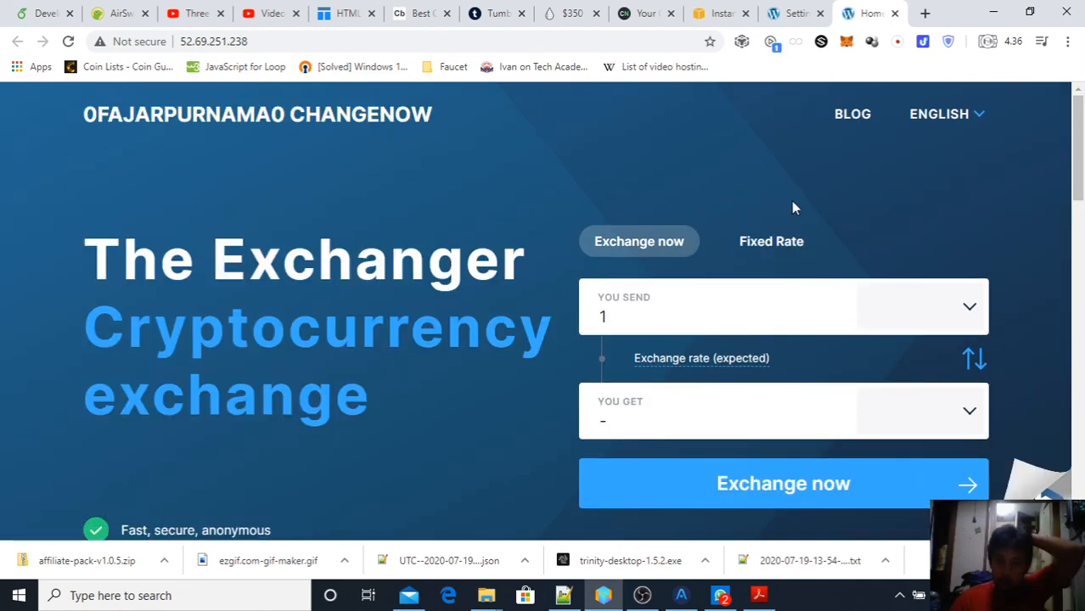
mouse_move(886, 228)
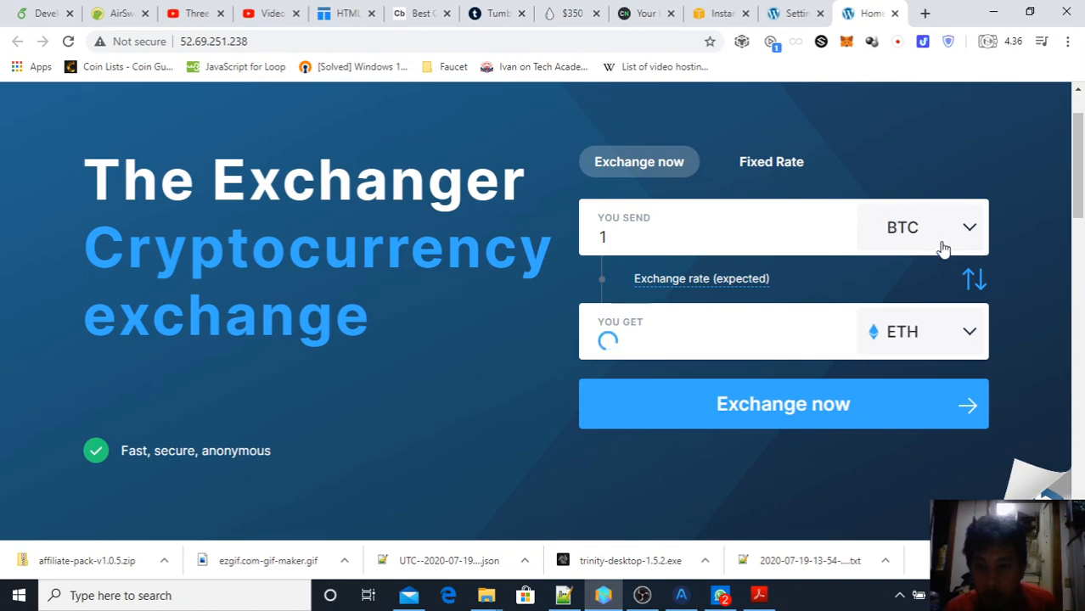
Check the homepage exchange form quoting 1 BTC ≈ 38.5723221 ETH, keeping ETH in You Get.
scroll("down", 3)
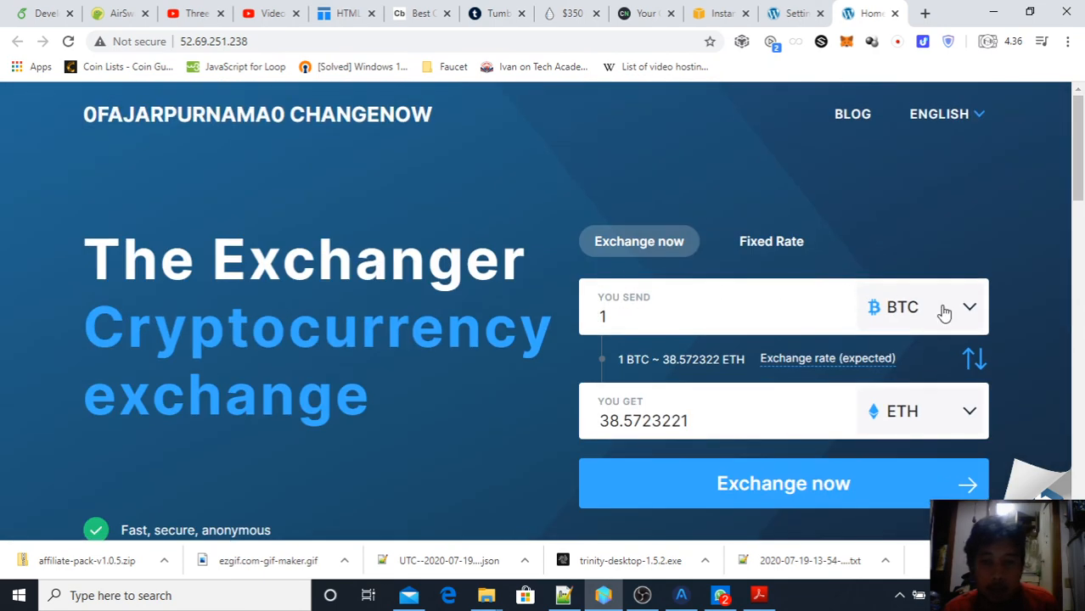
mouse_move(981, 399)
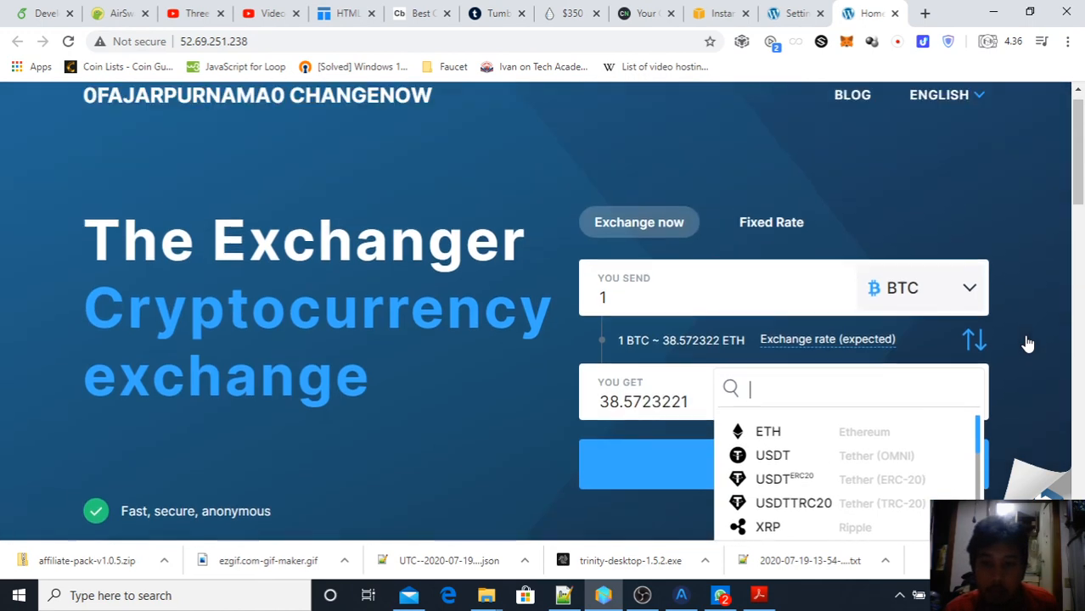
left_click(767, 432)
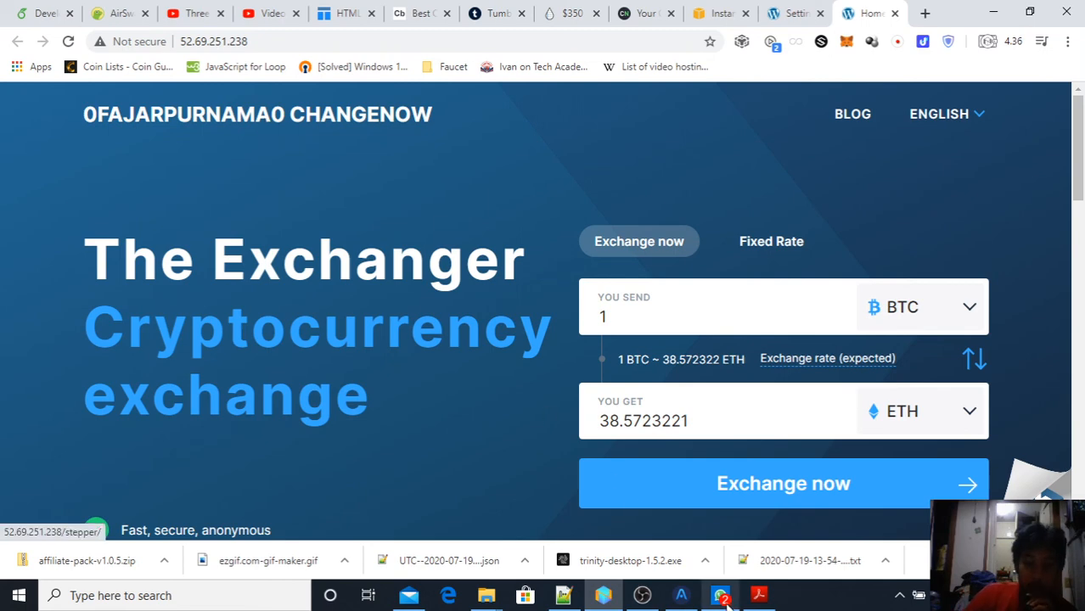
mouse_move(482, 455)
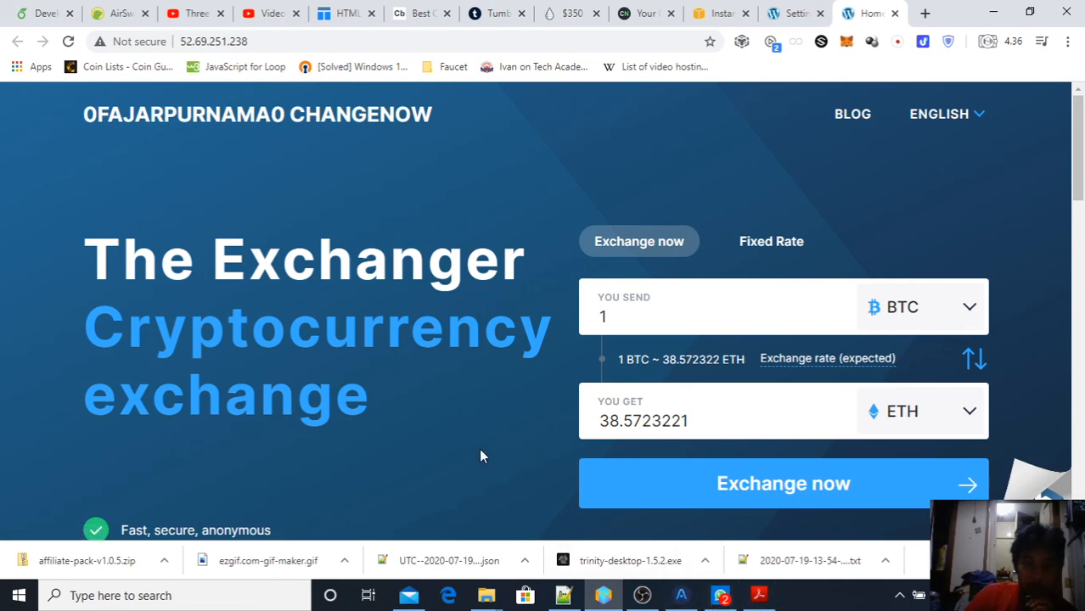